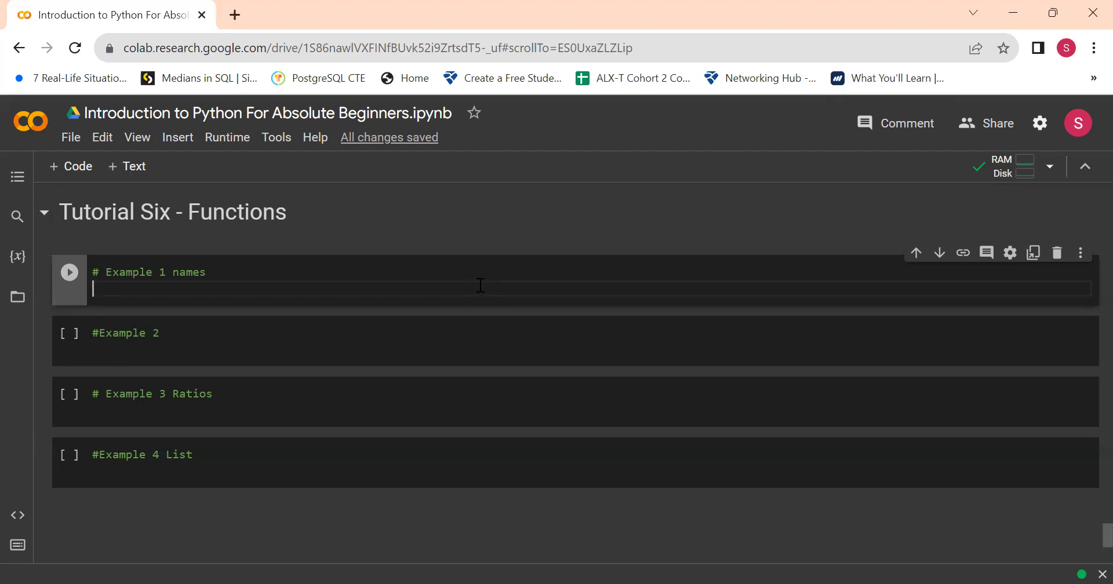
Write the def full_name(x,y): header on a new line below the Example 1 comment
{"action": "key", "text": "enter"}
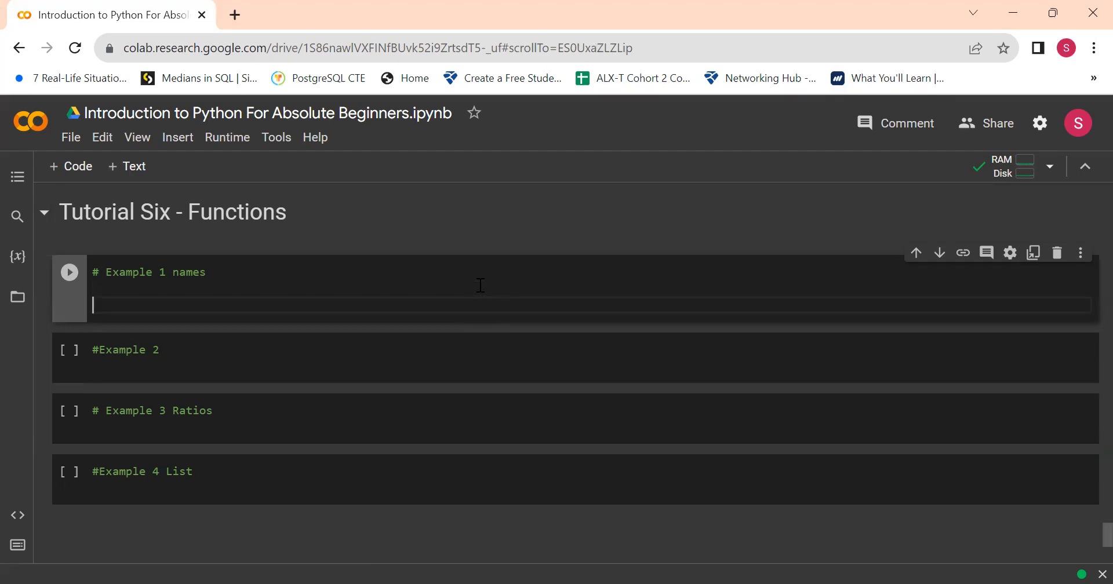
{"action": "type", "text": "de"}
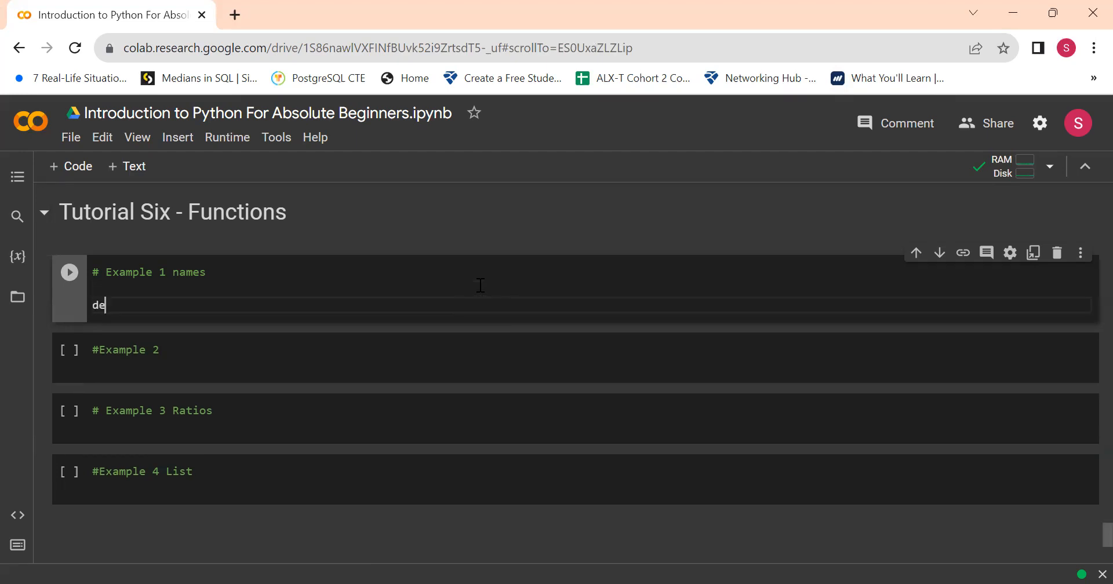
{"action": "type", "text": "f"}
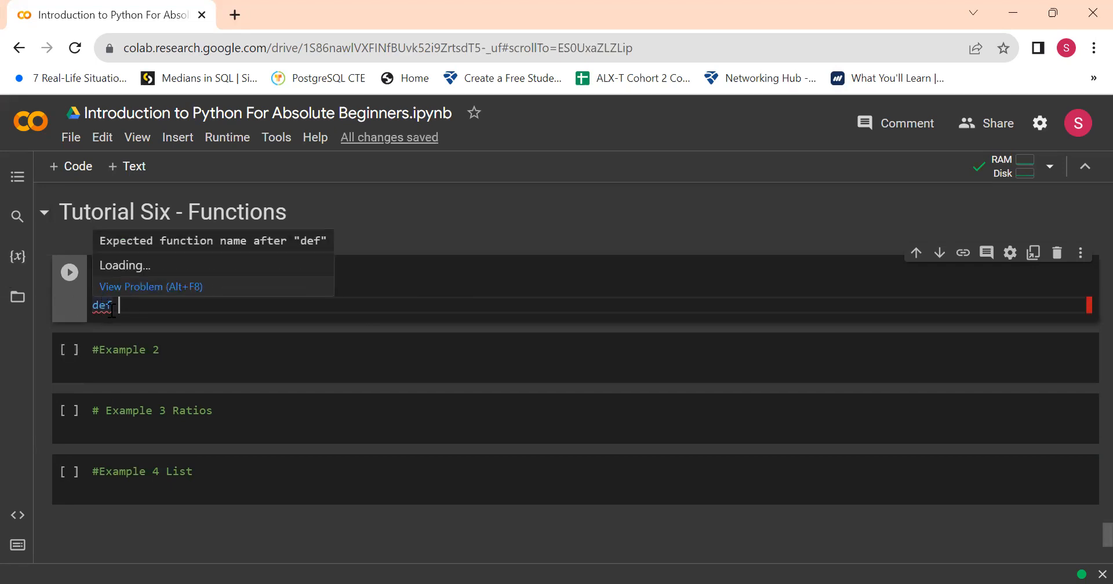
{"action": "type", "text": "fu"}
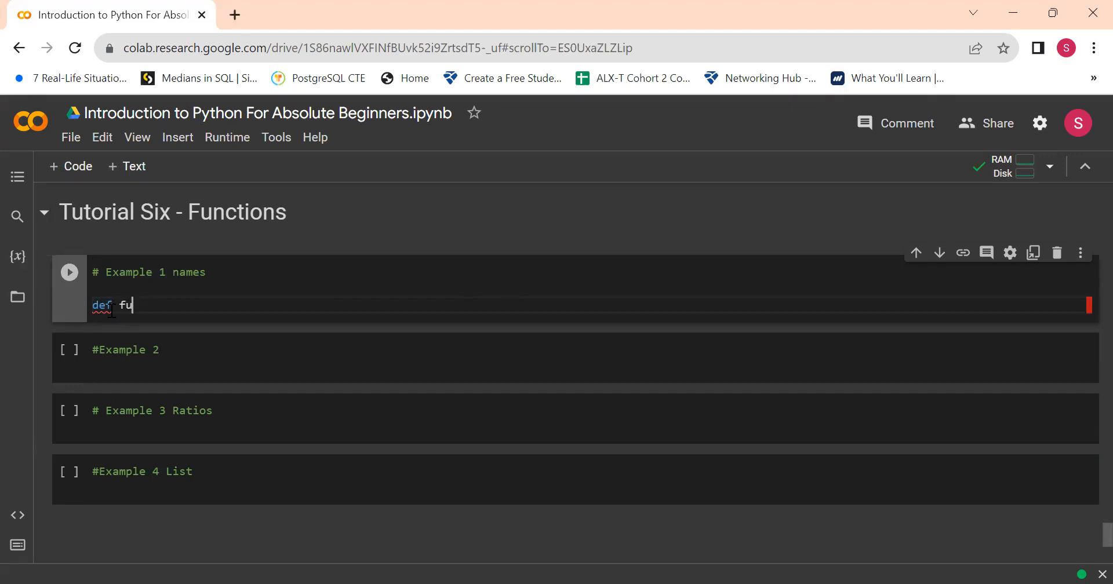
{"action": "type", "text": "ll"}
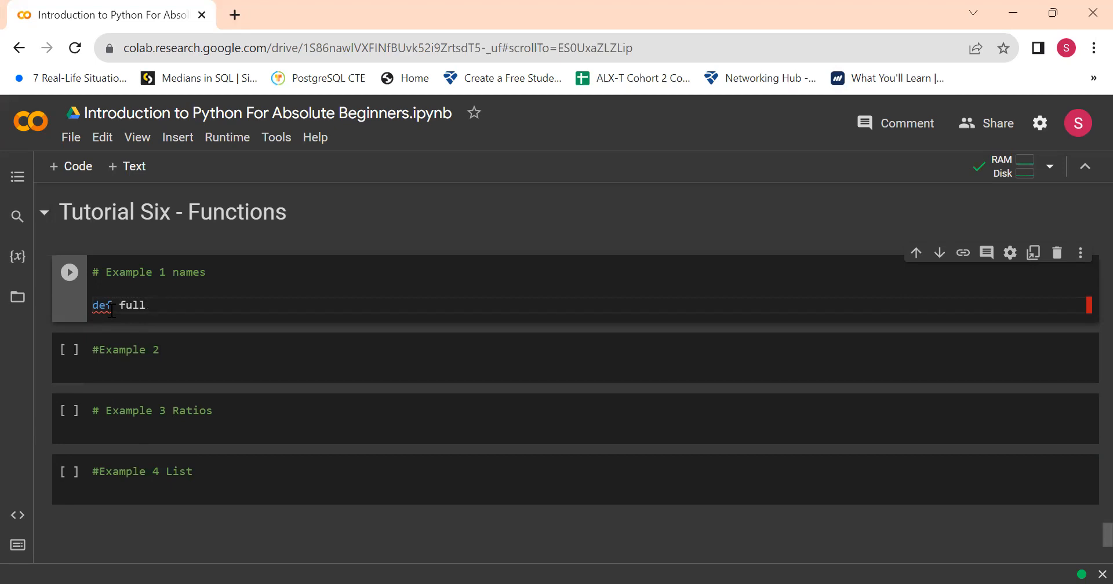
{"action": "type", "text": "_name("}
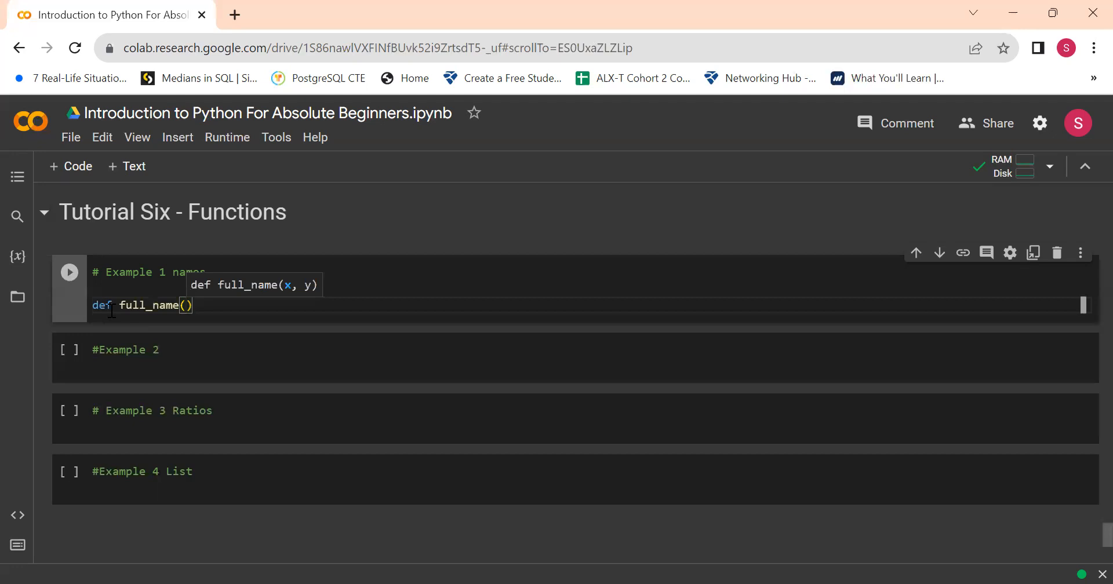
{"action": "type", "text": ",y"}
{"action": "type", "text": "pri"}
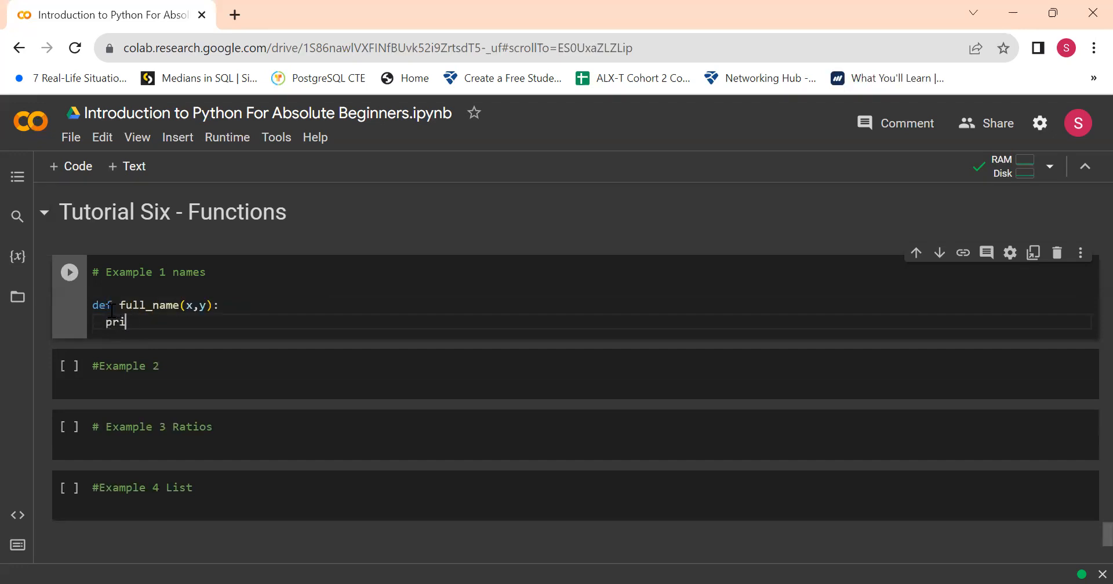
Give full_name the body print(x+' '+y) and run the cell
{"action": "type", "text": "t"}
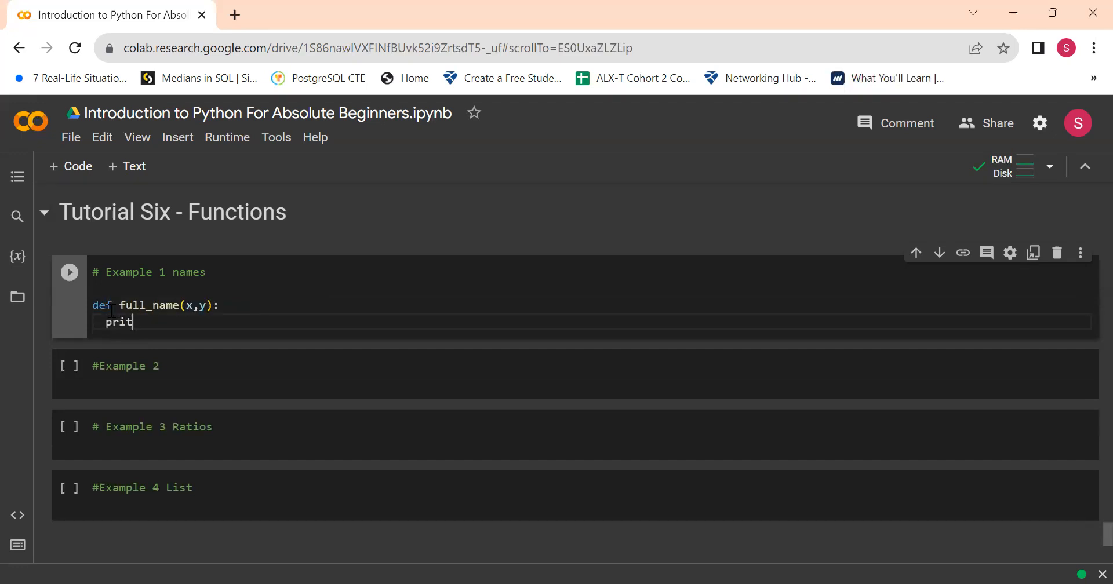
{"action": "key", "text": "Backspace"}
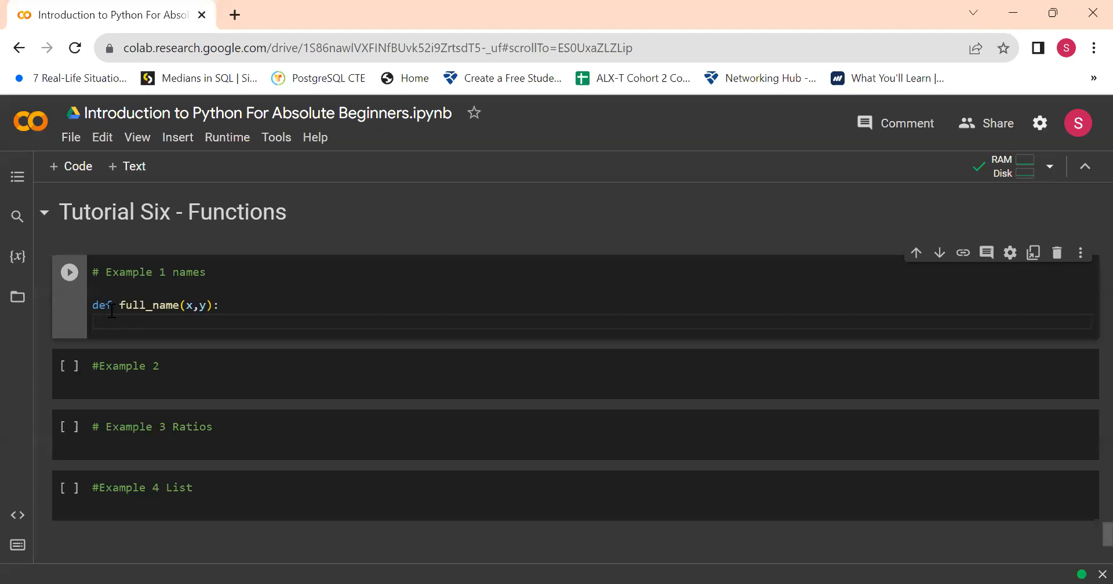
{"action": "type", "text": "prin"}
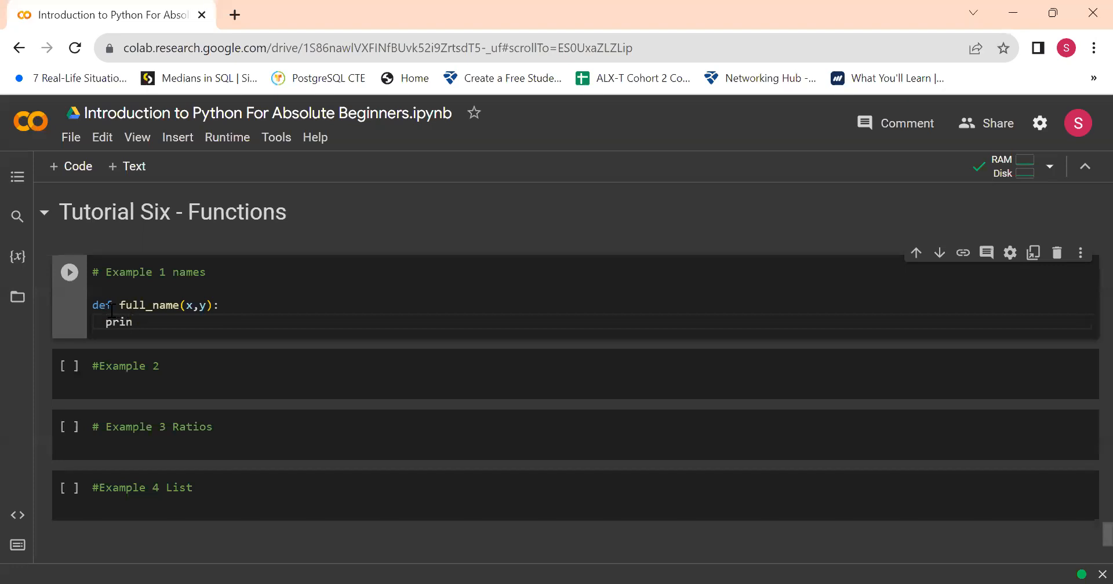
{"action": "type", "text": "t()"}
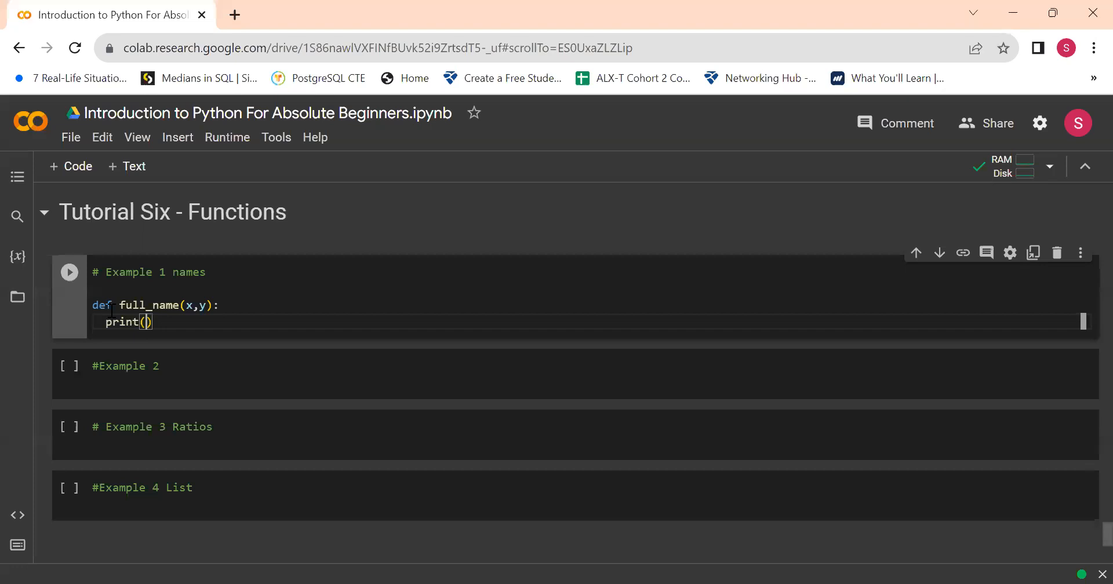
{"action": "type", "text": "x"}
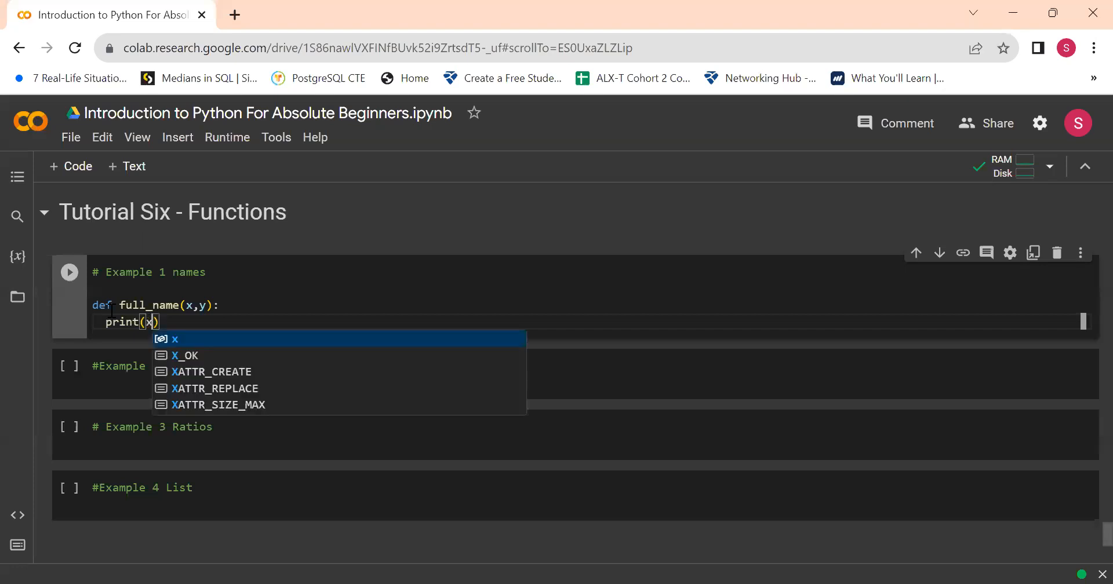
{"action": "type", "text": "+"}
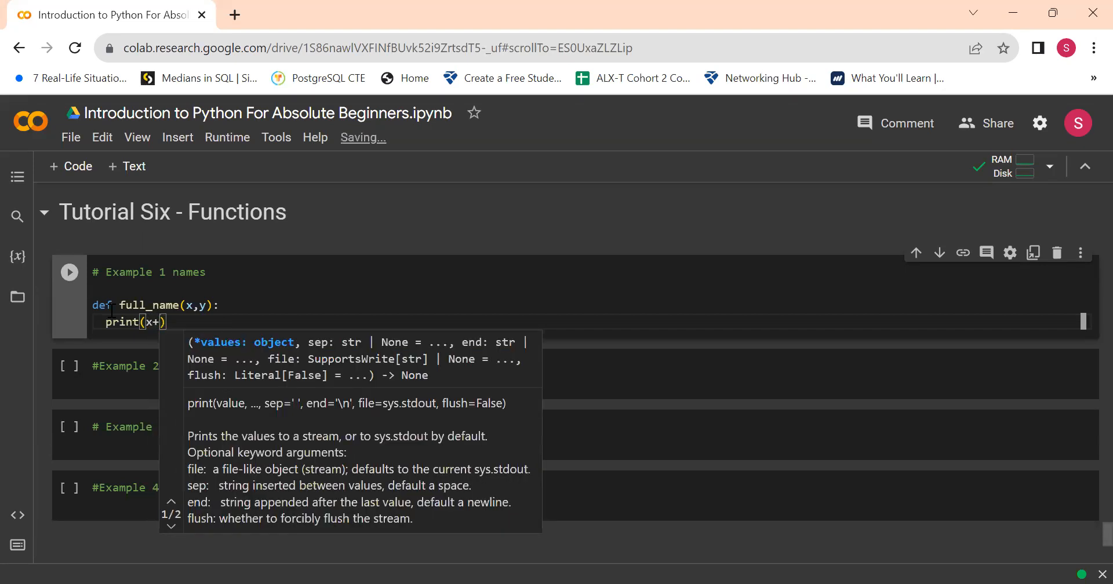
{"action": "type", "text": "' '"}
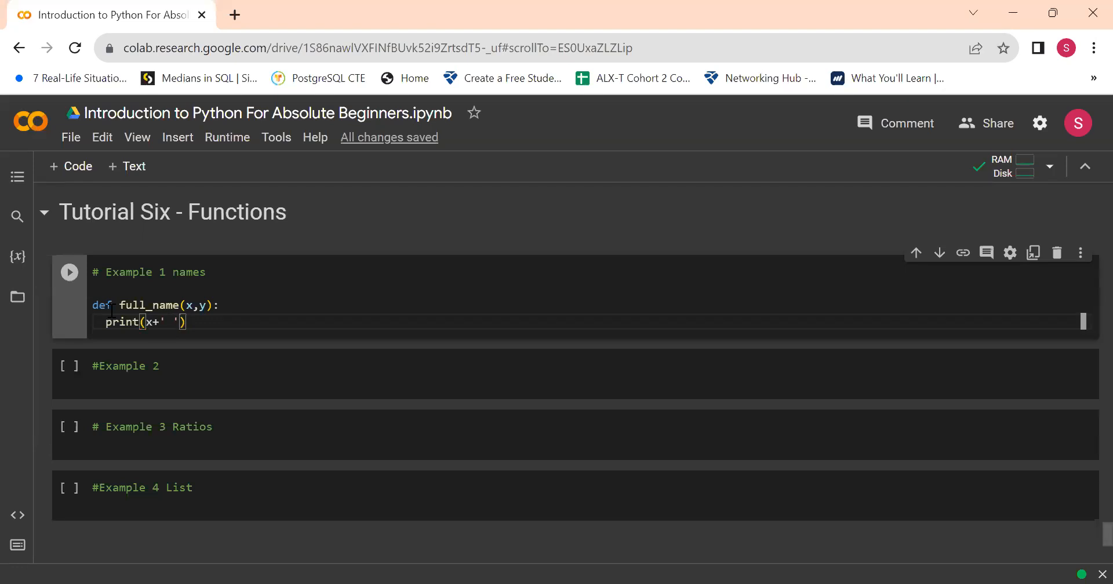
{"action": "type", "text": "+y"}
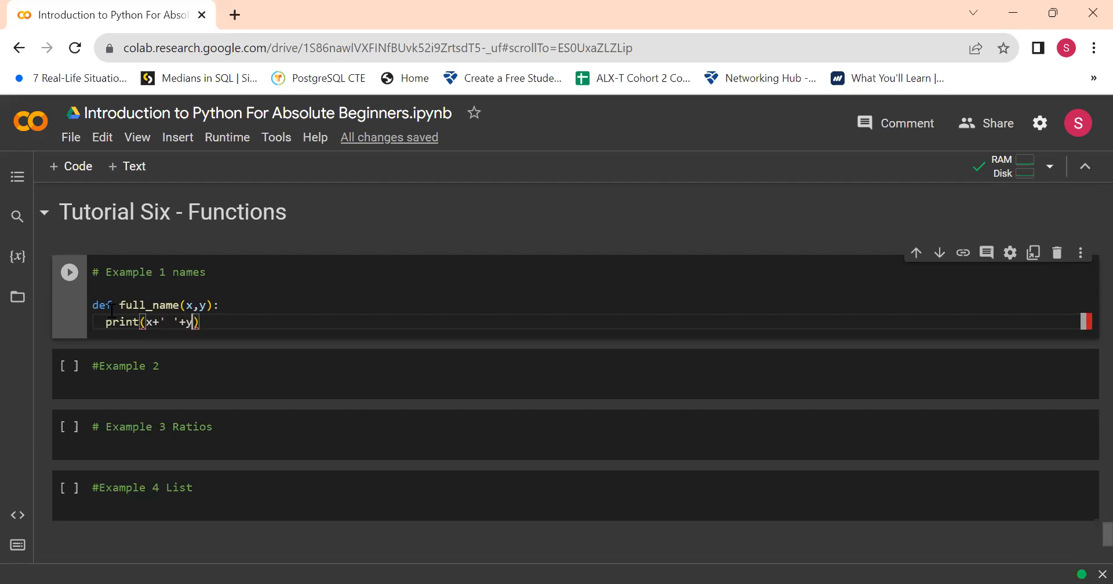
{"action": "left_click", "coordinate": [70, 272]}
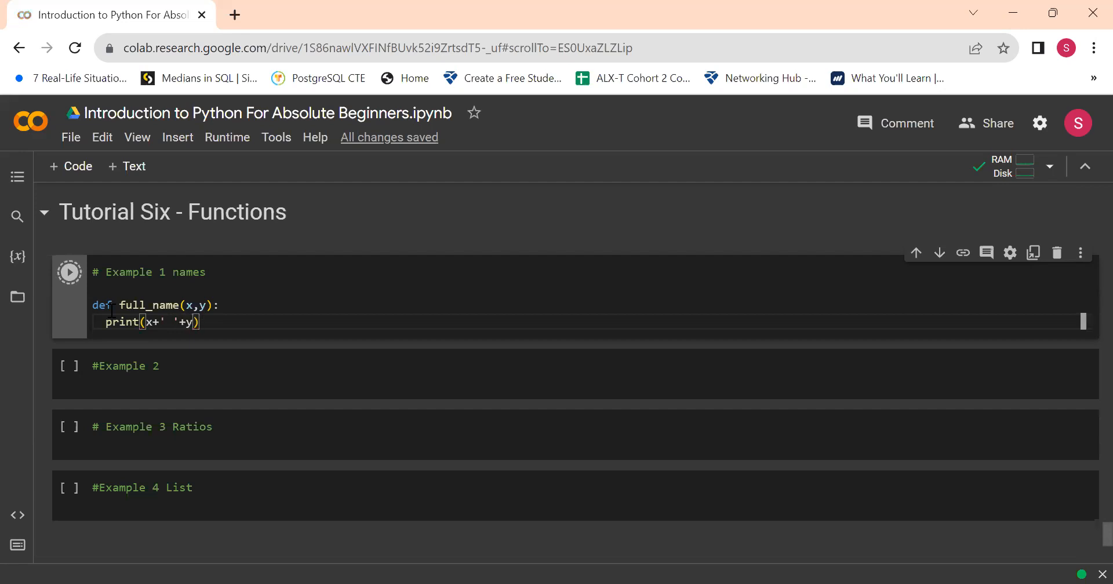
Run full_name('Stacey', 'Samoe') to print 'Stacey Samoe', then add an empty code cell
{"action": "left_click", "coordinate": [69, 272]}
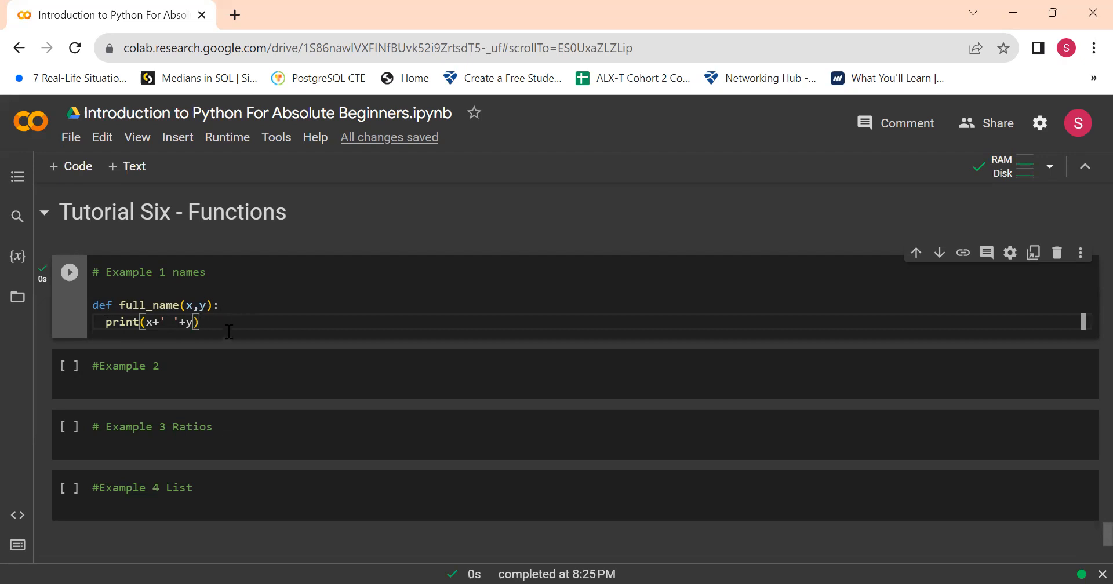
{"action": "mouse_move", "coordinate": [245, 324]}
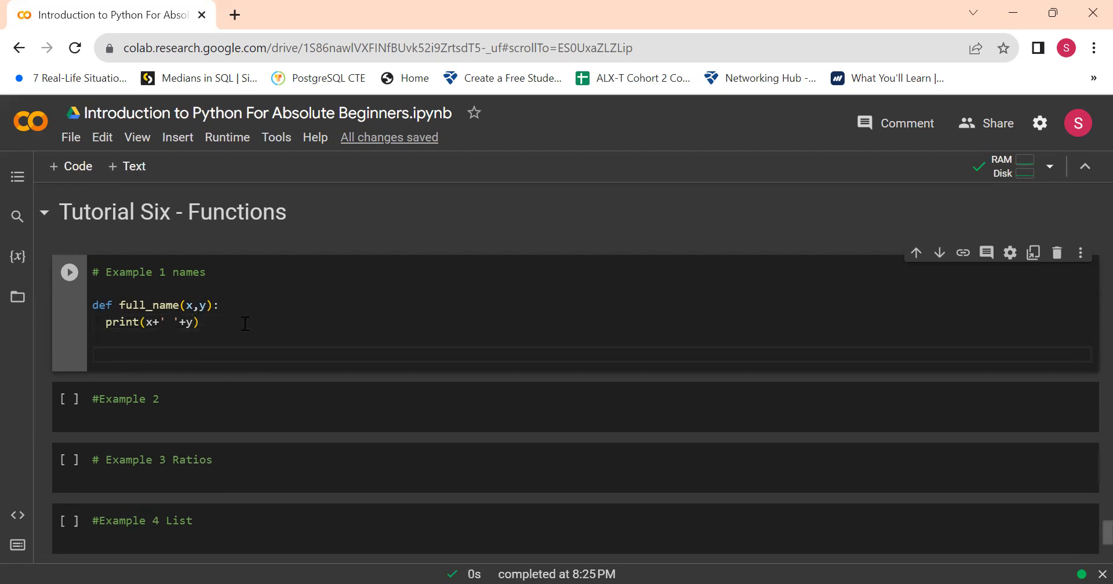
{"action": "type", "text": "full)"}
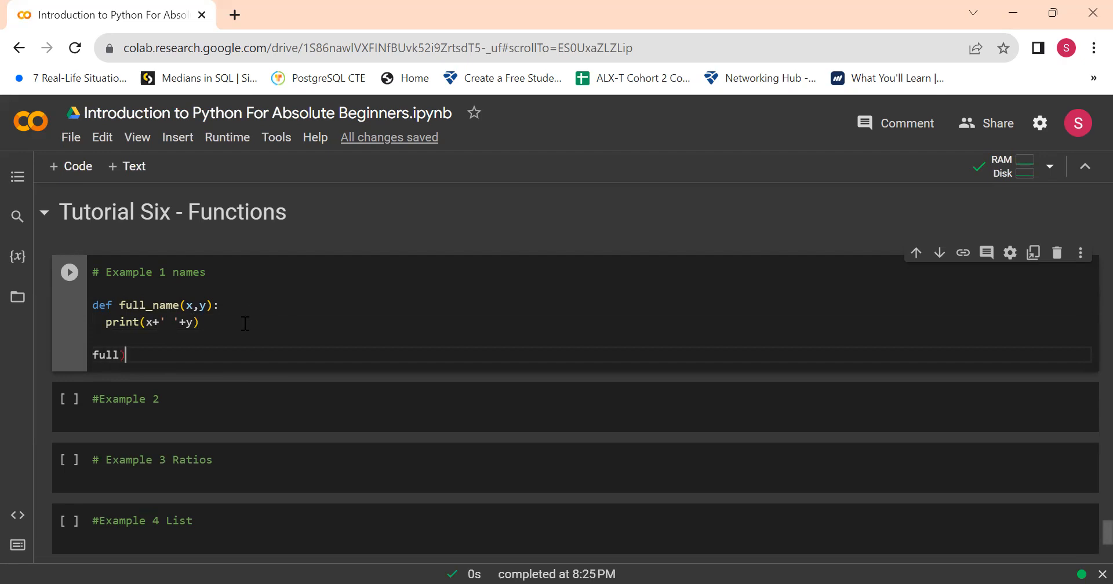
{"action": "type", "text": "_name("}
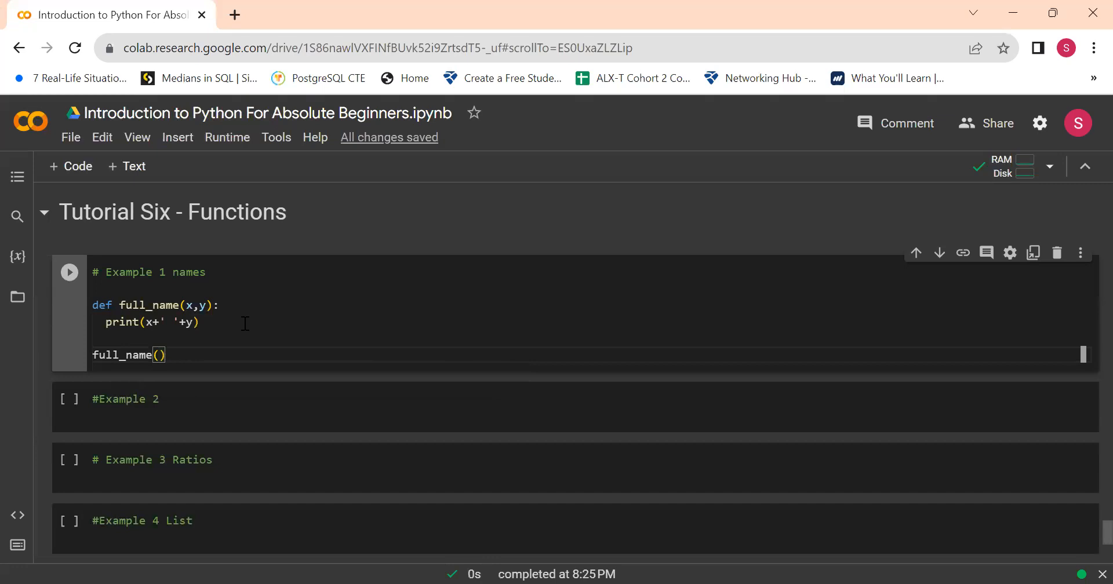
{"action": "type", "text": "'Stace'"}
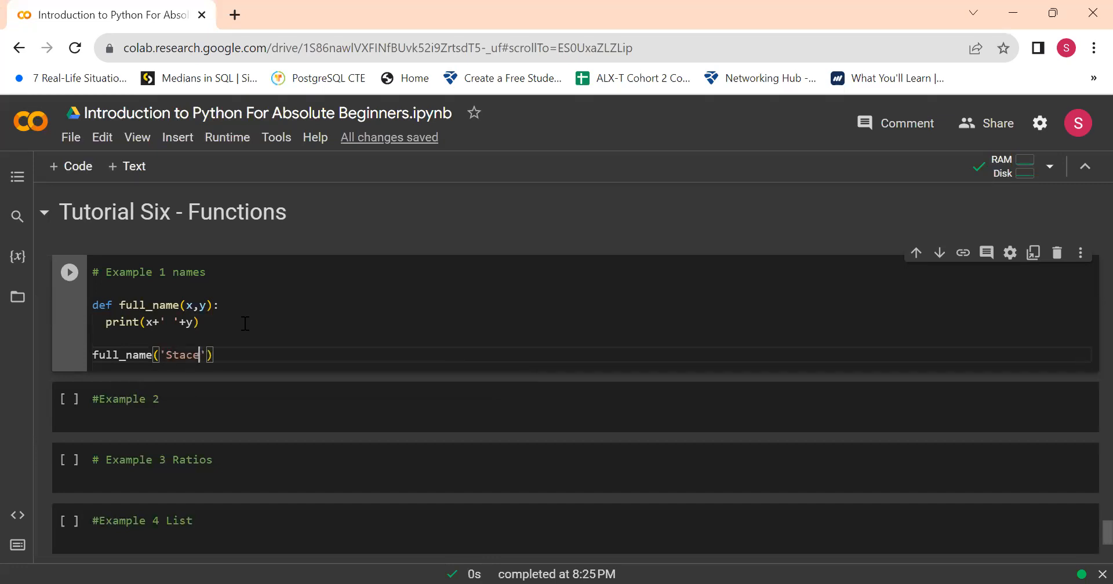
{"action": "type", "text": "y',"}
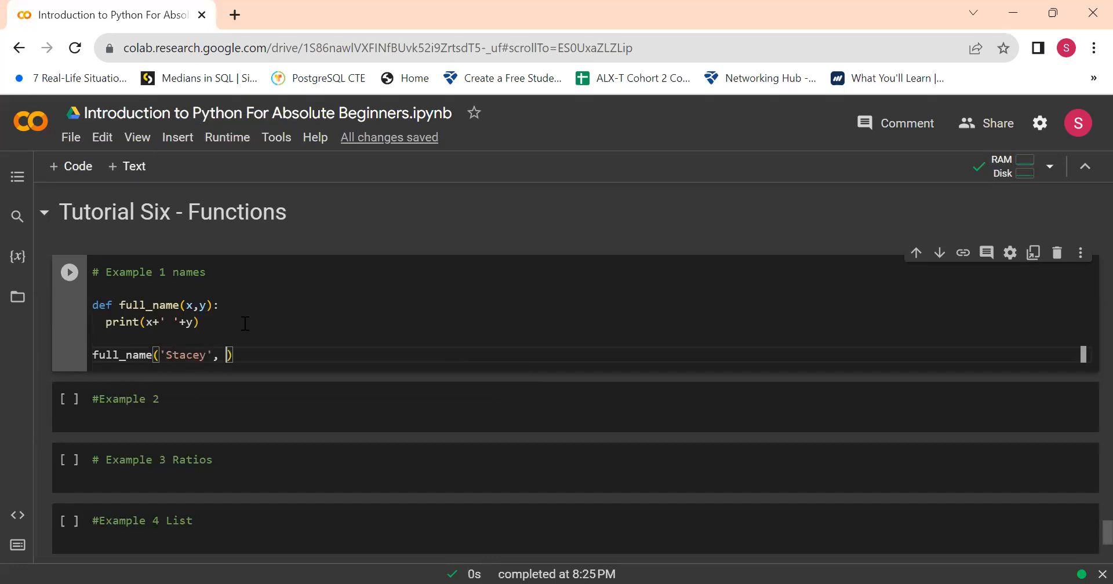
{"action": "type", "text": "Sam"}
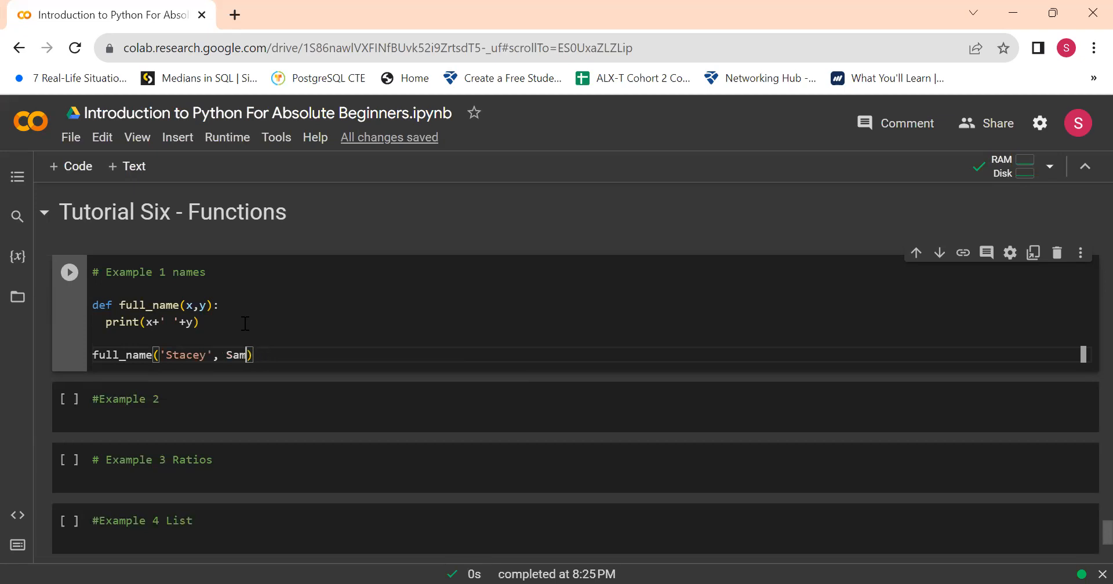
{"action": "type", "text": ";"}
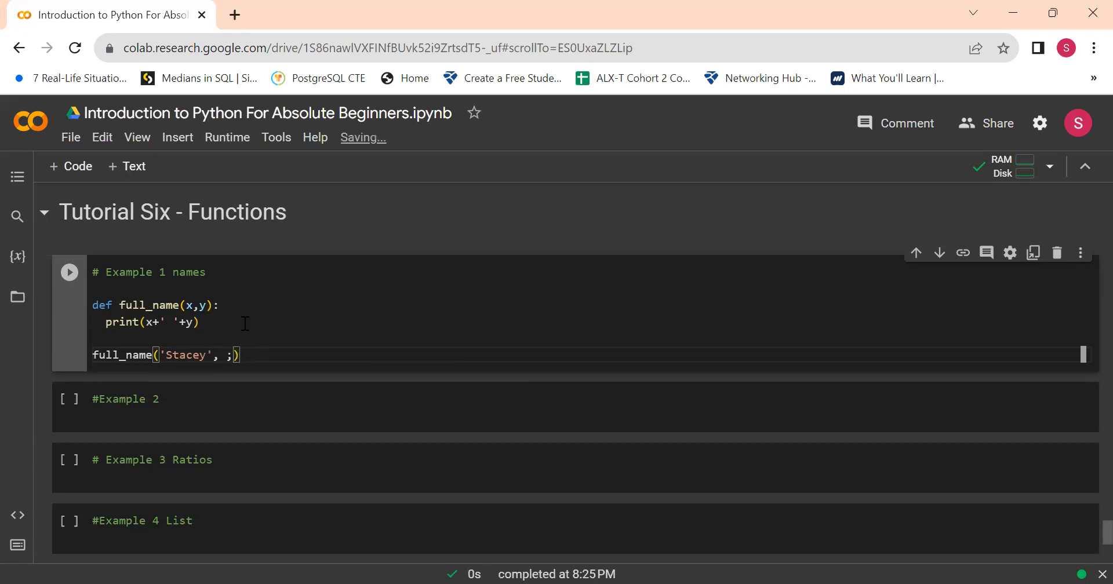
{"action": "type", "text": "''"}
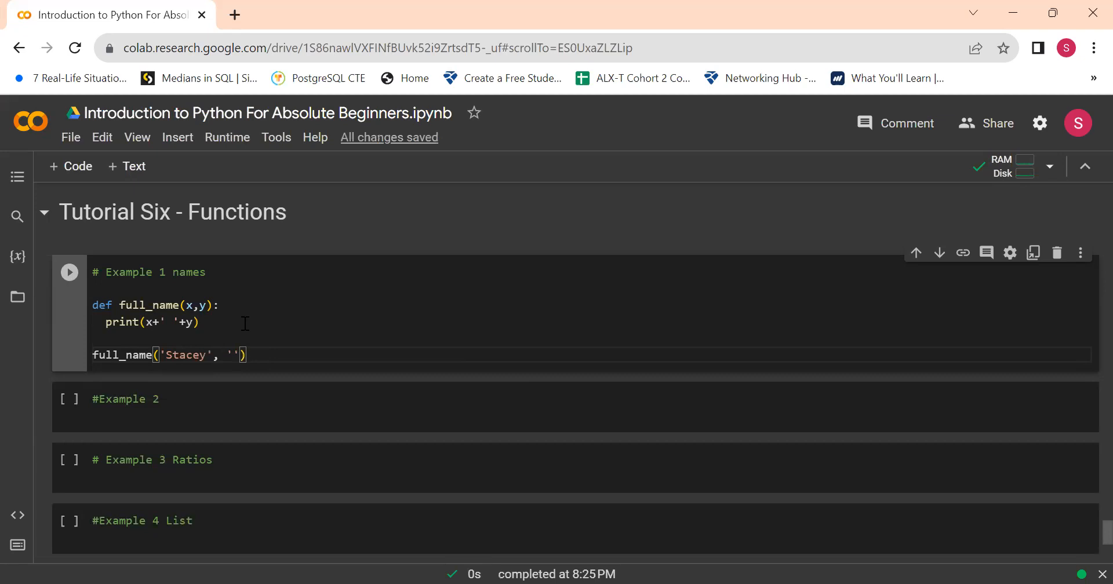
{"action": "type", "text": "Samoe"}
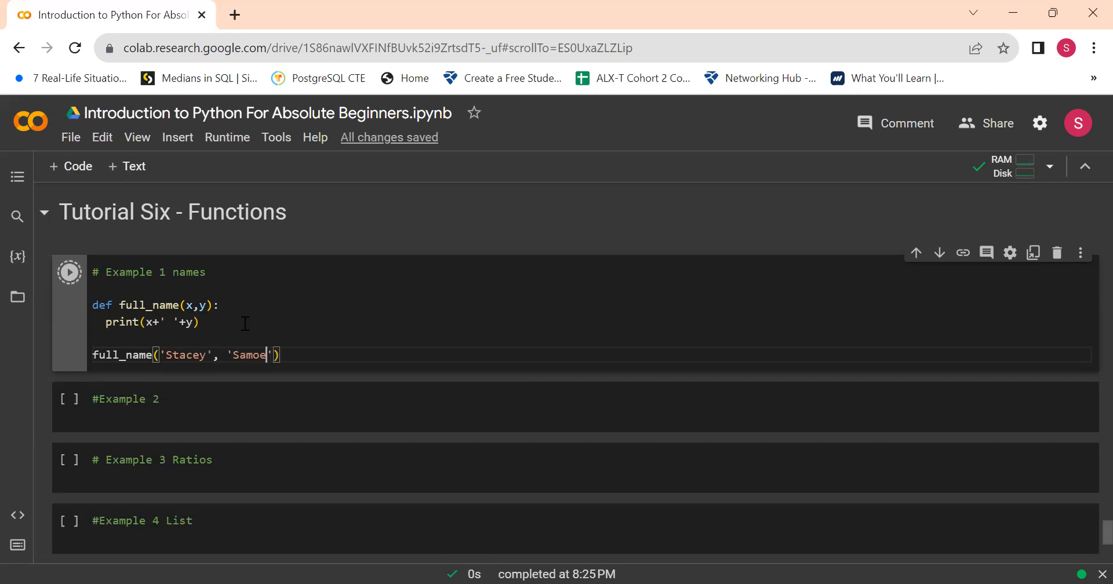
{"action": "left_click", "coordinate": [70, 272]}
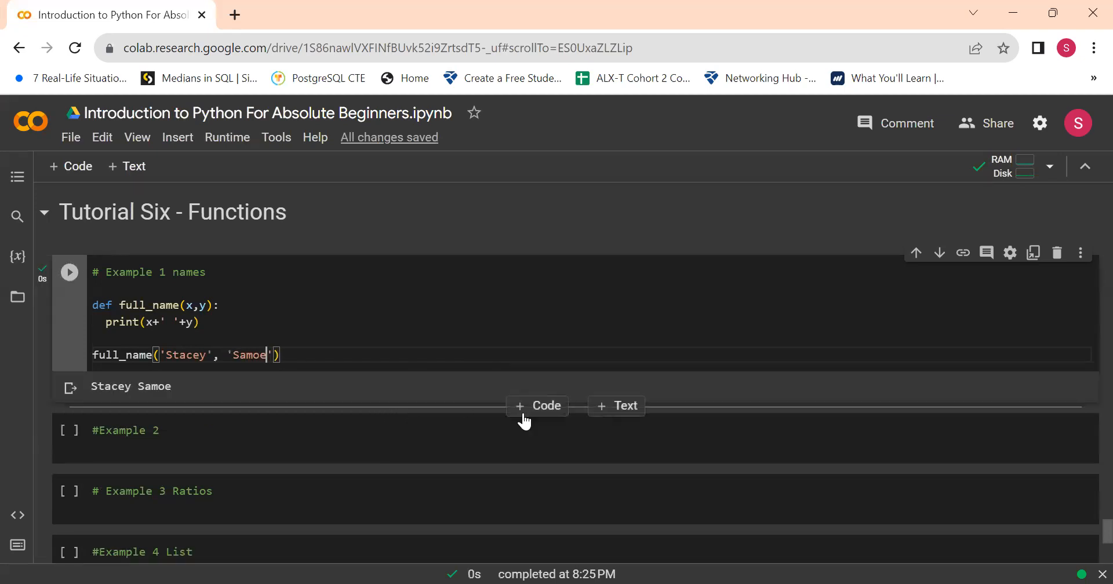
{"action": "left_click", "coordinate": [538, 405]}
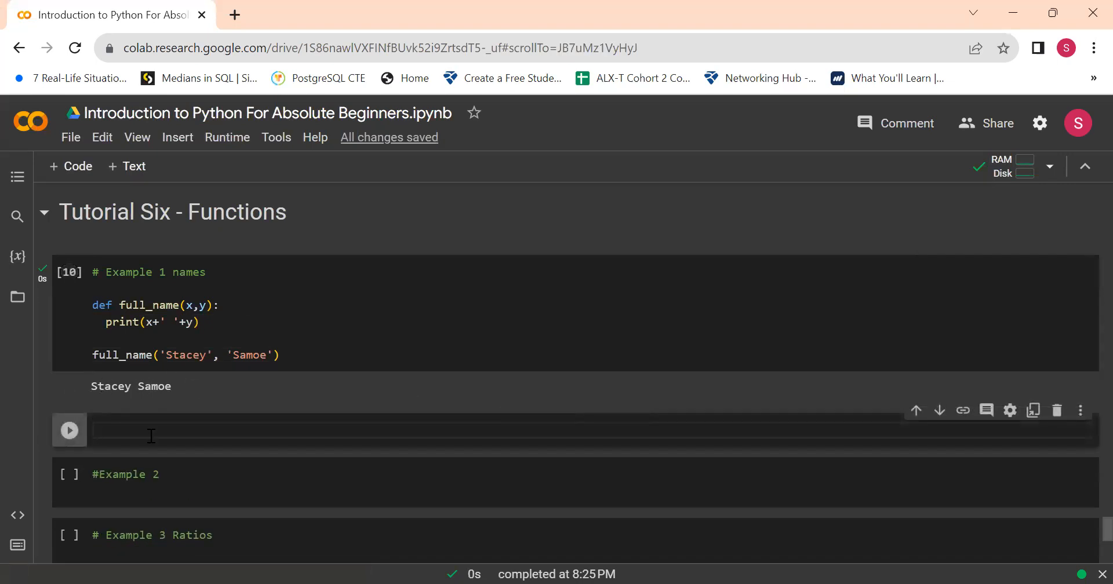
Run full_name('Lisa', 'Myra') to print 'Lisa Myra', then add another empty cell
{"action": "type", "text": "fu"}
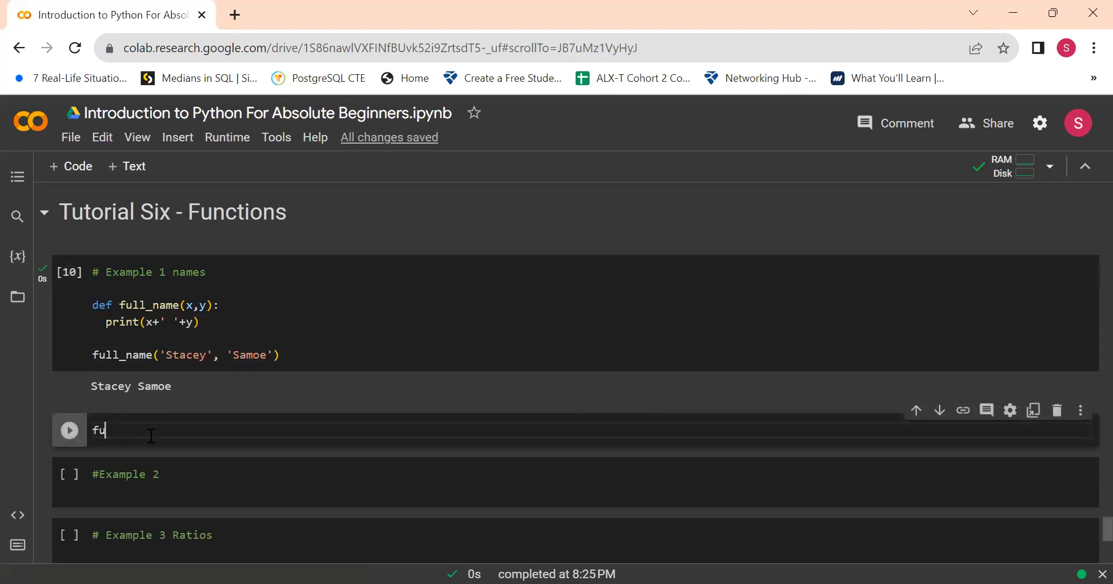
{"action": "type", "text": "ll_nam"}
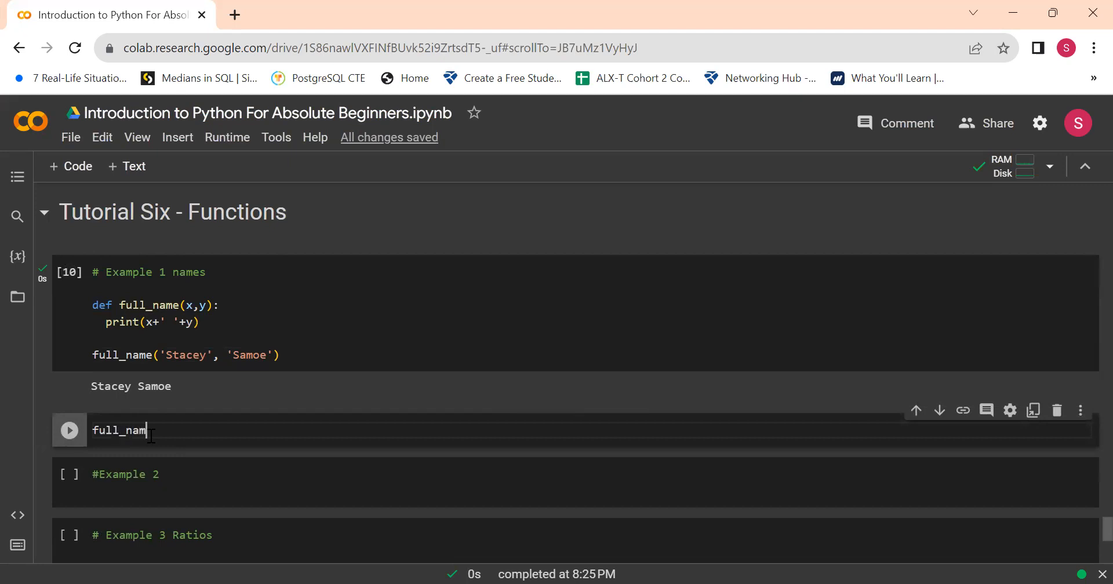
{"action": "type", "text": "e("}
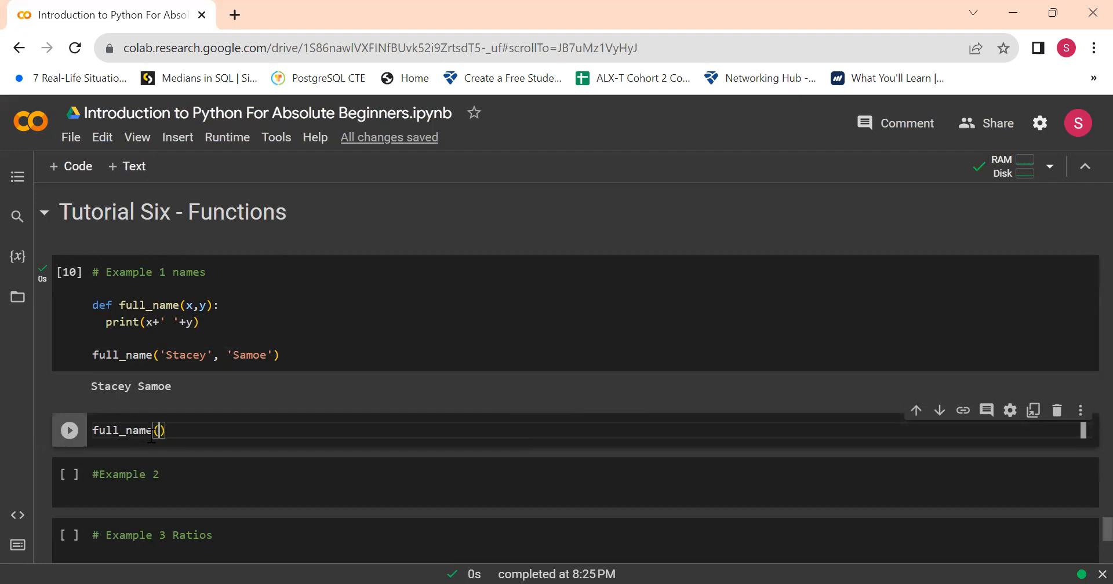
{"action": "type", "text": "'Lisa'"}
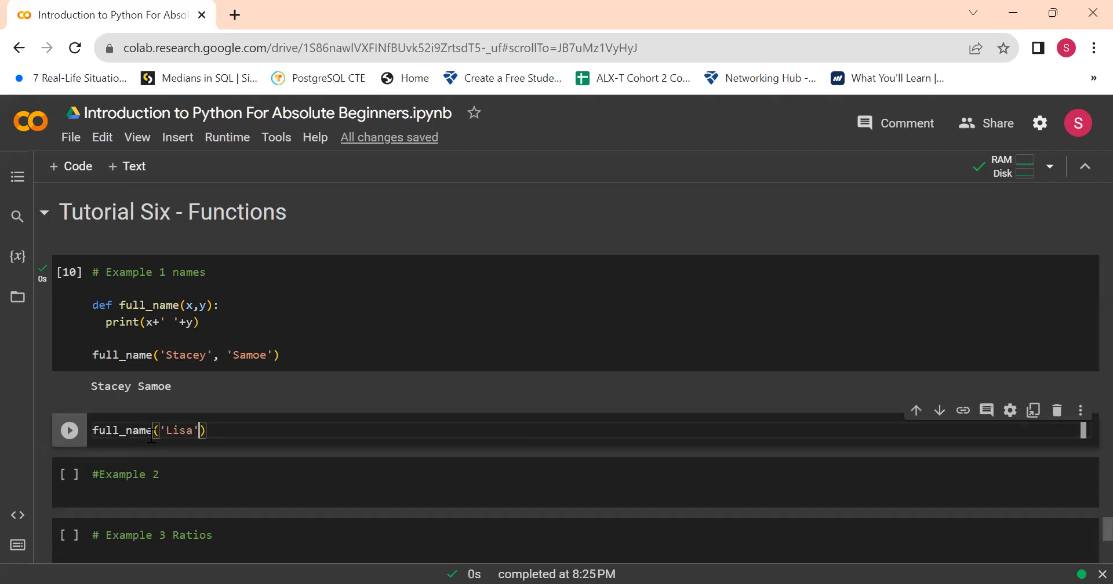
{"action": "type", "text": ", 'M'"}
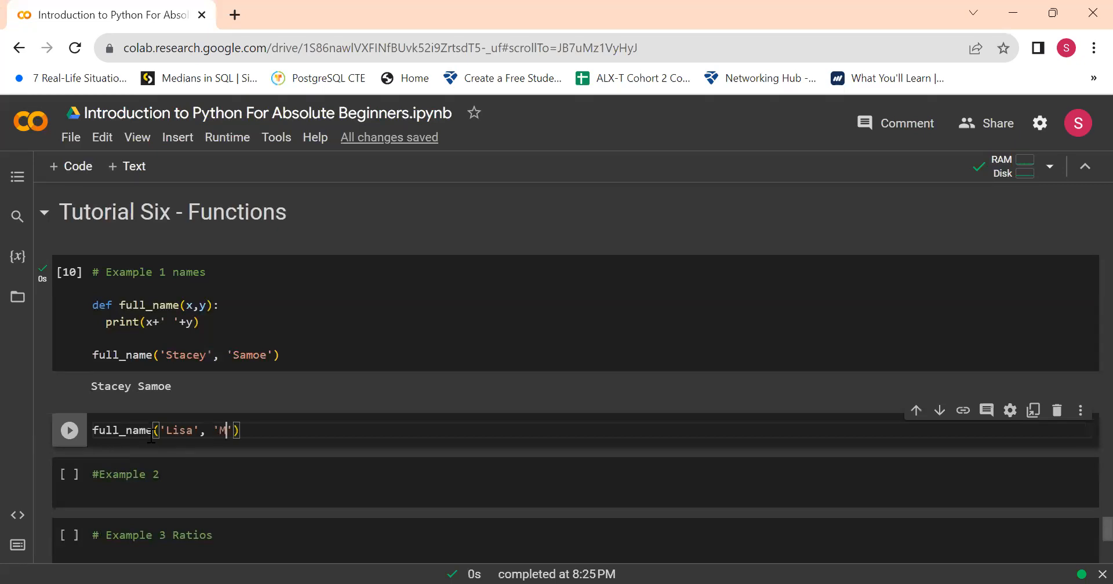
{"action": "type", "text": "yra"}
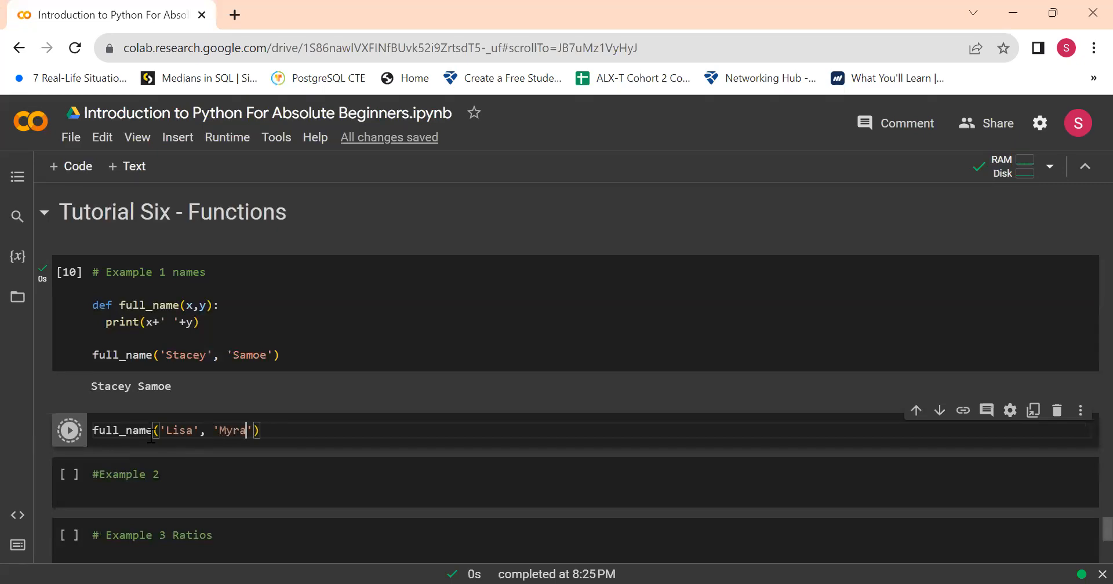
{"action": "left_click", "coordinate": [69, 430]}
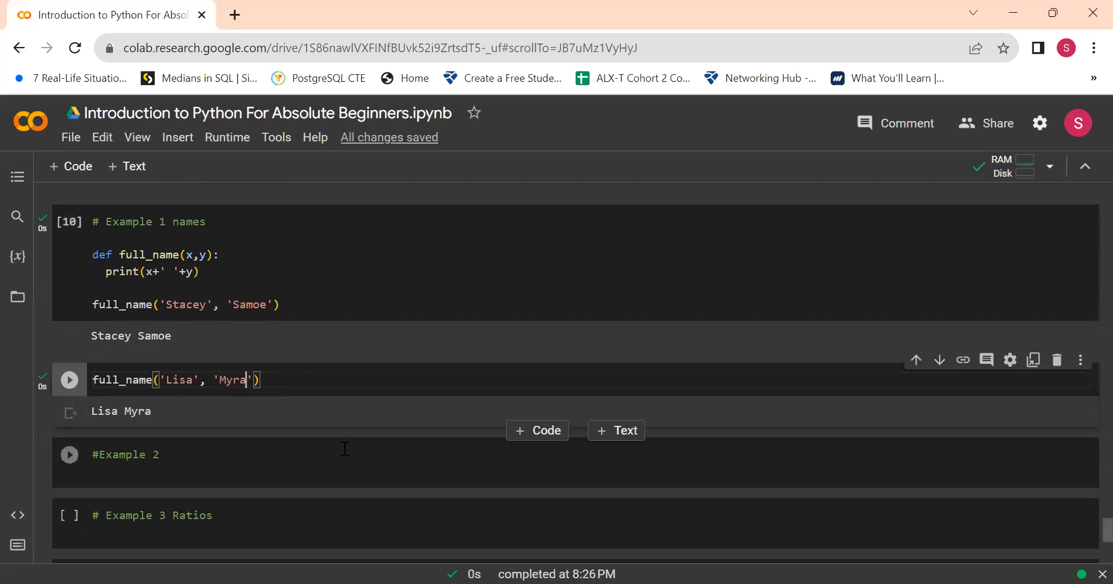
{"action": "left_click", "coordinate": [538, 431]}
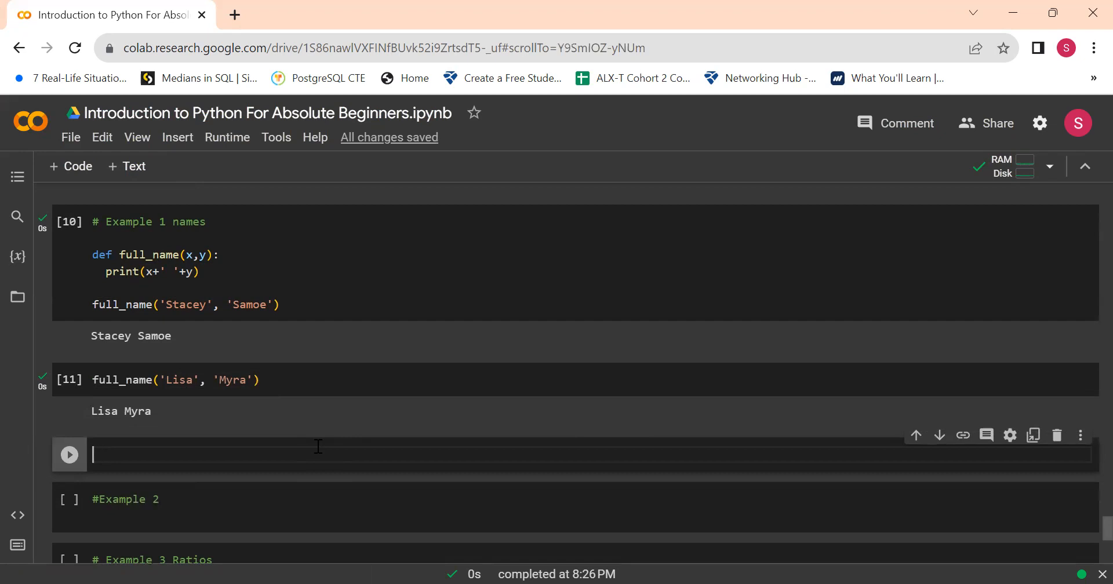
Assign f_name = 'Stacey' and s_name = 'Samoe' in the new cell
{"action": "type", "text": "f_"}
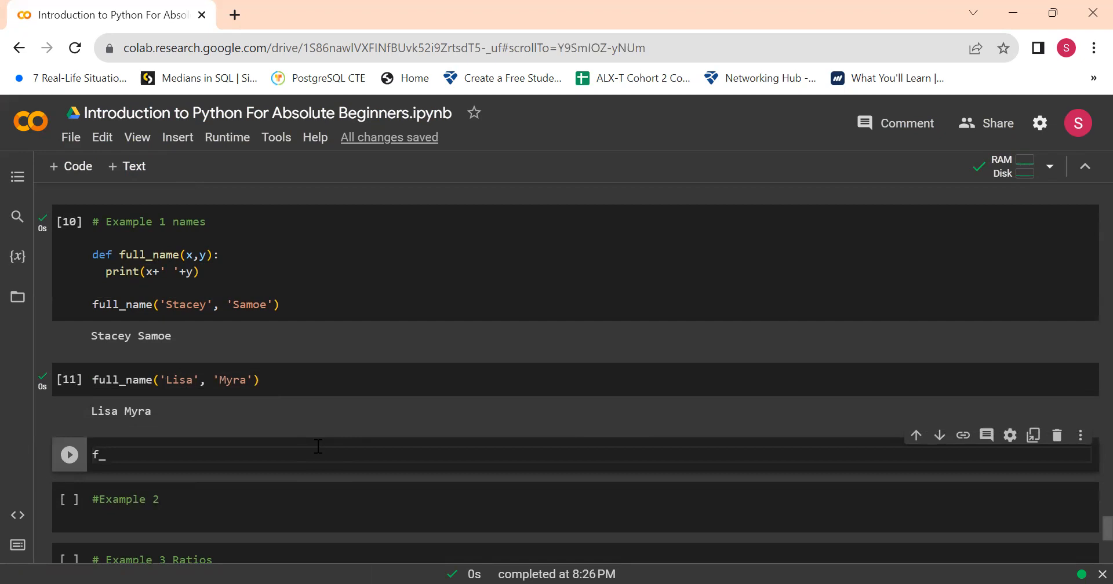
{"action": "type", "text": "name ="}
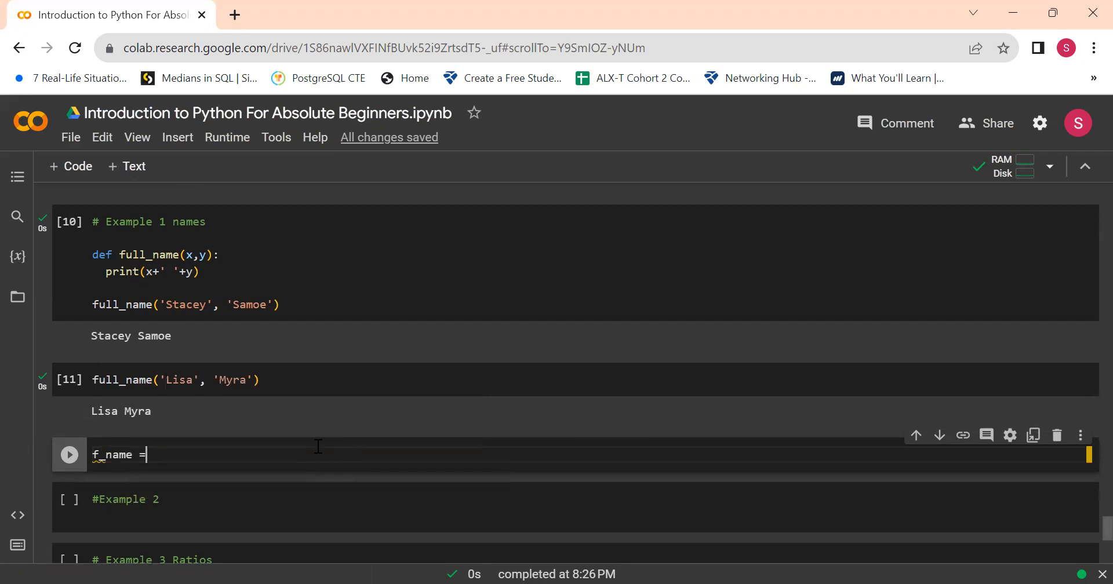
{"action": "type", "text": "stav"}
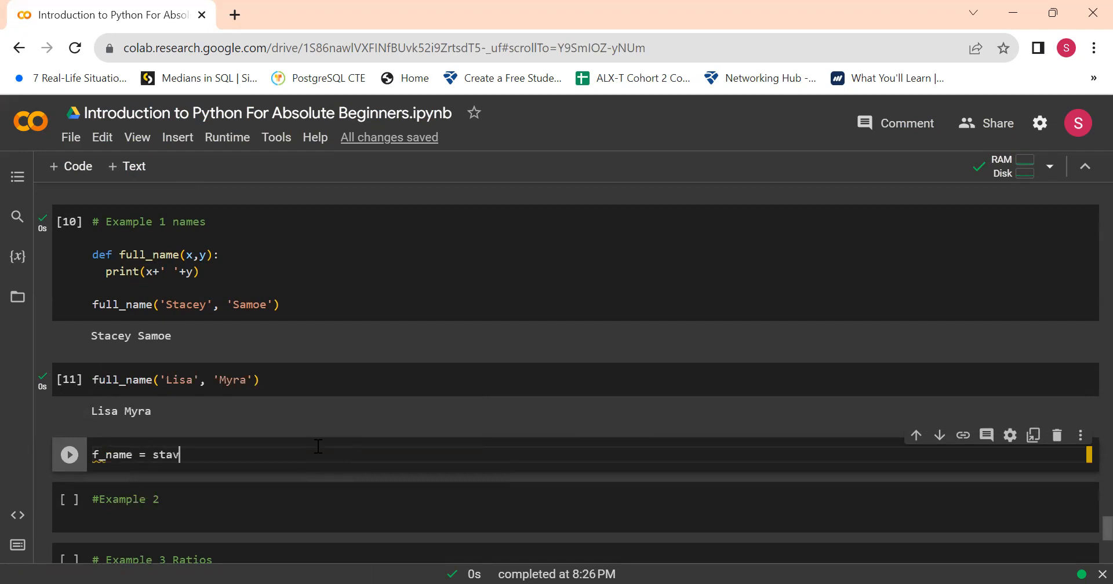
{"action": "type", "text": "'S'"}
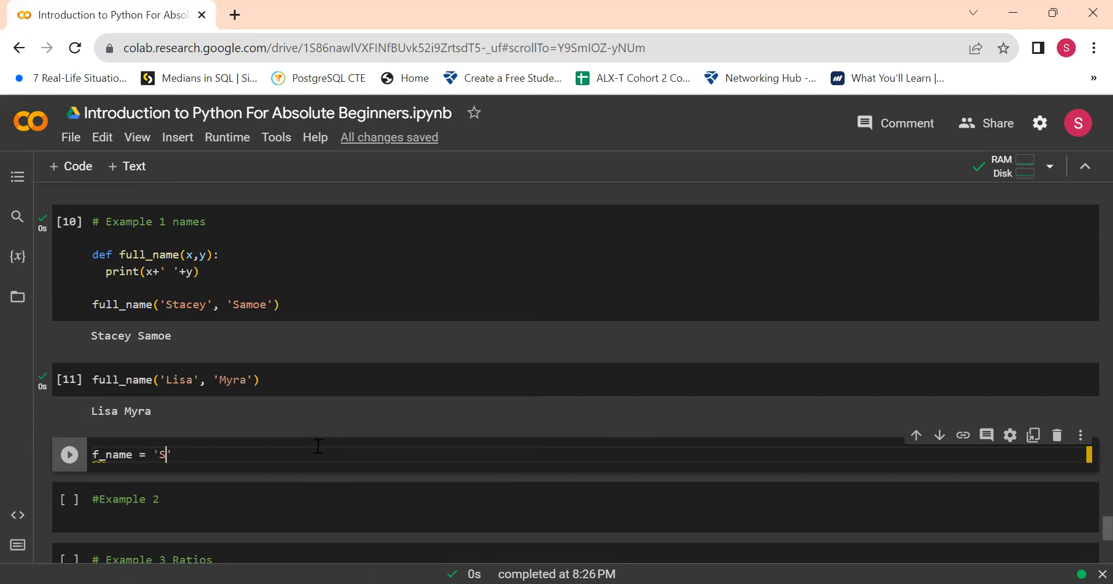
{"action": "type", "text": "tacey"}
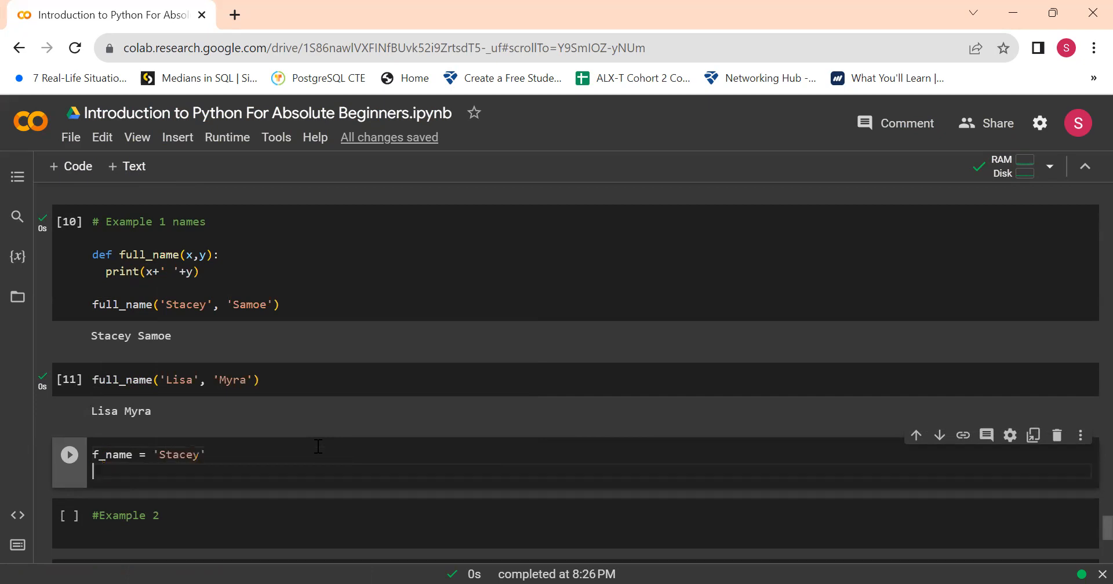
{"action": "type", "text": "s_"}
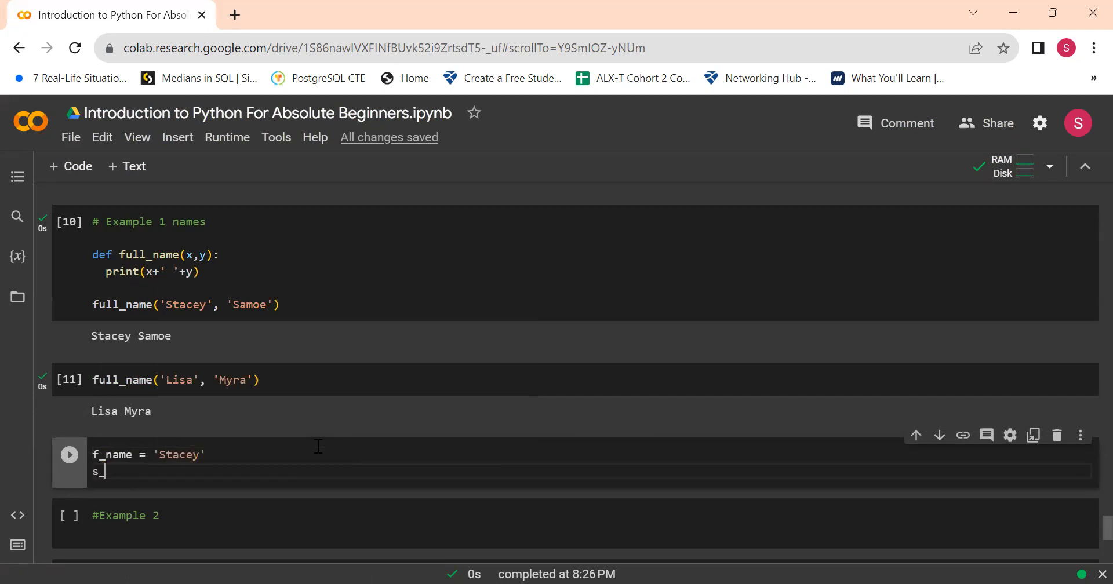
{"action": "type", "text": "name -"}
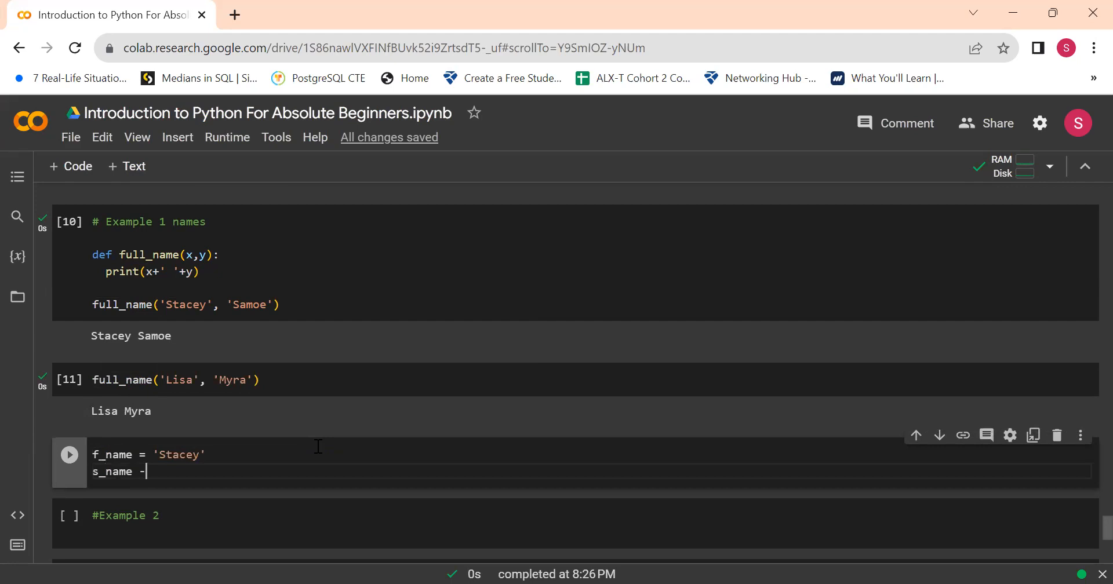
{"action": "type", "text": "="}
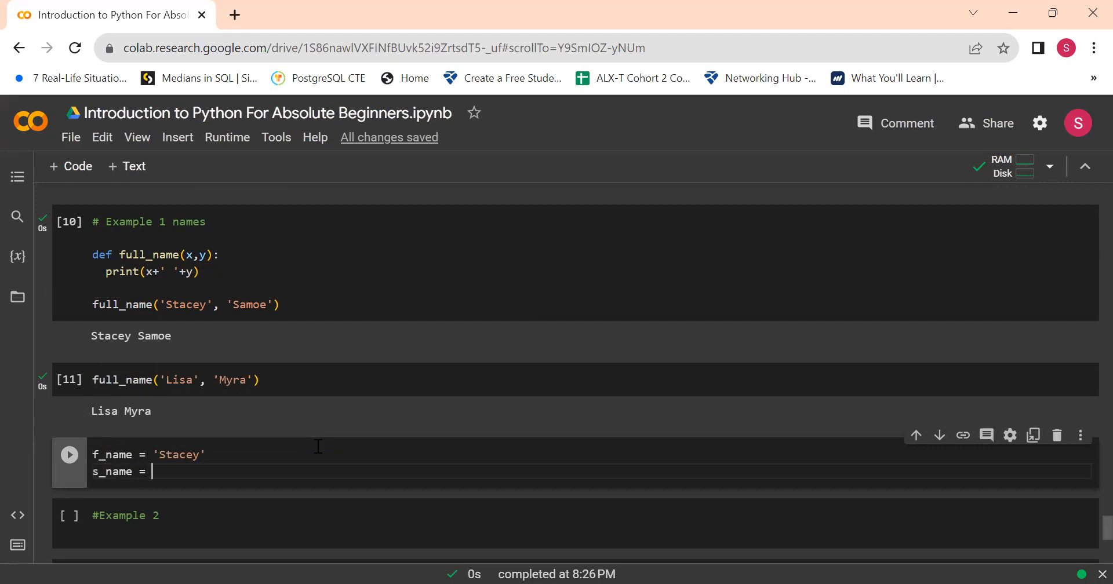
{"action": "type", "text": "'"}
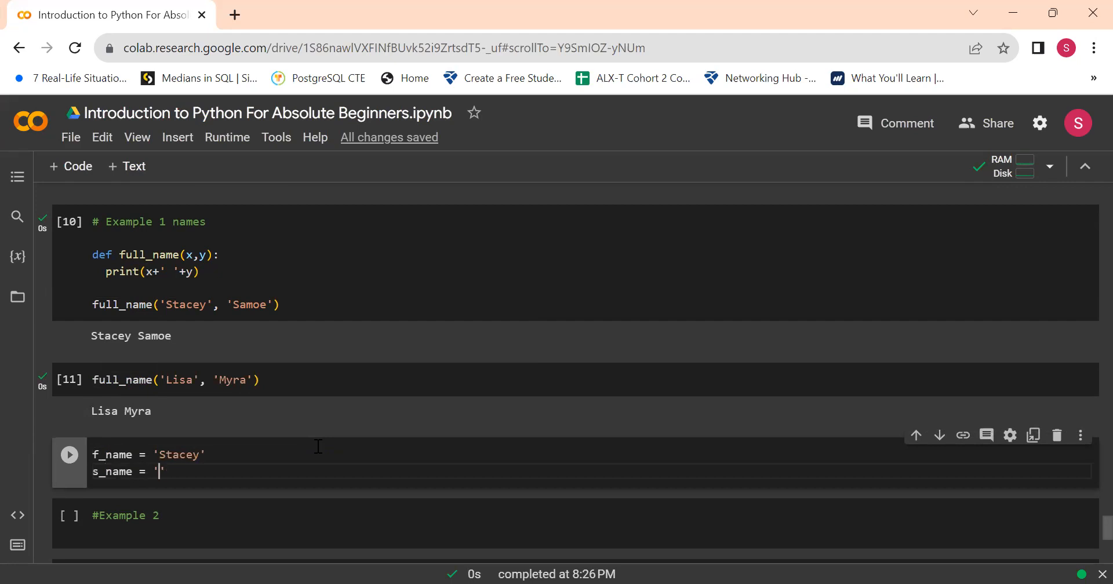
{"action": "type", "text": "Samoe"}
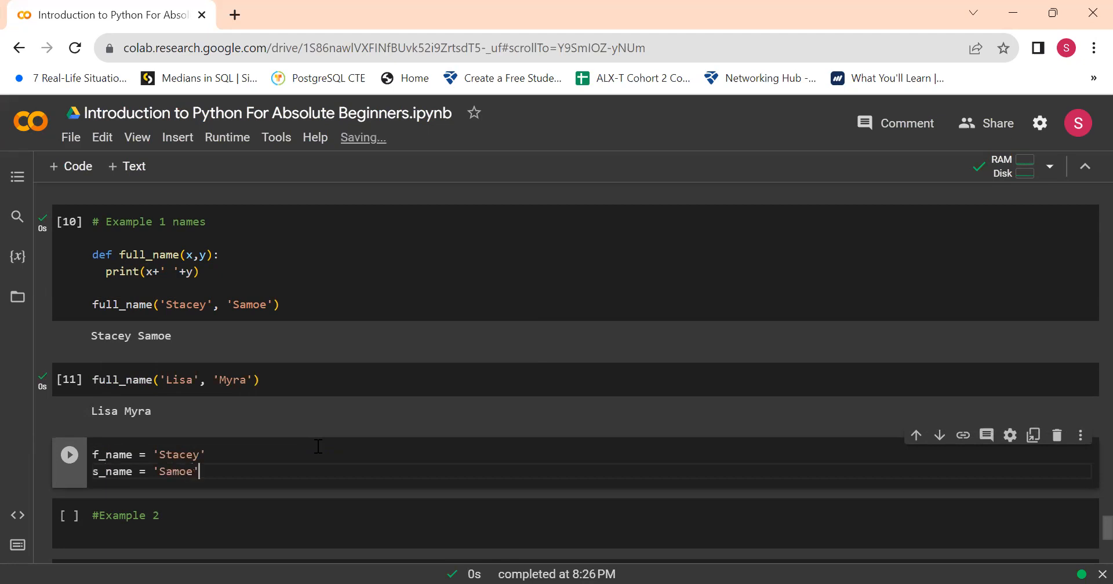
Add print(f_name+' '+s_name) and run the cell, outputting 'Stacey Samoe'
{"action": "type", "text": "p"}
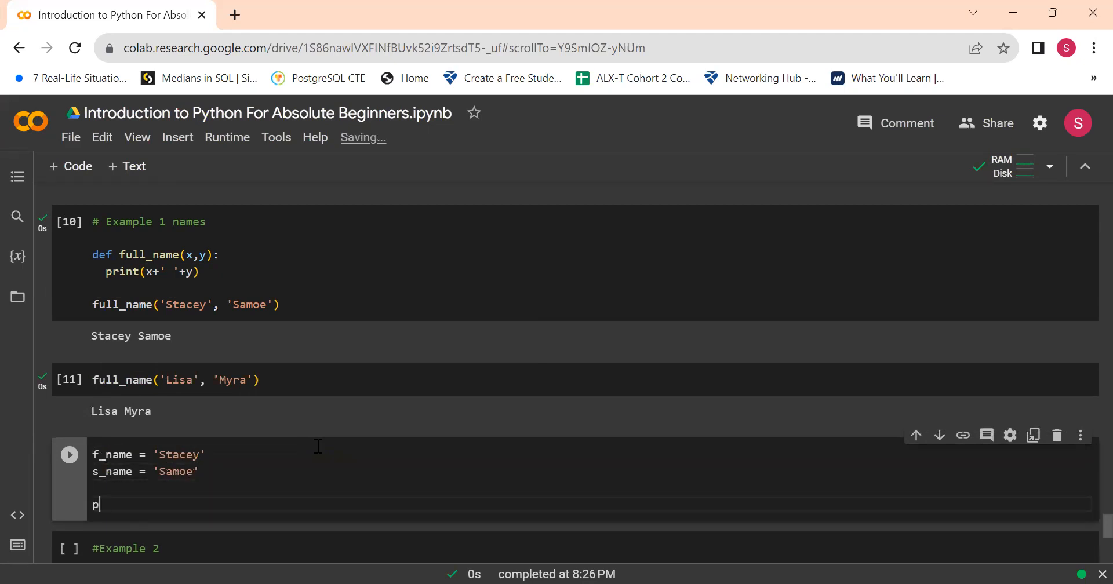
{"action": "type", "text": "rint()"}
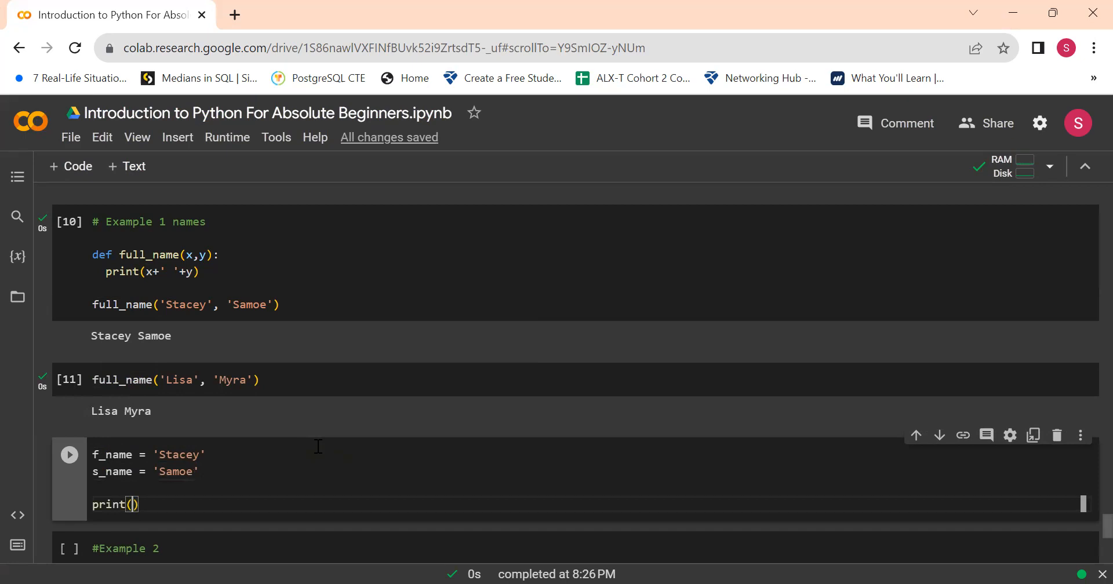
{"action": "type", "text": "f_n"}
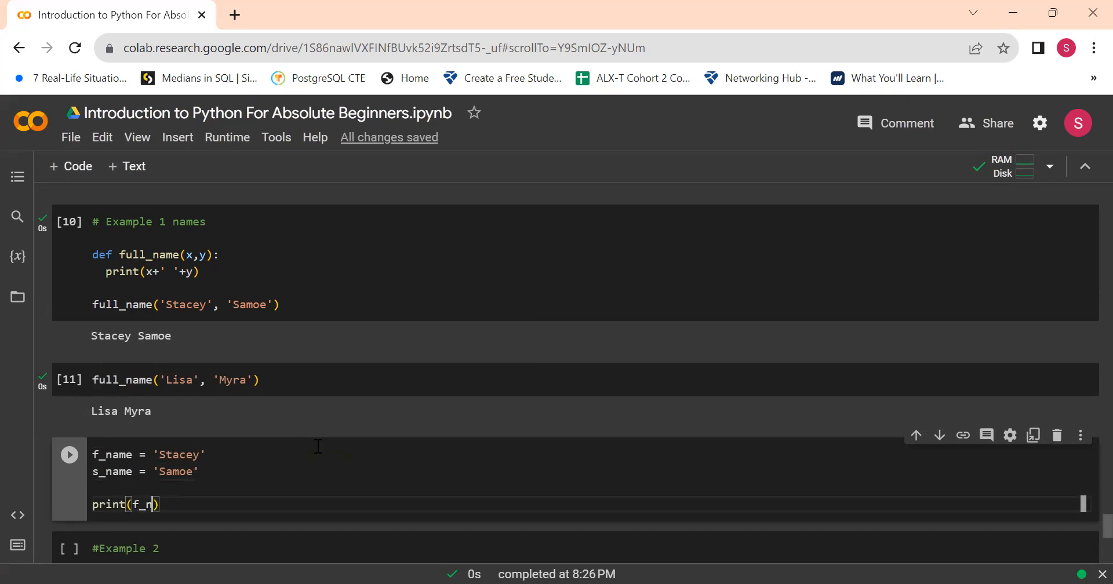
{"action": "type", "text": "ame+ ' '"}
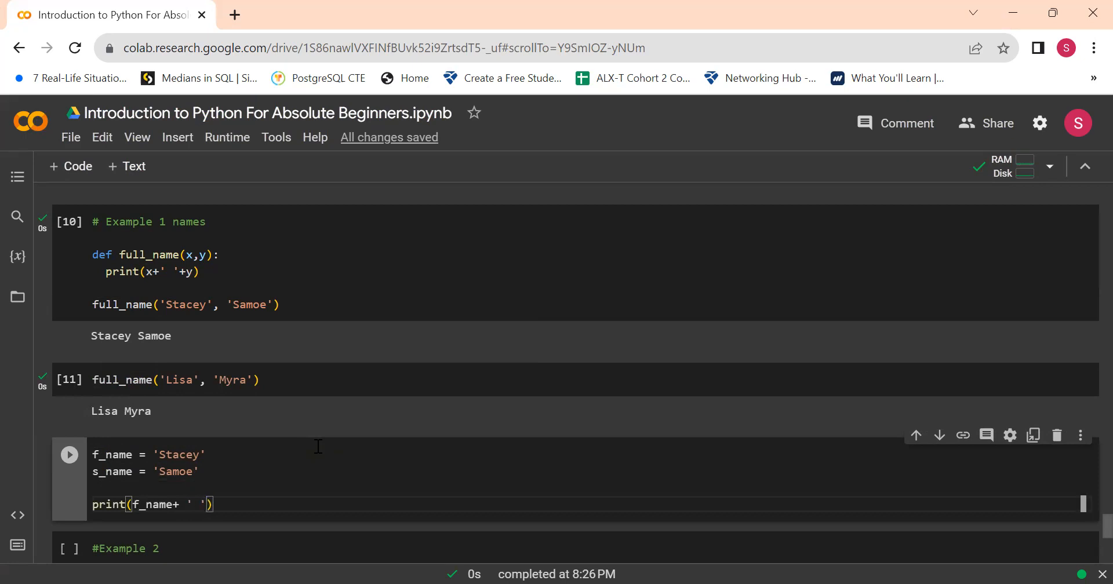
{"action": "type", "text": "+"}
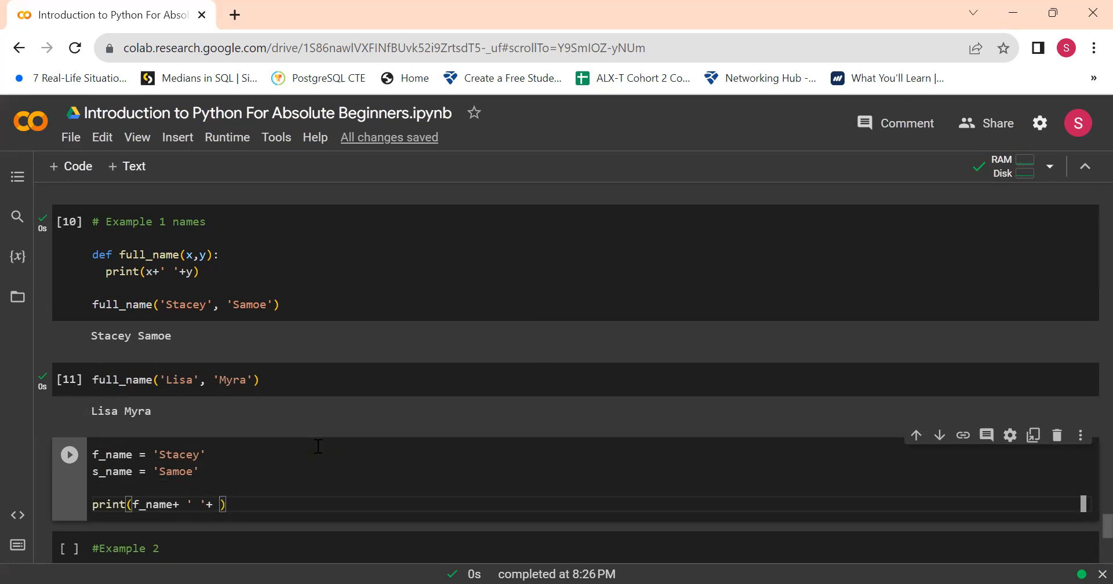
{"action": "type", "text": "s"}
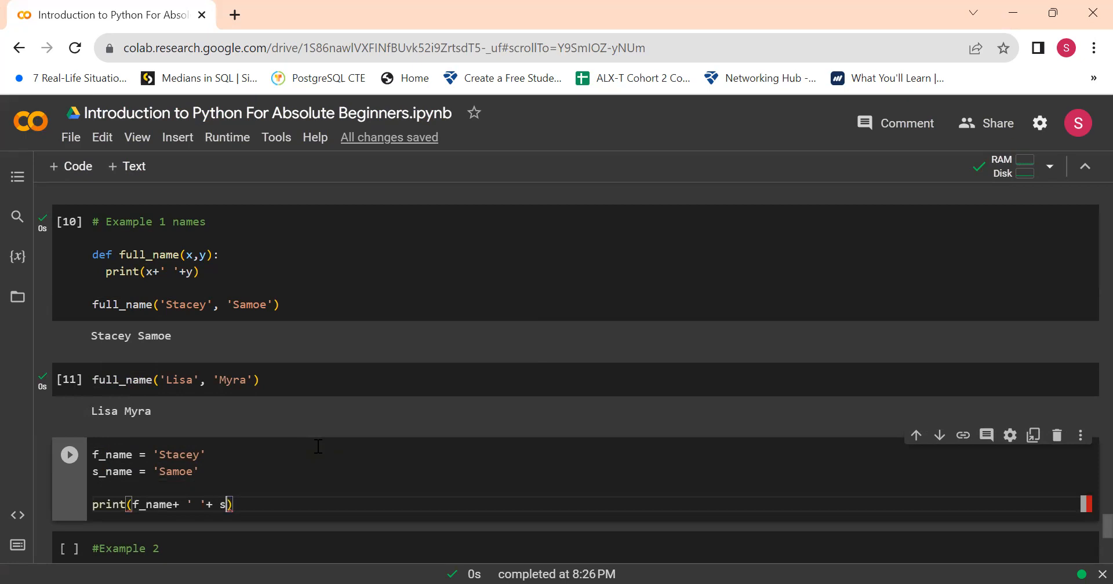
{"action": "type", "text": "_name"}
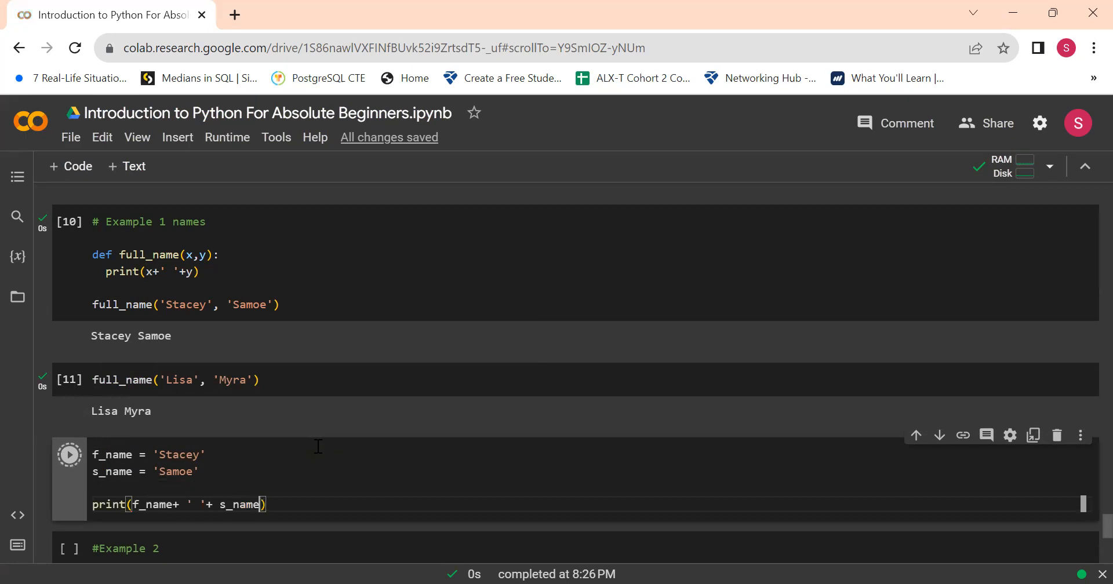
{"action": "left_click", "coordinate": [69, 454]}
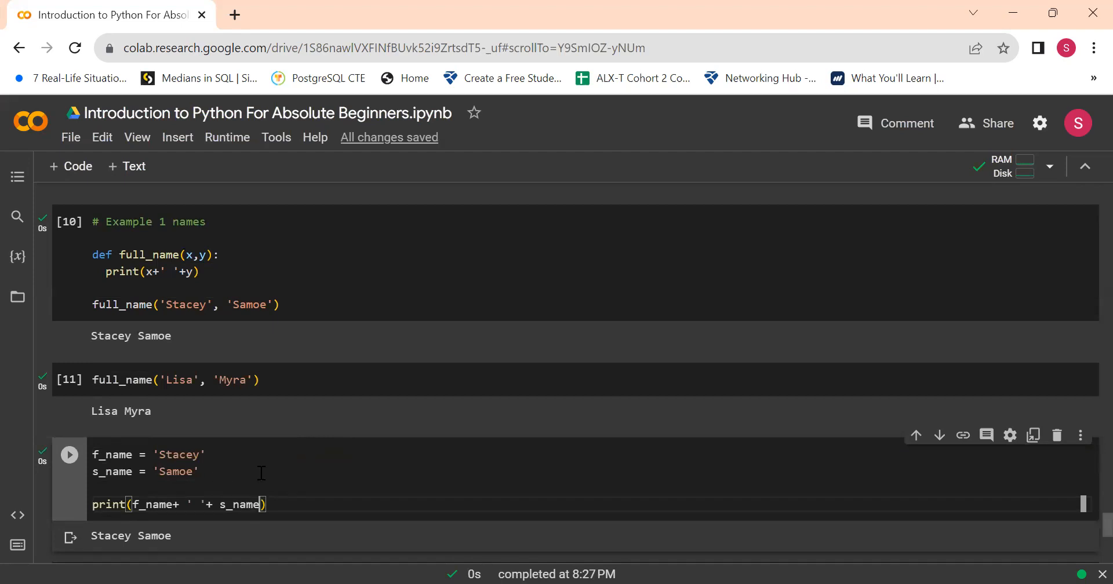
{"action": "mouse_move", "coordinate": [164, 416]}
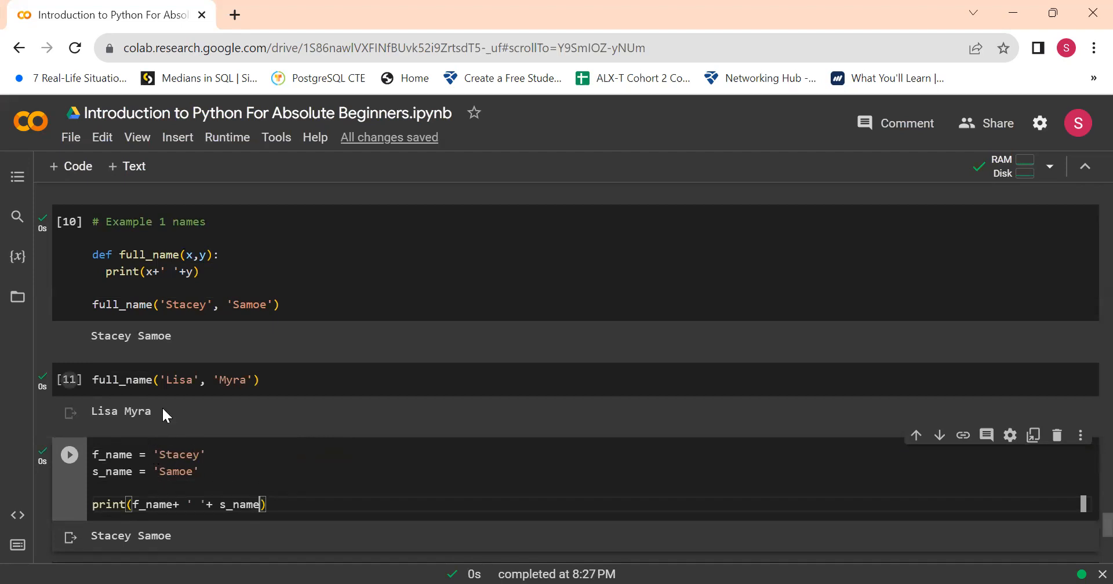
{"action": "mouse_move", "coordinate": [291, 497]}
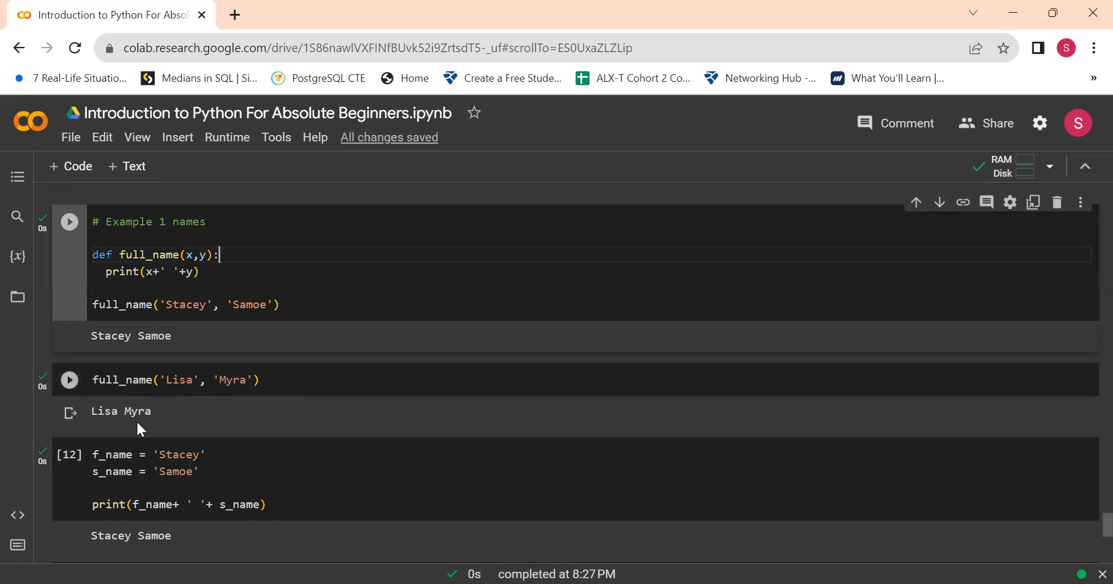
{"action": "scroll", "scroll_direction": "down", "scroll_amount": 3}
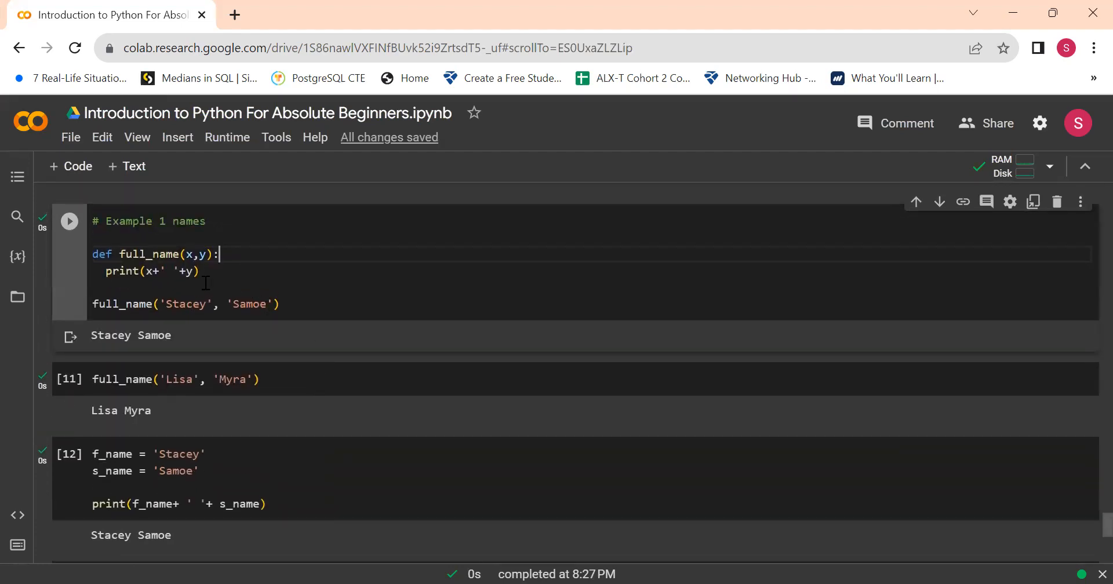
{"action": "left_click_drag", "start_coordinate": [220, 254], "coordinate": [188, 271]}
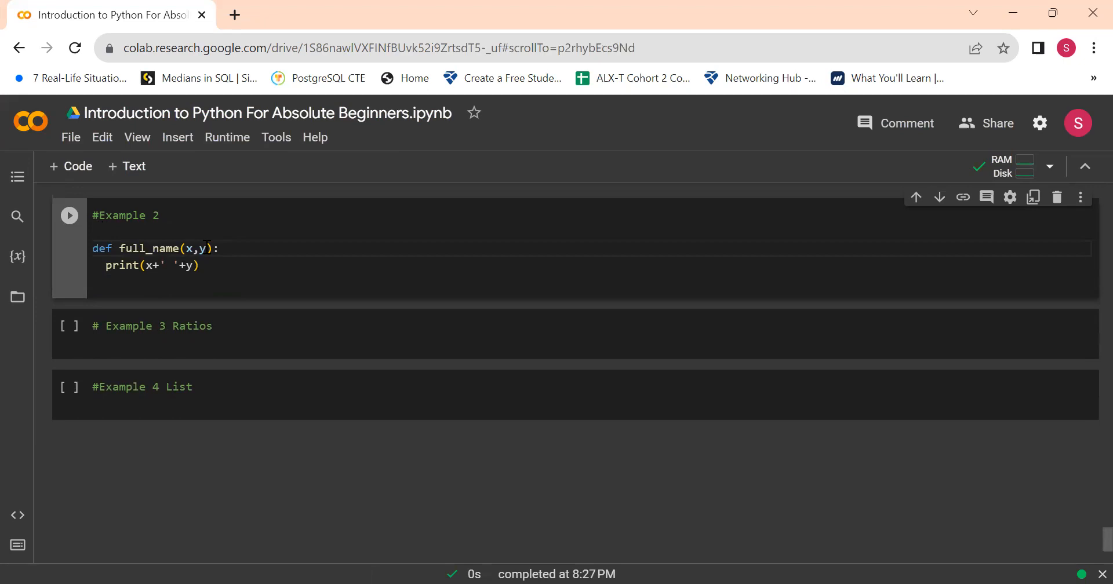
Add parameter z with print(z), rename the function full_name_age, and insert a cell below
{"action": "type", "text": ","}
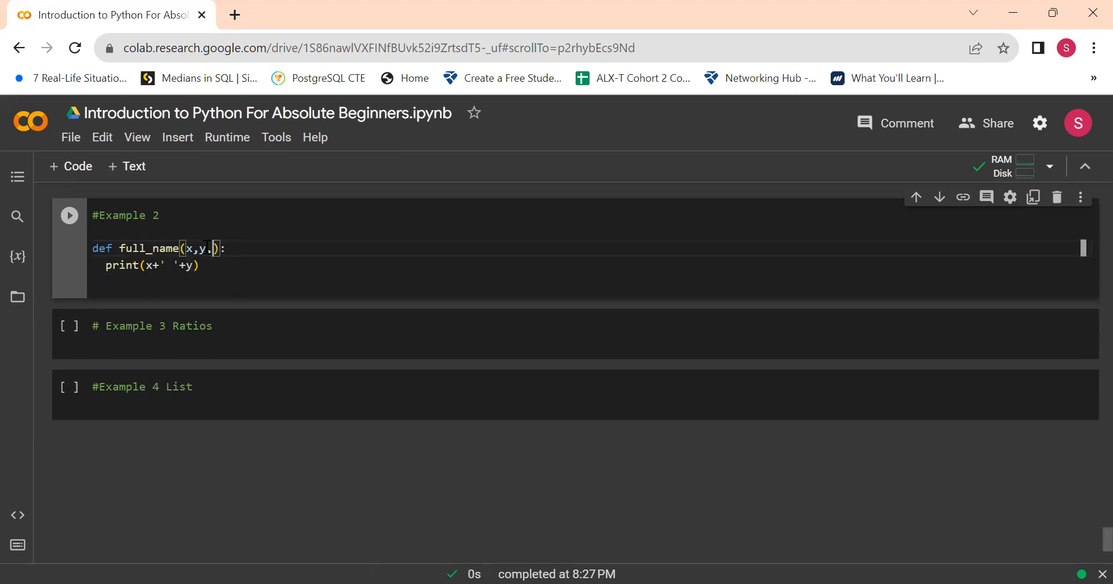
{"action": "type", "text": "z"}
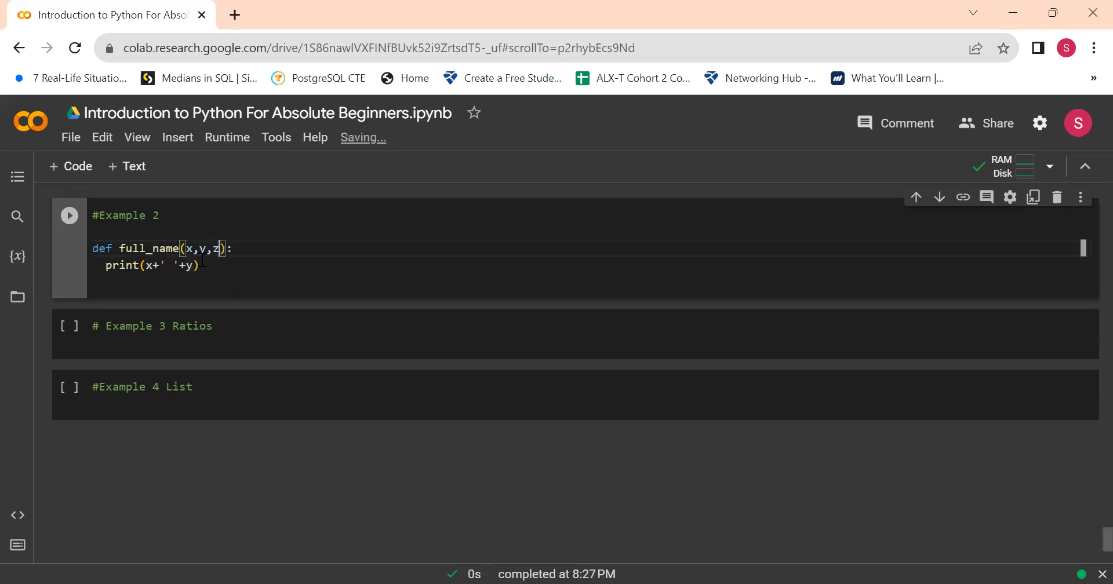
{"action": "type", "text": "p"}
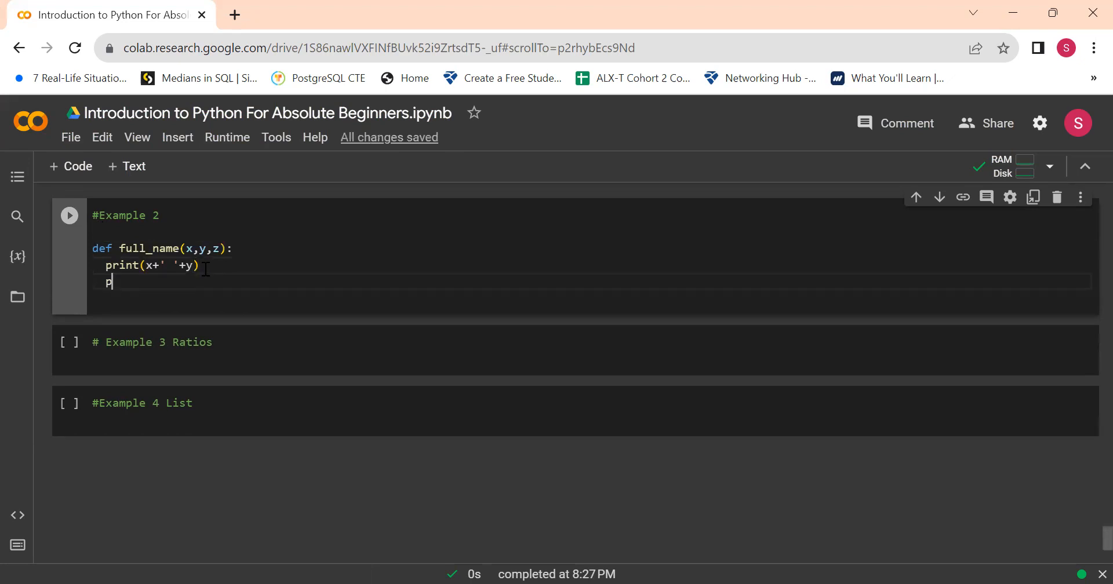
{"action": "key", "text": "Backspace"}
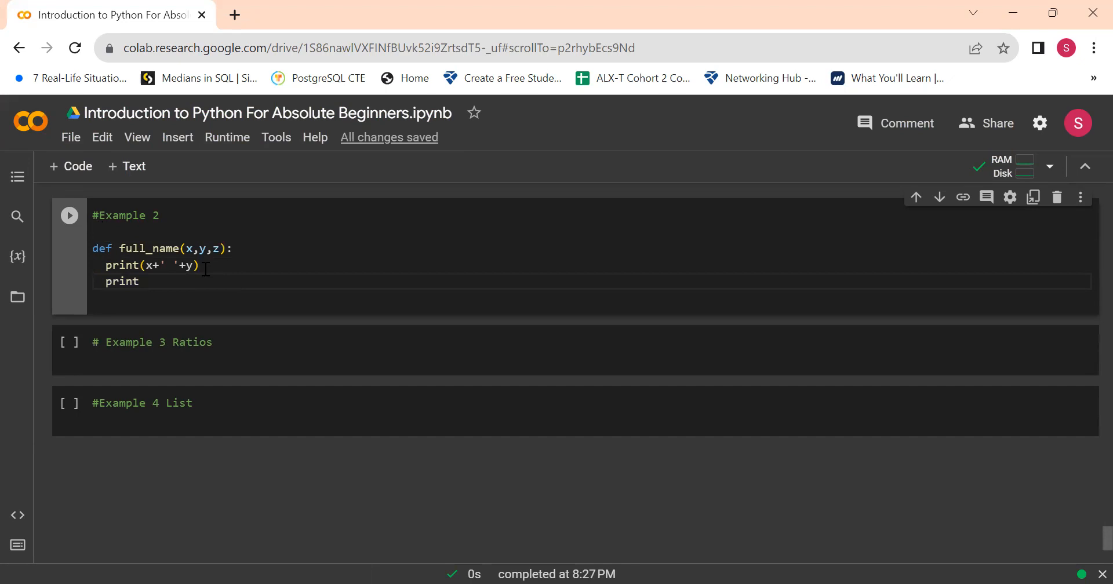
{"action": "type", "text": "()"}
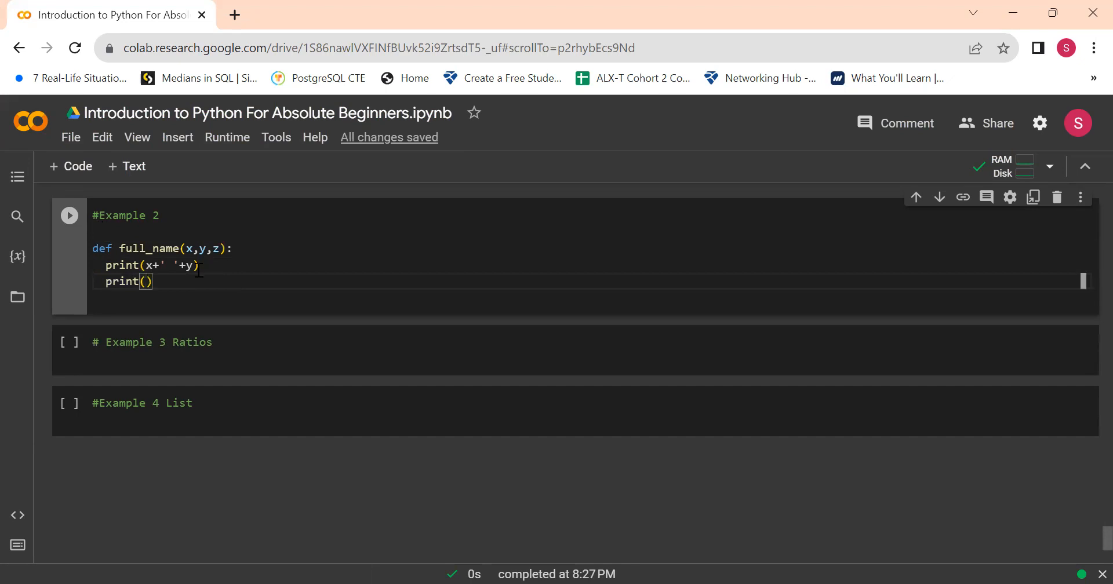
{"action": "left_click", "coordinate": [147, 282]}
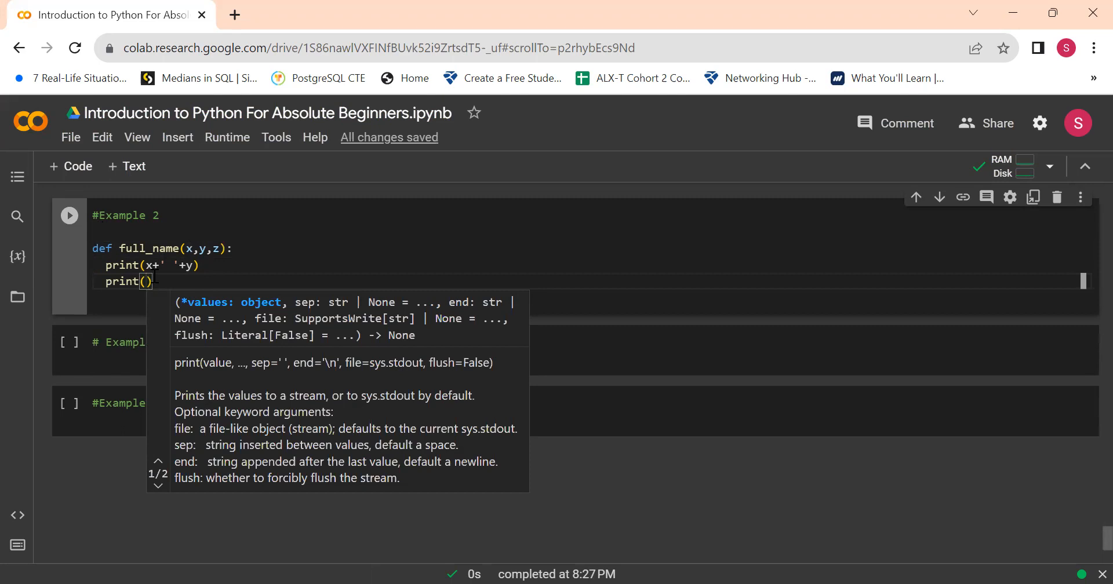
{"action": "type", "text": "z"}
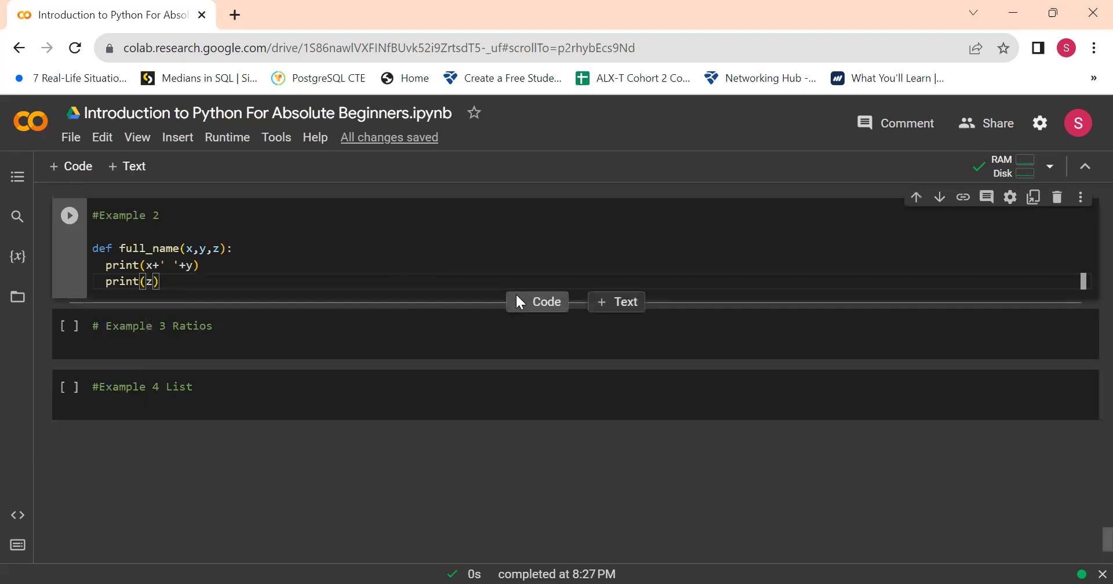
{"action": "left_click", "coordinate": [537, 301]}
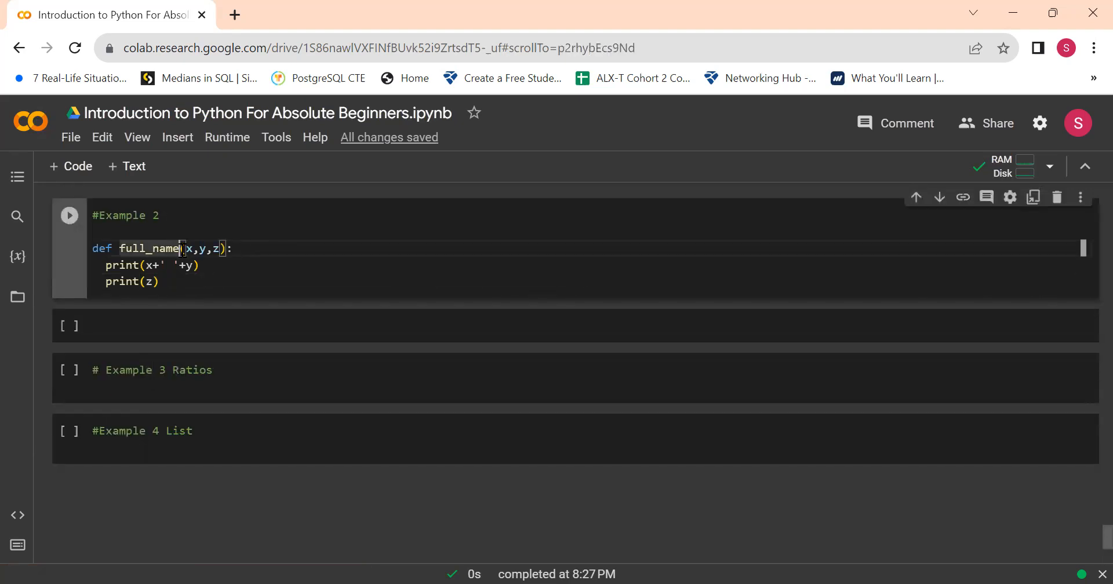
{"action": "type", "text": "_age"}
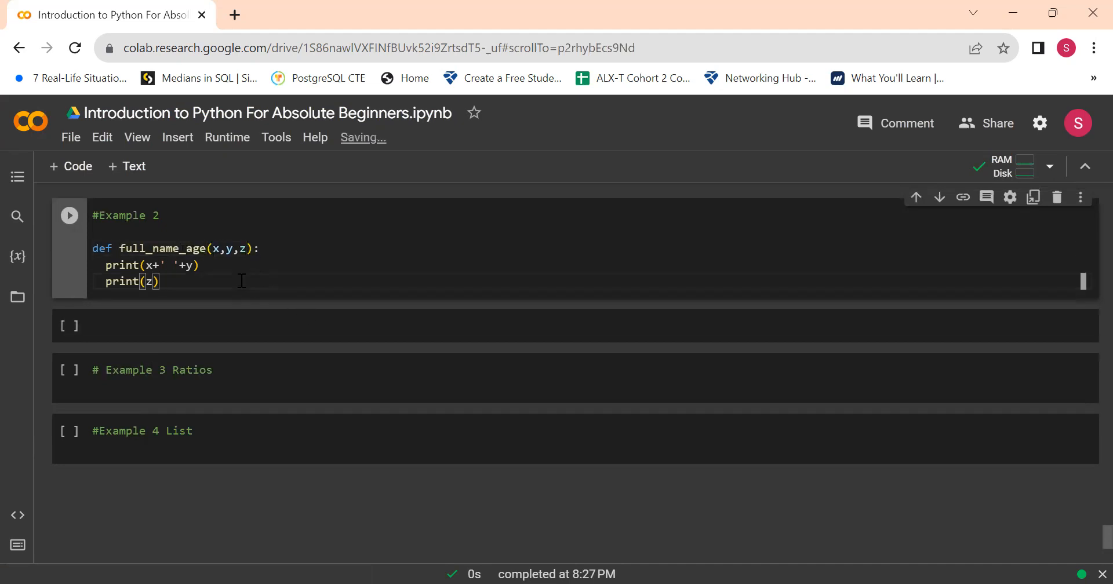
{"action": "left_click", "coordinate": [69, 215]}
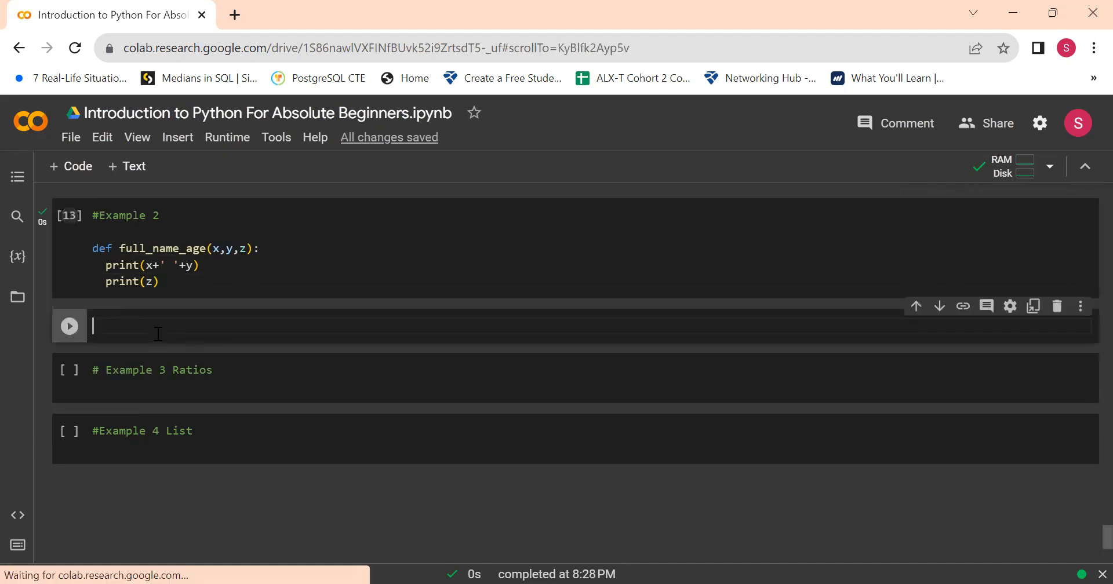
Run full_name_age('Stacey', 'Samoe', 34), printing 'Stacey Samoe' and 34
{"action": "type", "text": "full"}
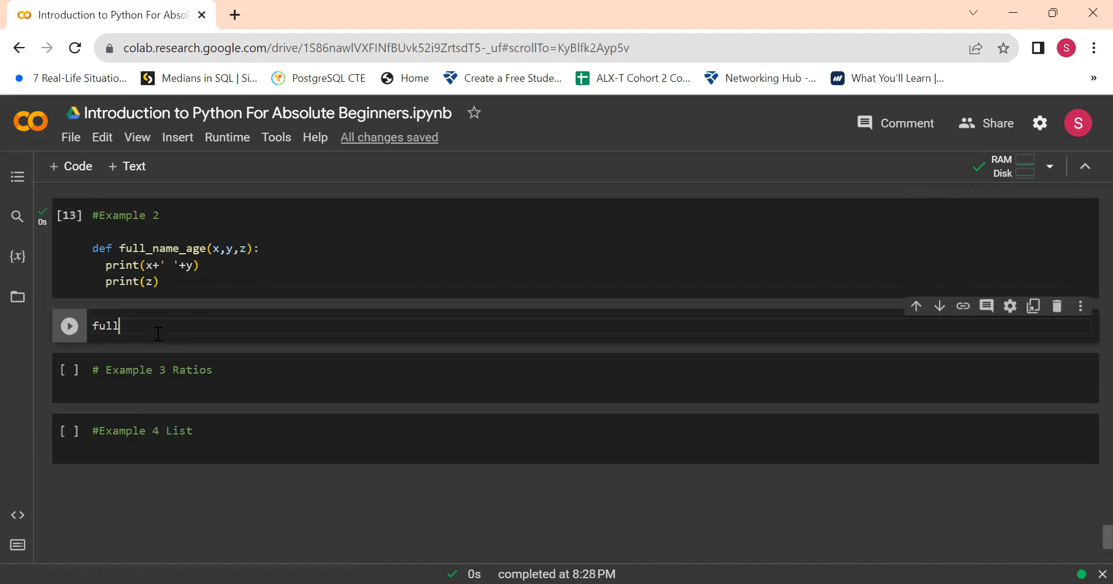
{"action": "type", "text": "_name"}
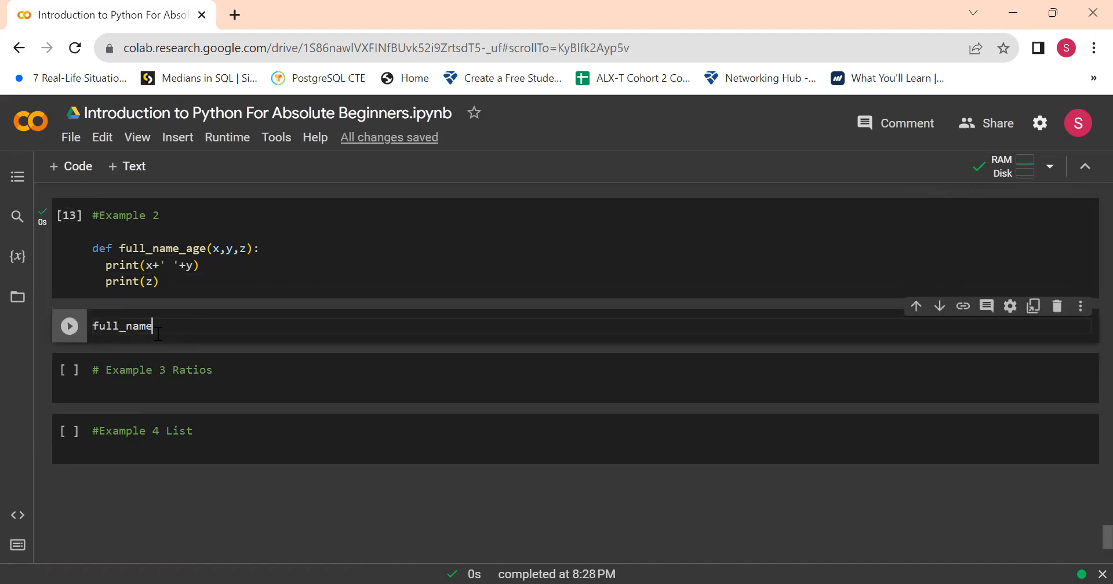
{"action": "type", "text": "_age"}
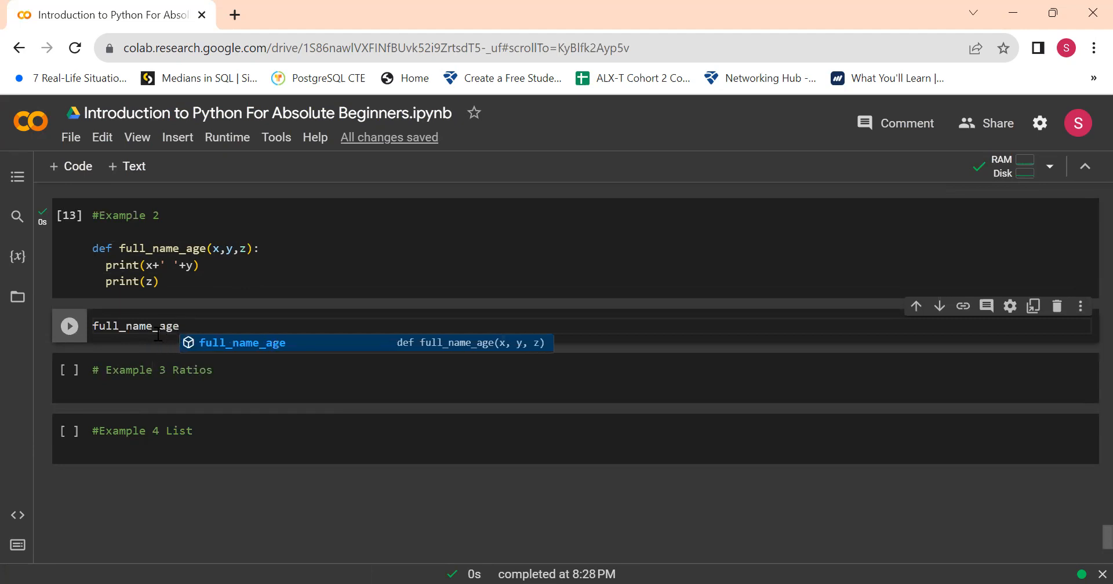
{"action": "key", "text": "Enter"}
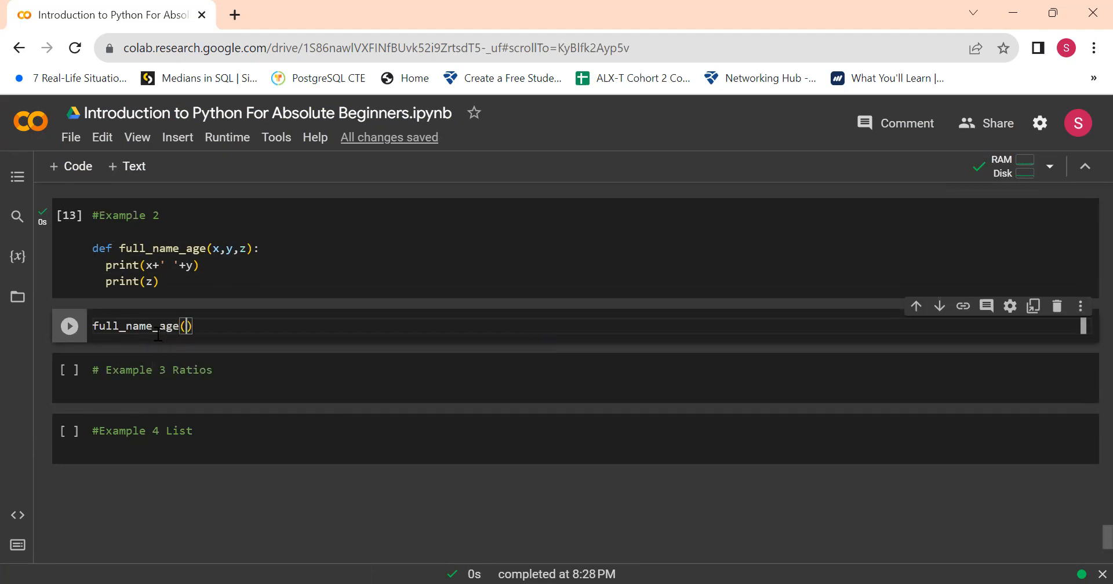
{"action": "type", "text": "'Stacey'"}
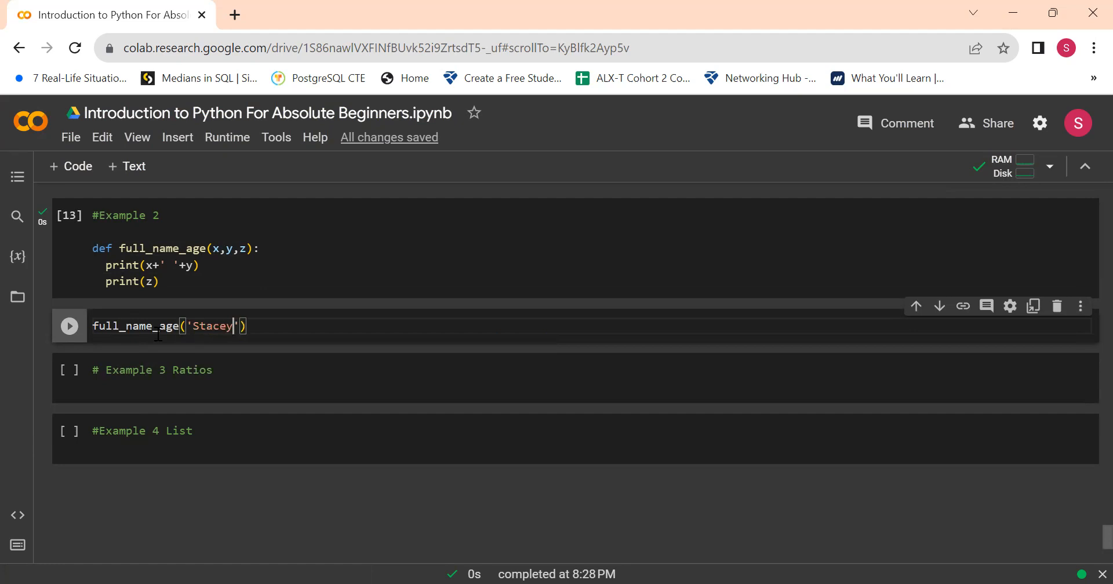
{"action": "type", "text": "."}
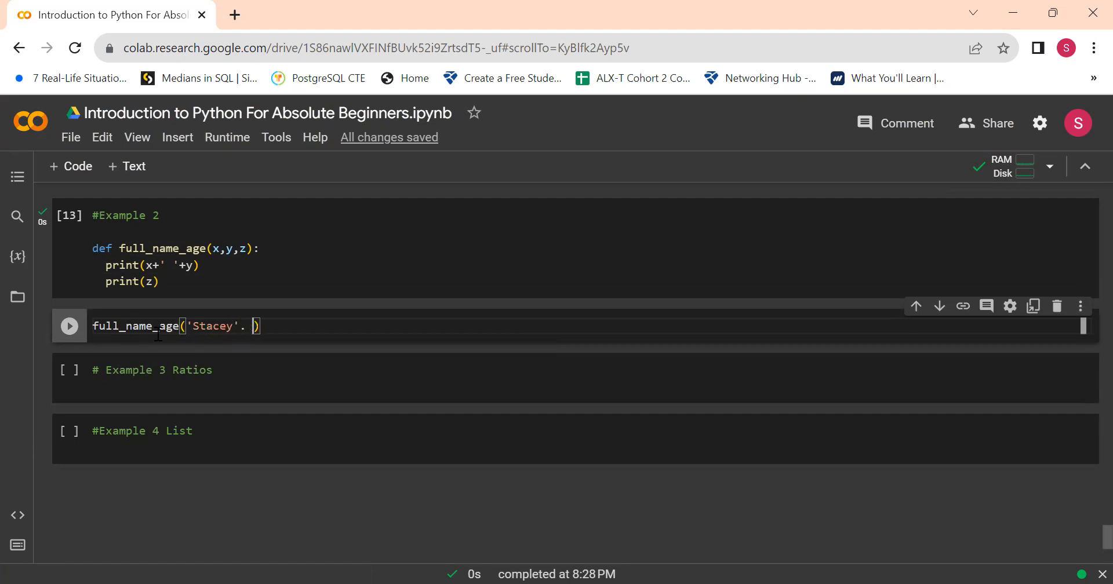
{"action": "type", "text": ","}
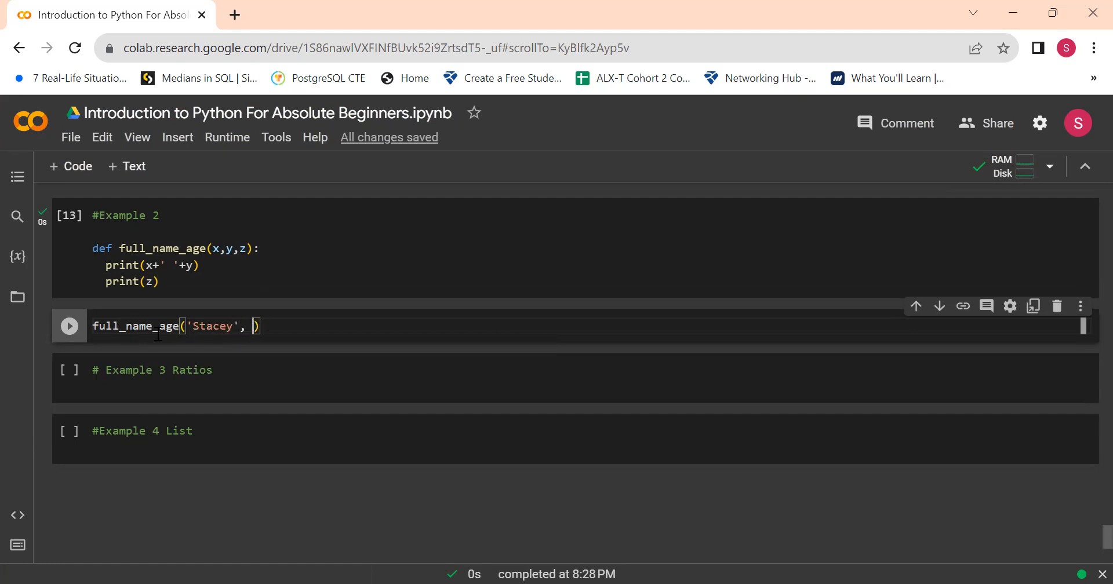
{"action": "type", "text": "'Sa'"}
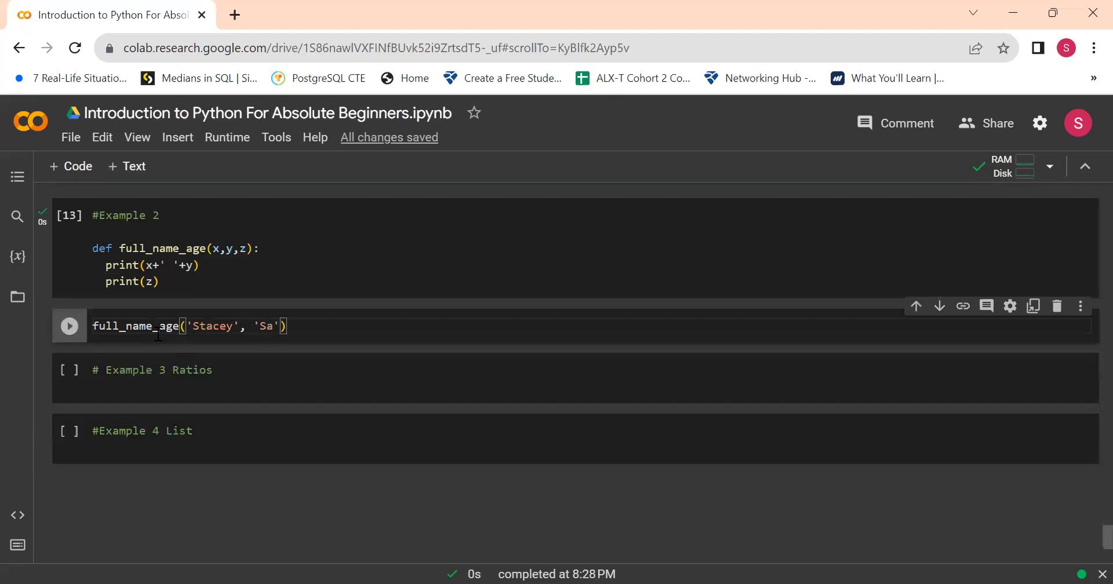
{"action": "type", "text": "moe"}
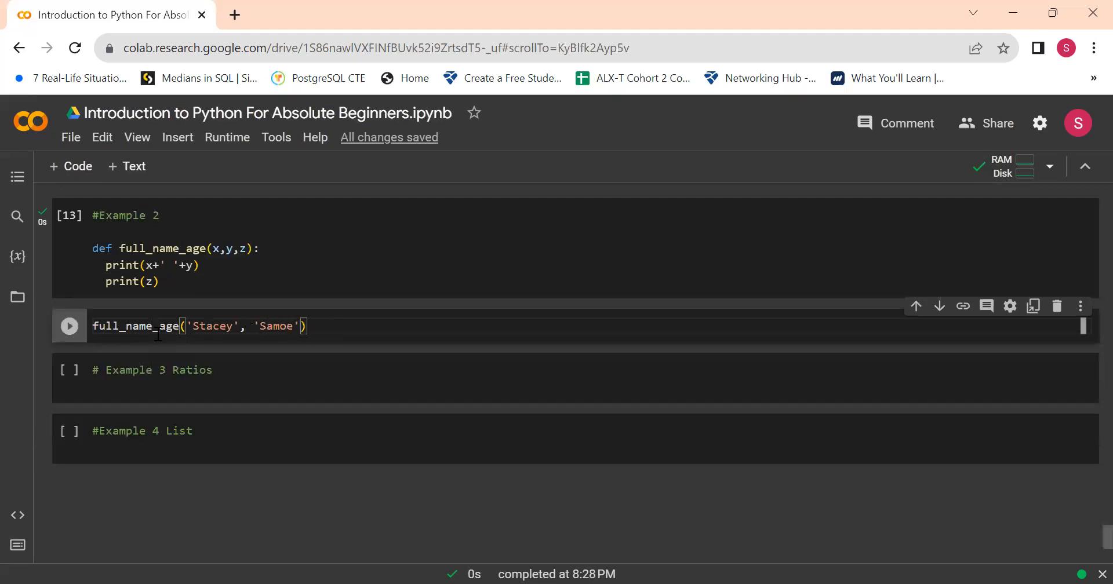
{"action": "type", "text": ", 34"}
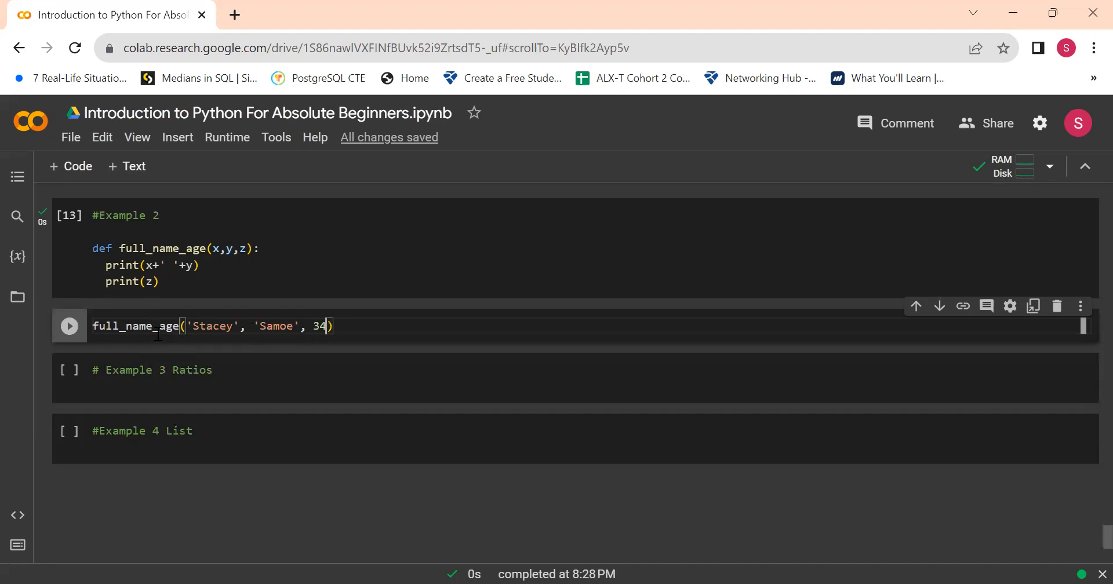
{"action": "left_click", "coordinate": [69, 326]}
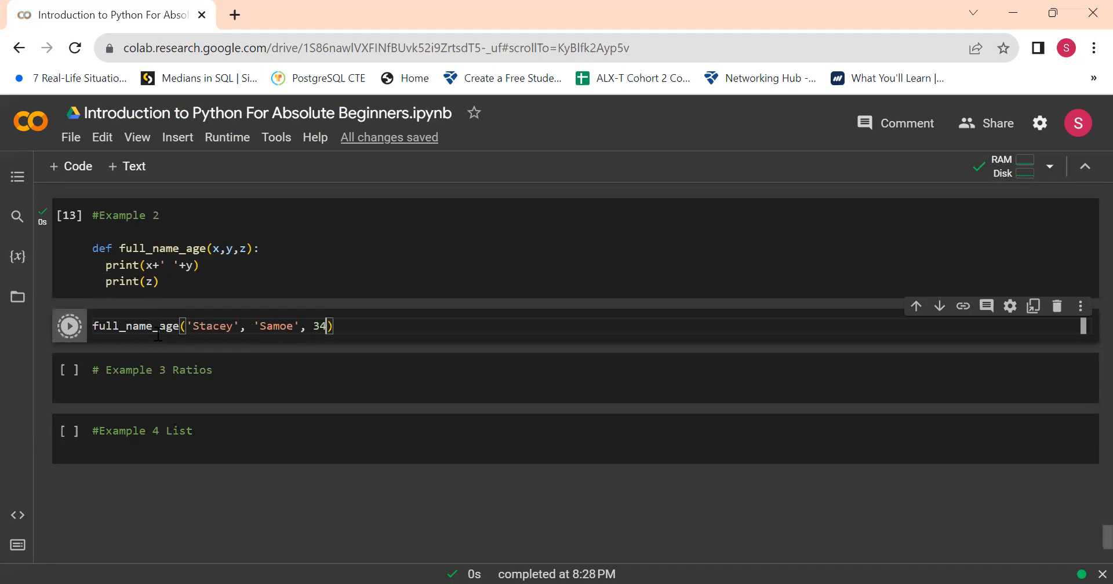
{"action": "left_click", "coordinate": [69, 326]}
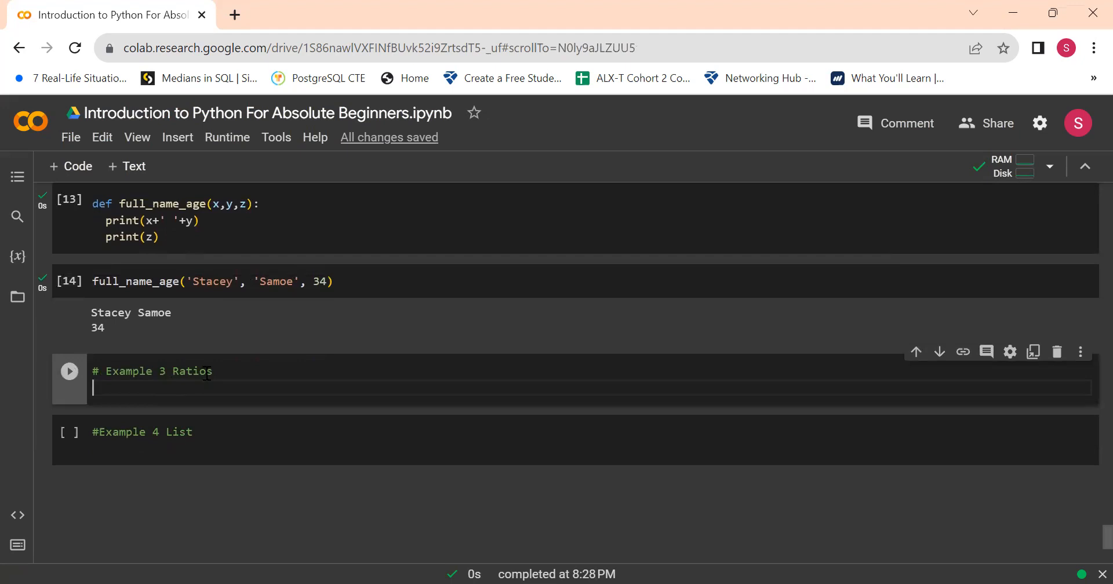
Change the comment to Example 3 Pct and write the def pct_n header
{"action": "key", "text": "BackSpace"}
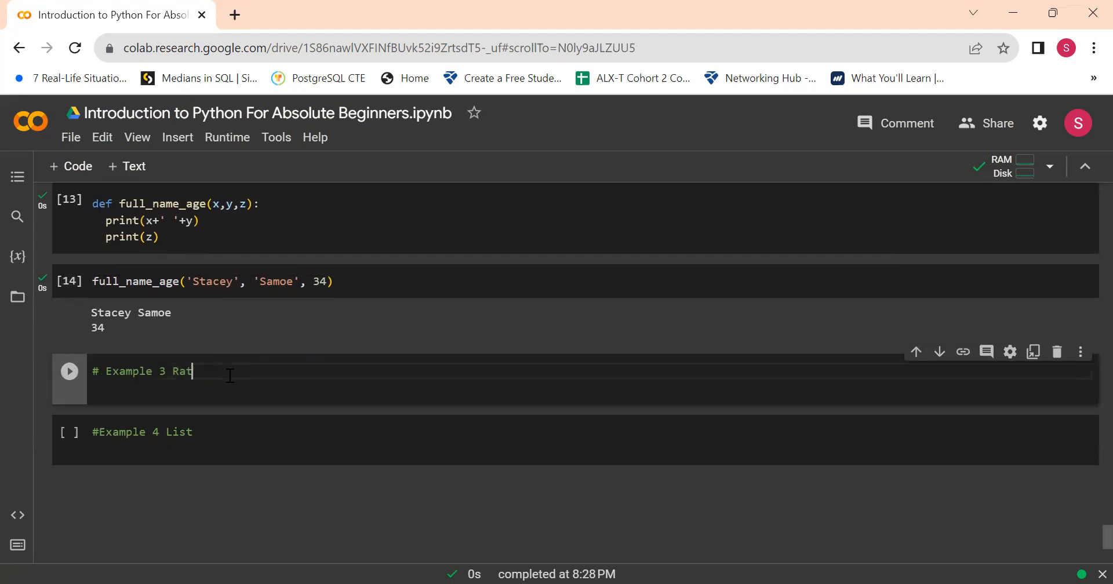
{"action": "type", "text": "Pc"}
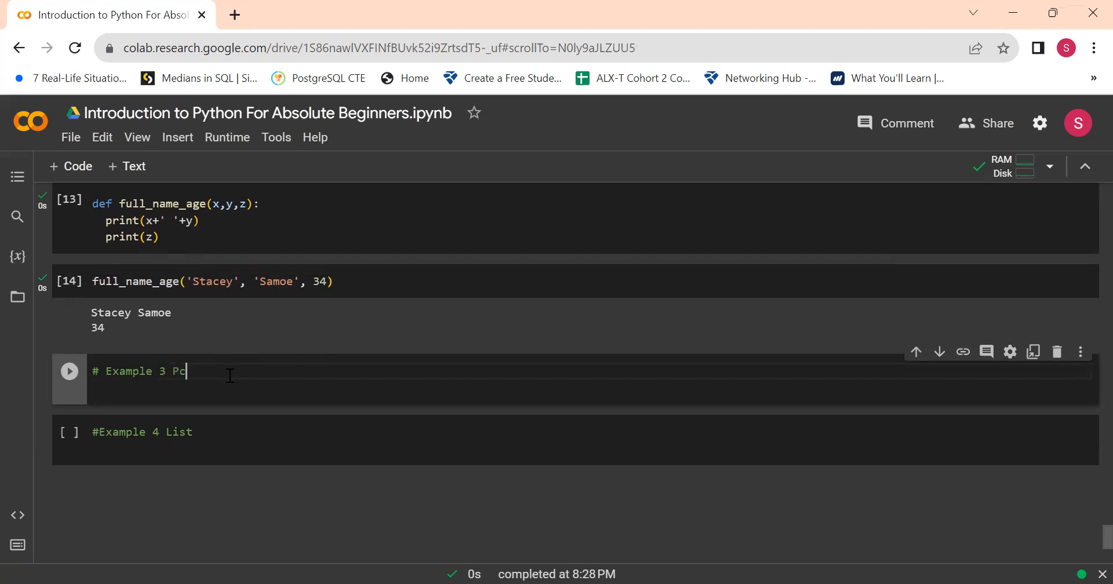
{"action": "type", "text": "t"}
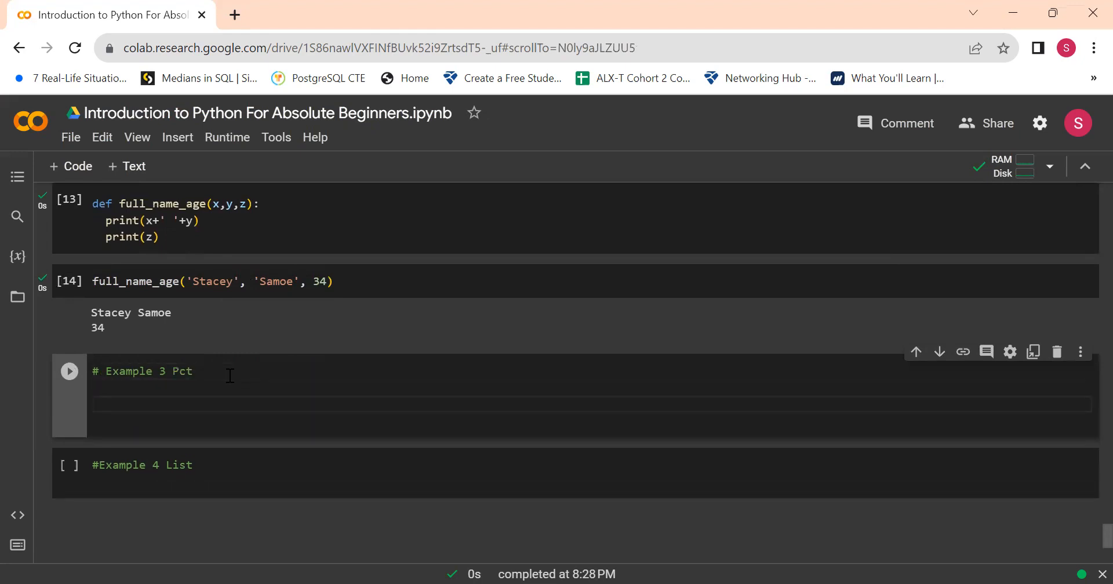
{"action": "type", "text": "def"}
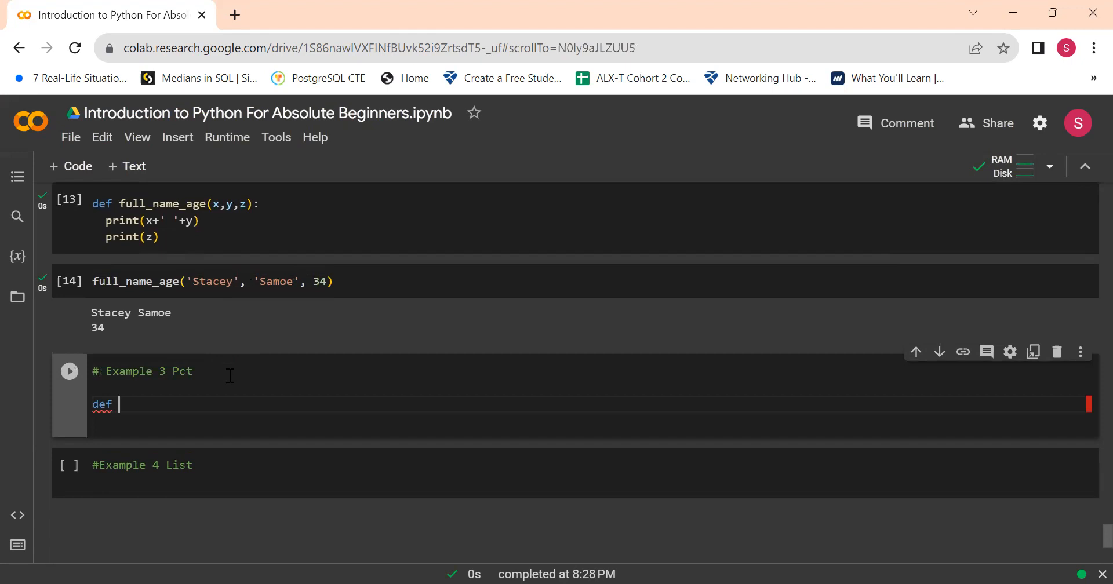
{"action": "type", "text": "pct"}
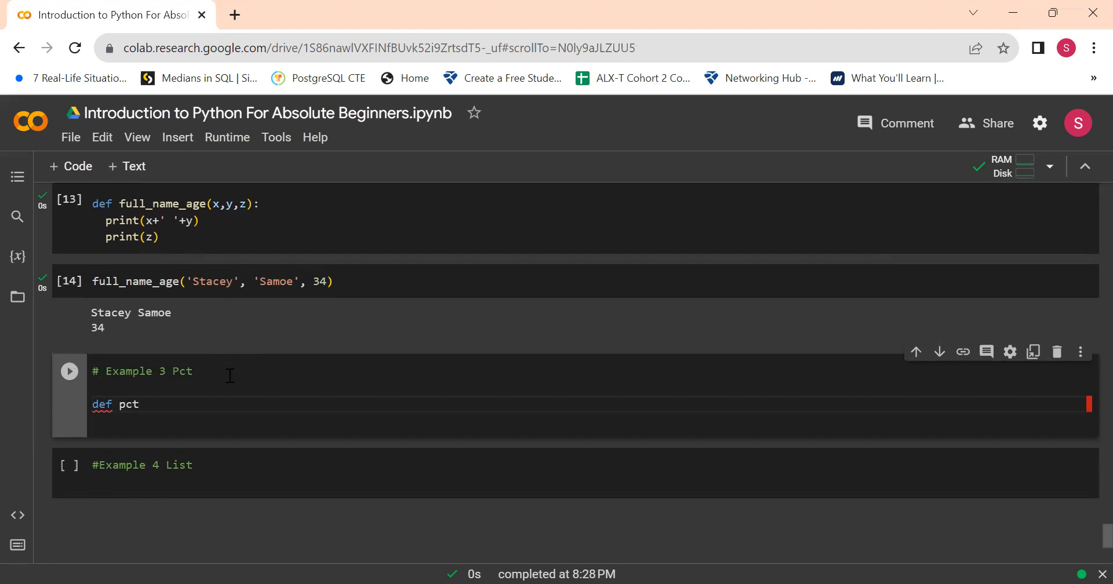
{"action": "type", "text": "_c"}
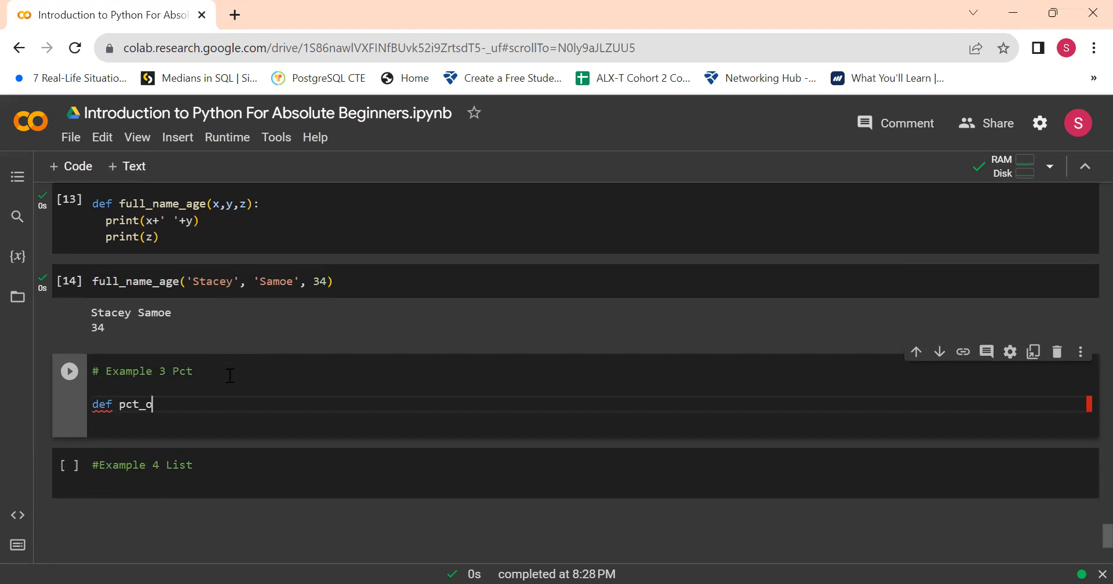
{"action": "key", "text": "backspace"}
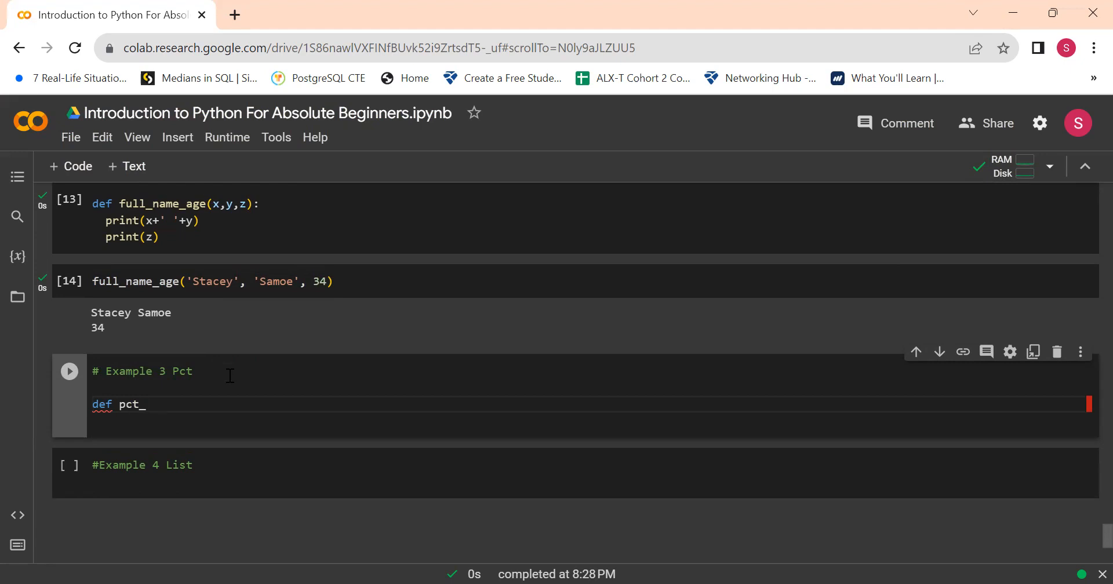
{"action": "type", "text": "n"}
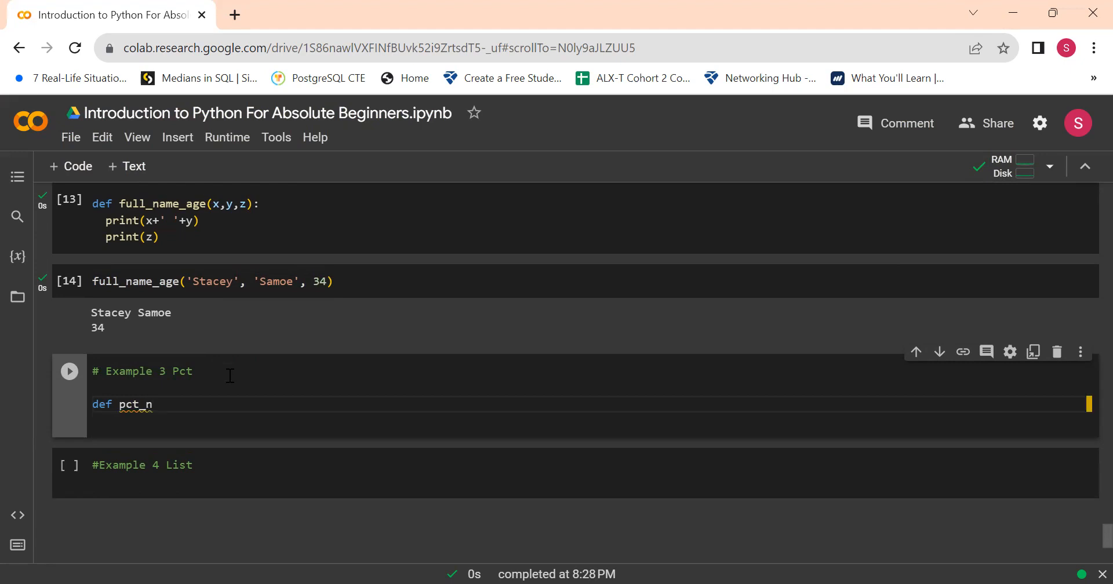
{"action": "type", "text": "()"}
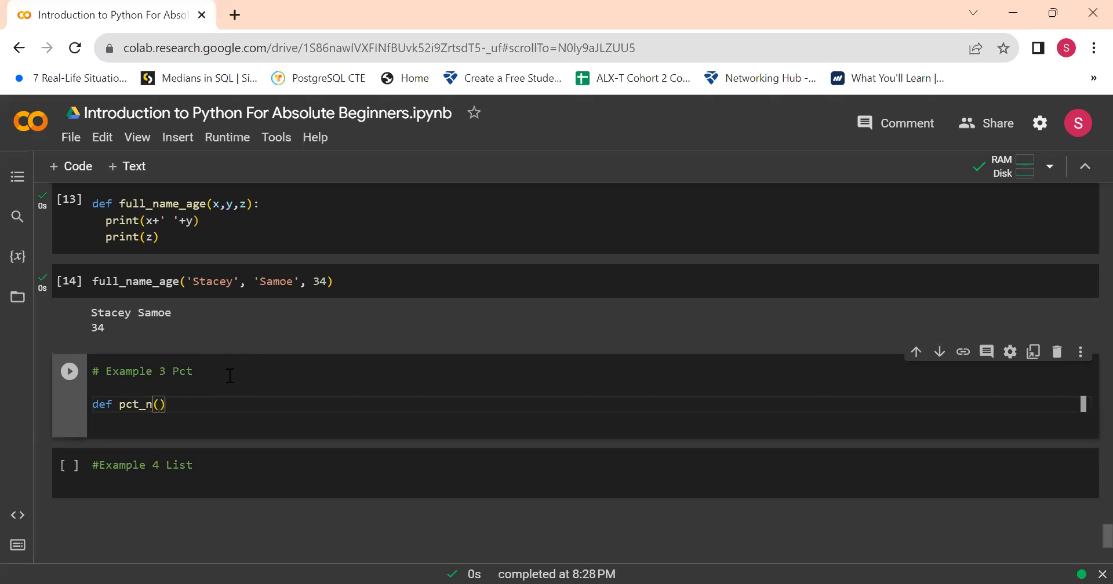
{"action": "type", "text": "x,y"}
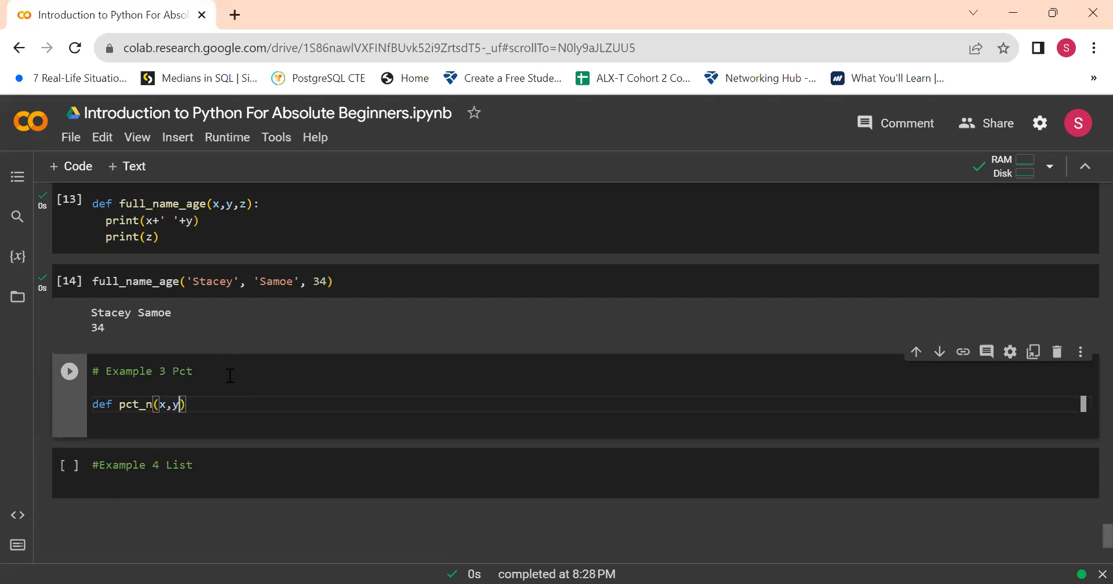
{"action": "type", "text": ":"}
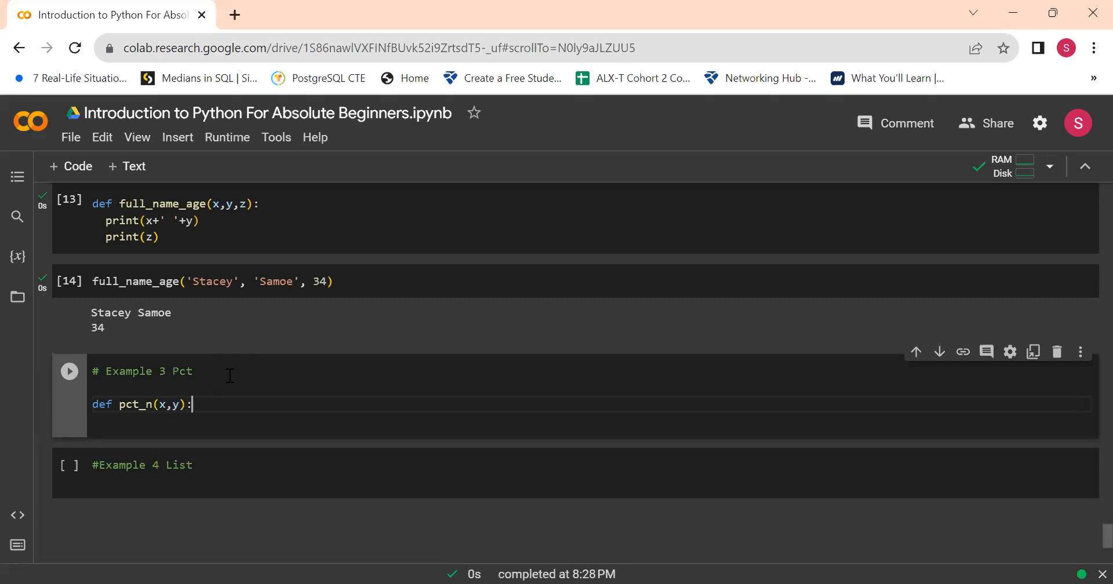
Write the function body print((n/d)) on a new line
{"action": "key", "text": "Return"}
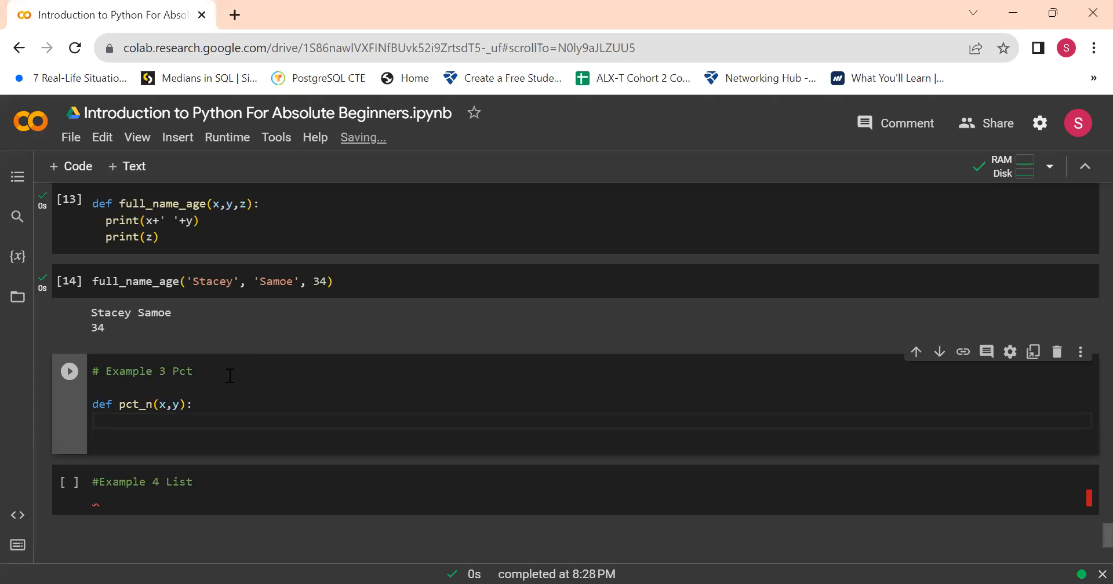
{"action": "type", "text": "print"}
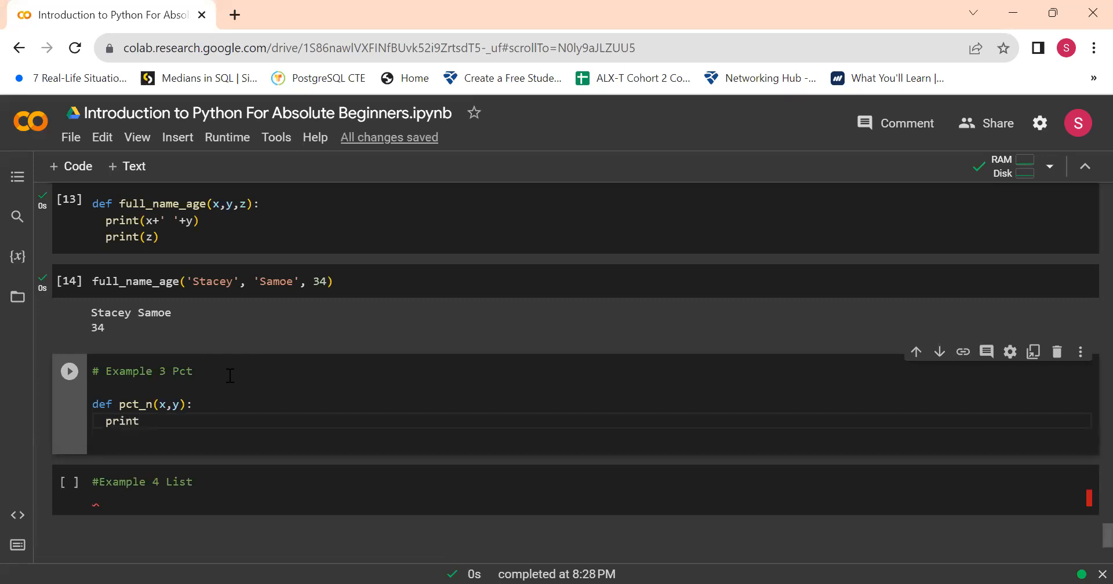
{"action": "type", "text": "()"}
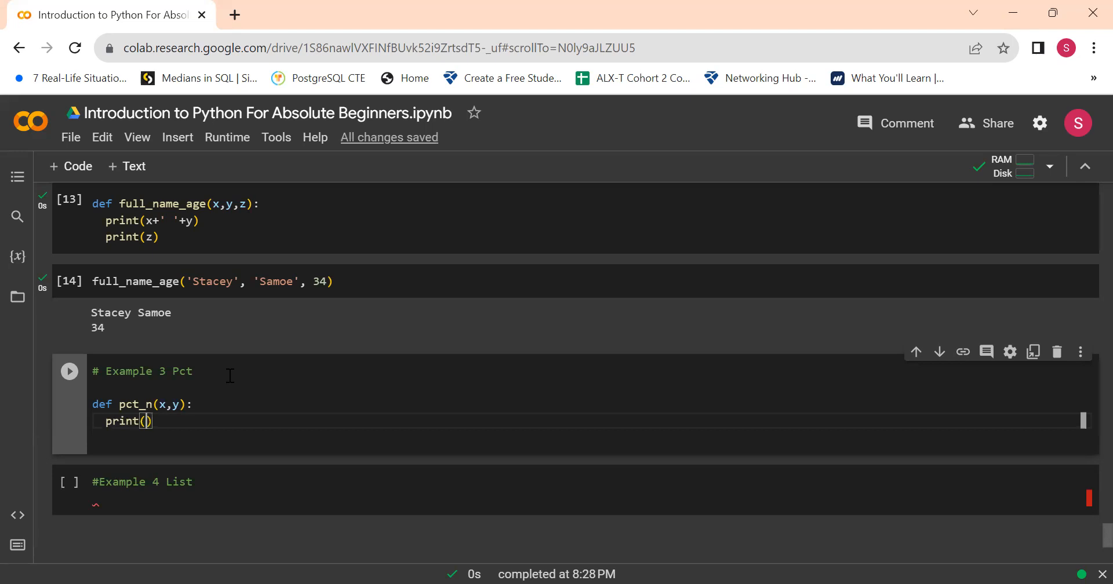
{"action": "type", "text": "(x/y"}
{"action": "left_click", "coordinate": [589, 404]}
{"action": "type", "text": "s"}
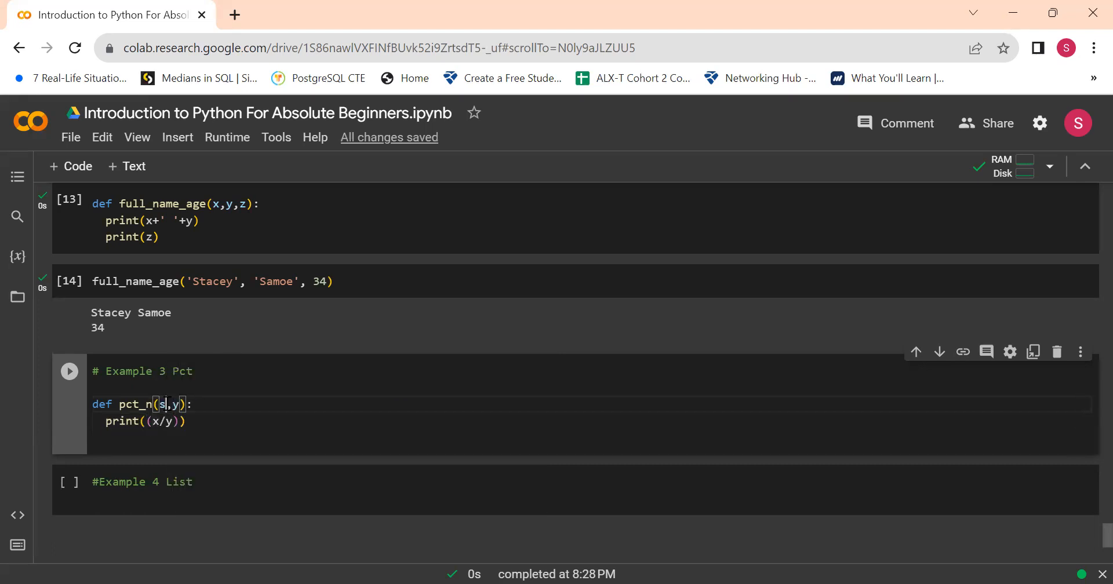
{"action": "type", "text": "n"}
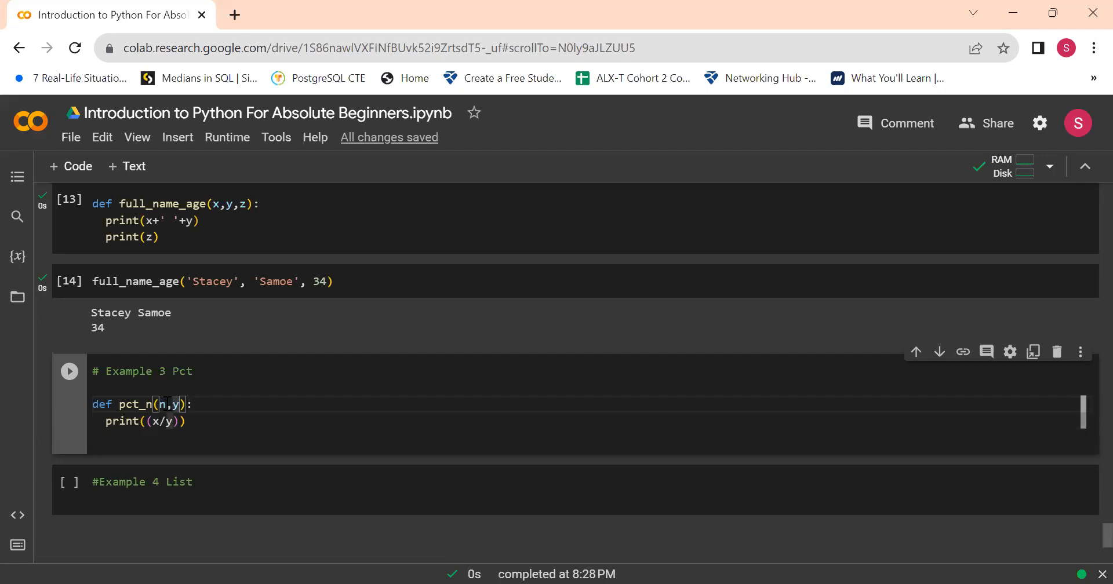
{"action": "type", "text": "d"}
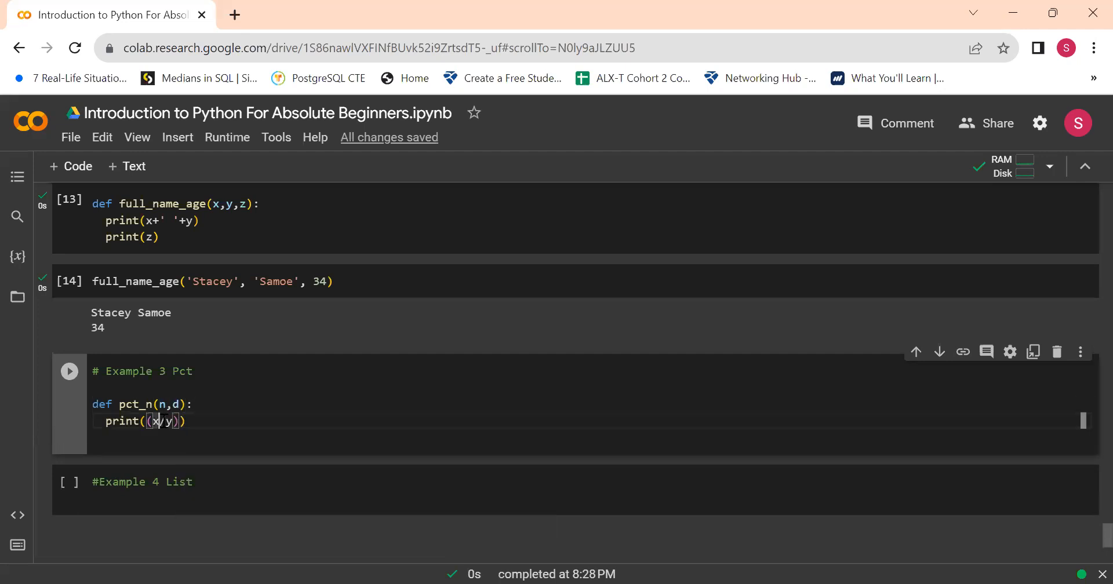
{"action": "type", "text": "n"}
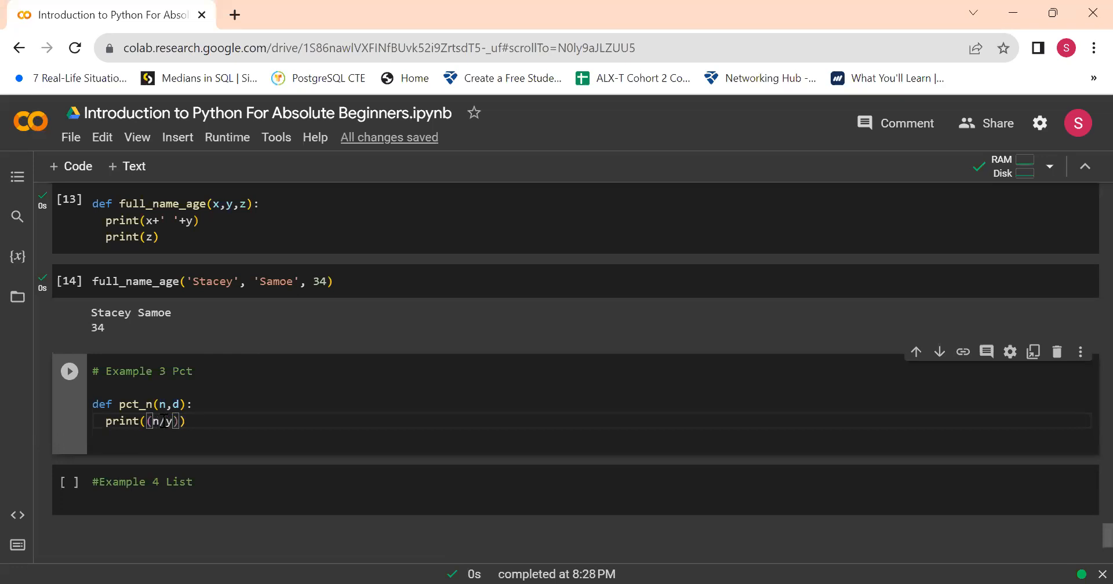
{"action": "type", "text": "d"}
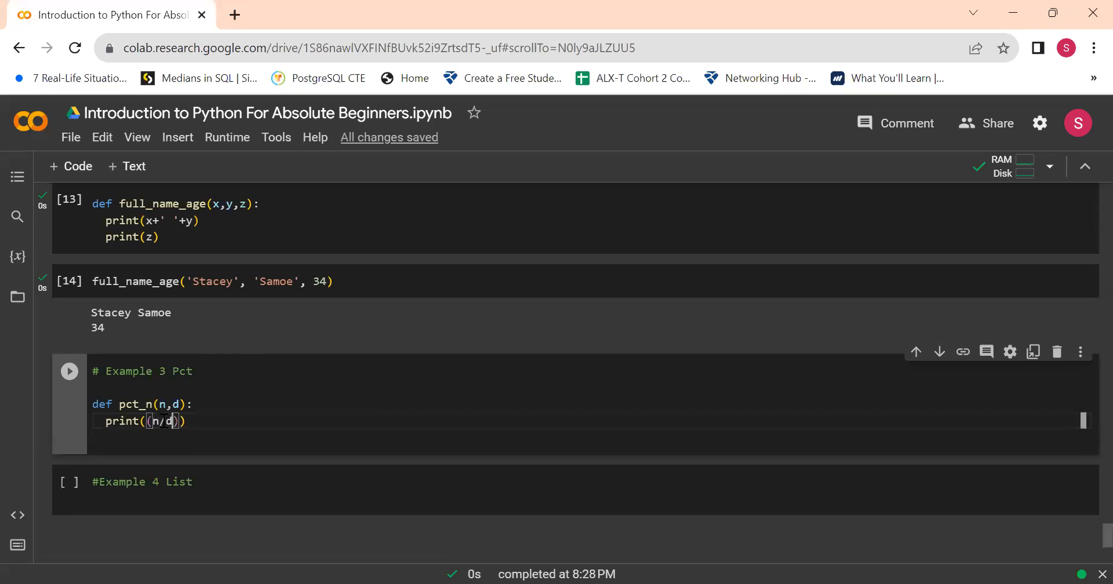
{"action": "type", "text": ")"}
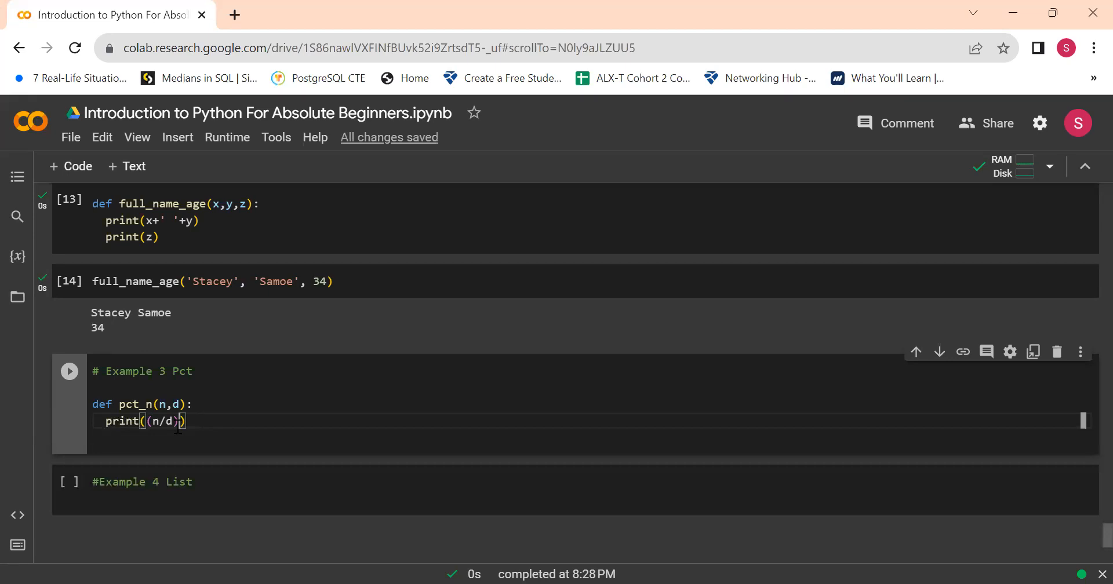
Make pct_n print (n/d)*100 and run the definition
{"action": "type", "text": "*100"}
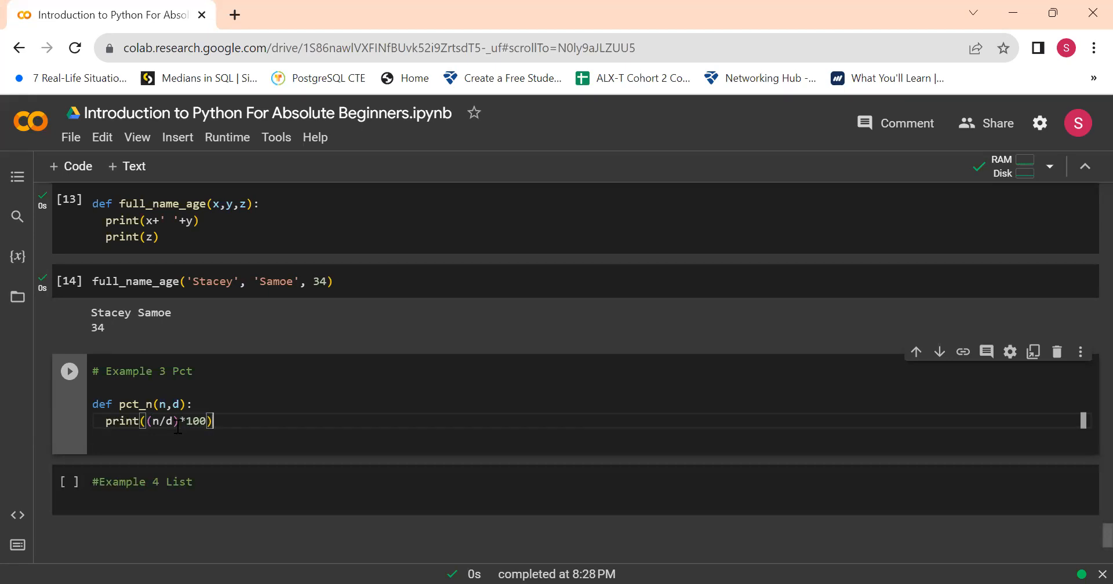
{"action": "left_click", "coordinate": [69, 372]}
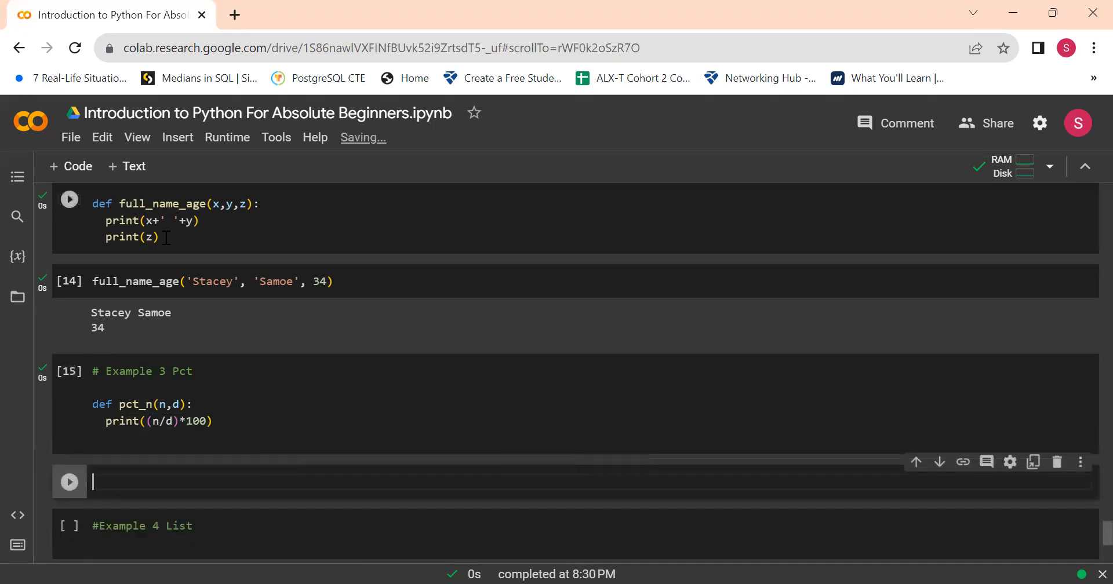
Run pct_n(11, 280), which outputs 3.9285714285714284
{"action": "scroll", "scroll_direction": "up", "scroll_amount": 3}
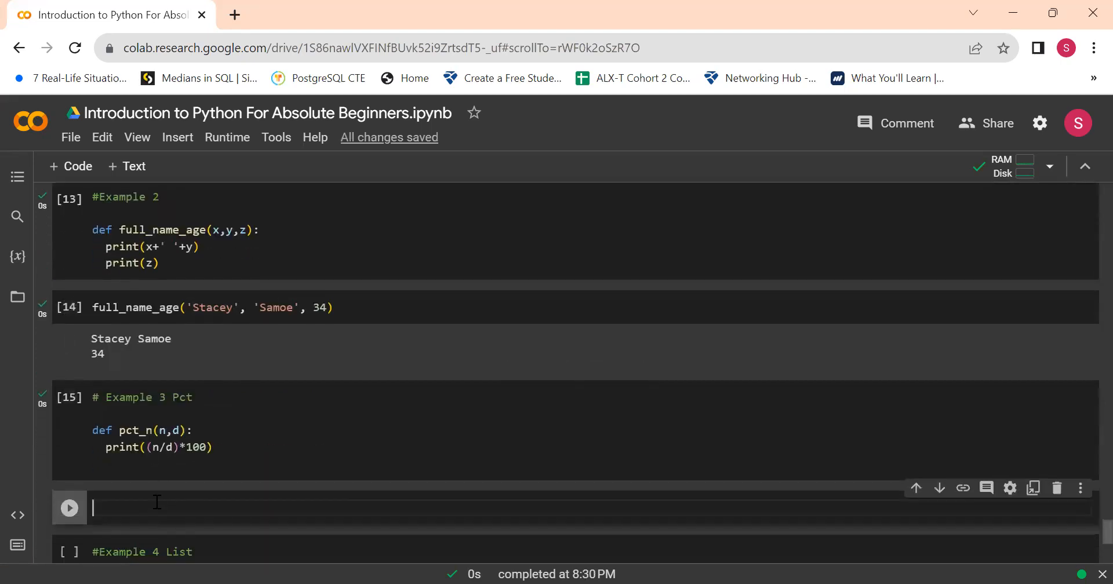
{"action": "type", "text": "pct"}
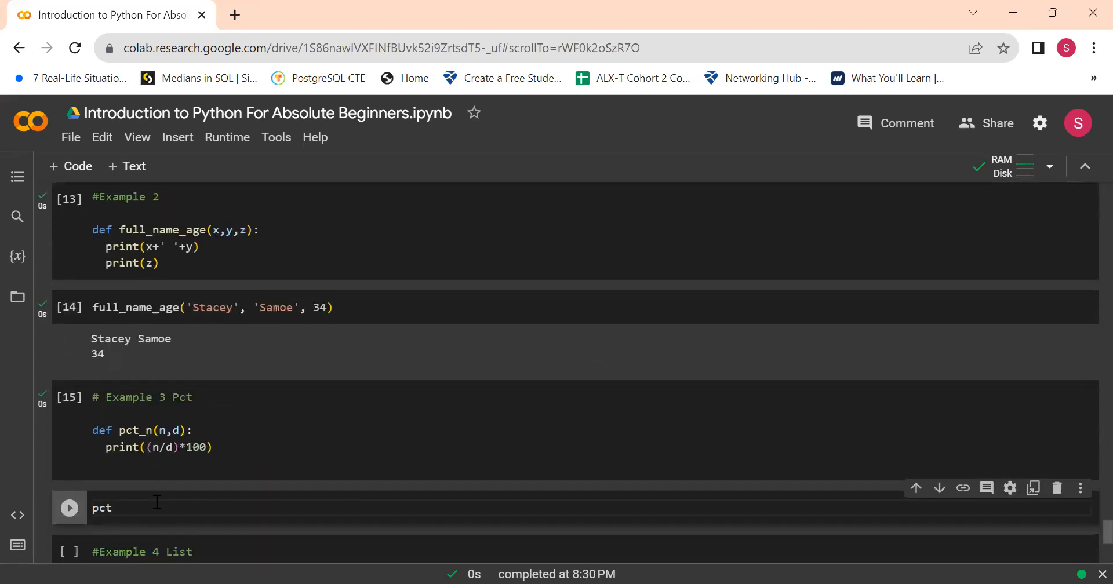
{"action": "type", "text": "_n()"}
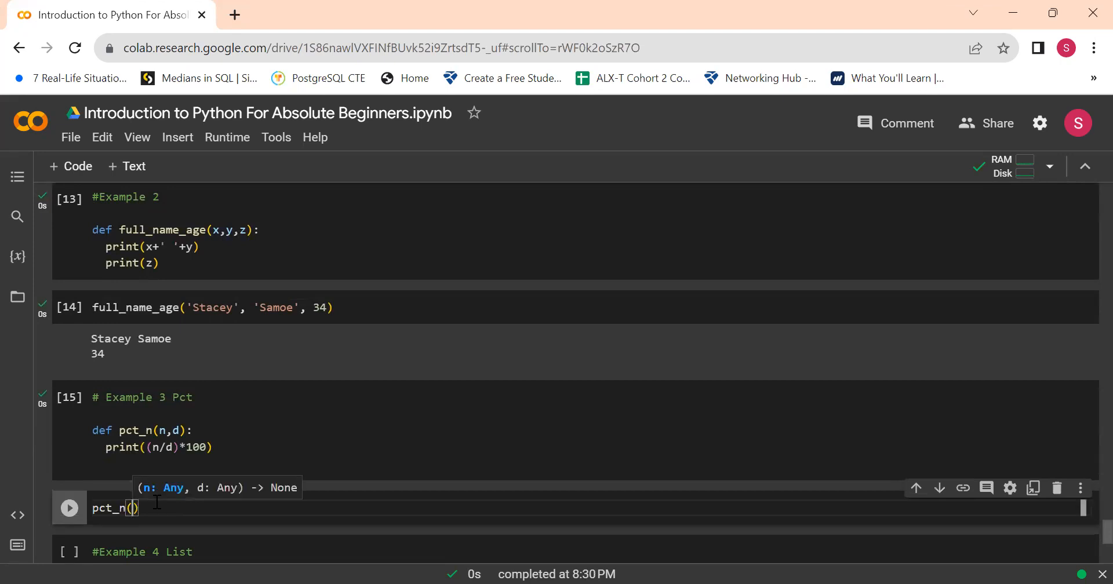
{"action": "type", "text": "11"}
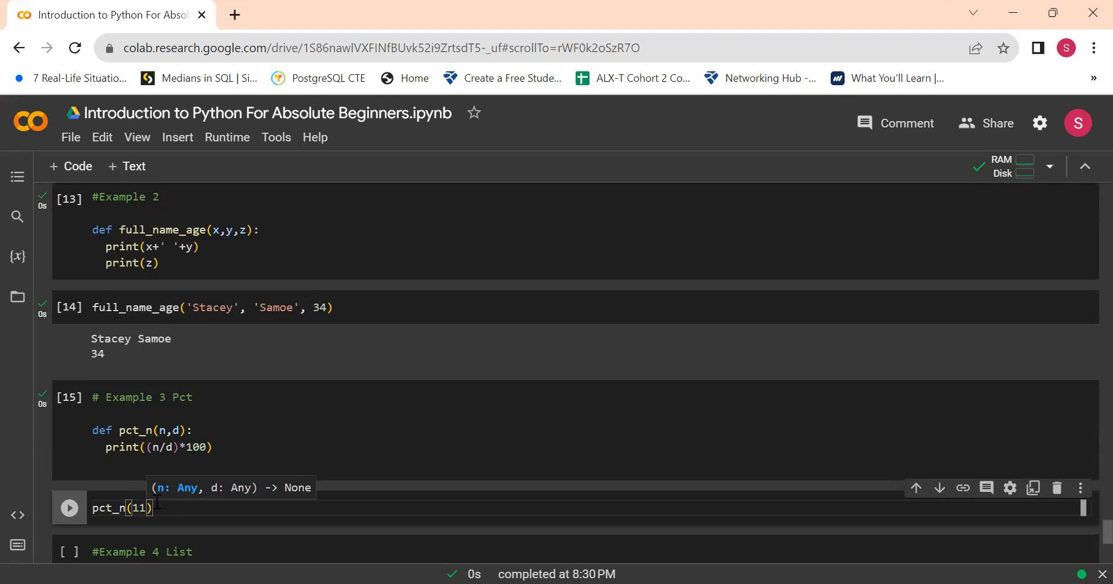
{"action": "type", "text": ","}
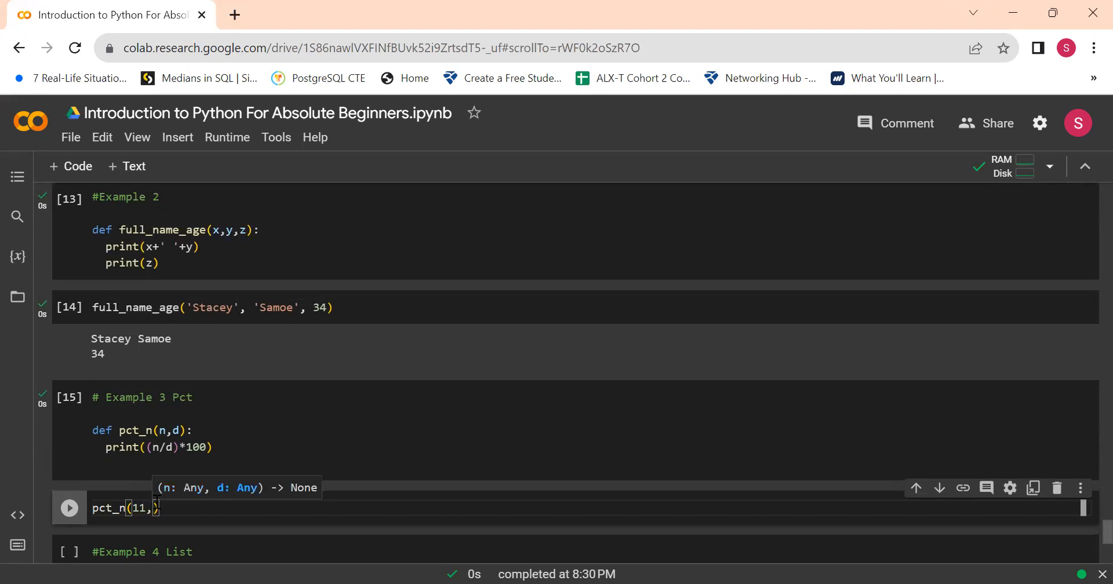
{"action": "type", "text": "180"}
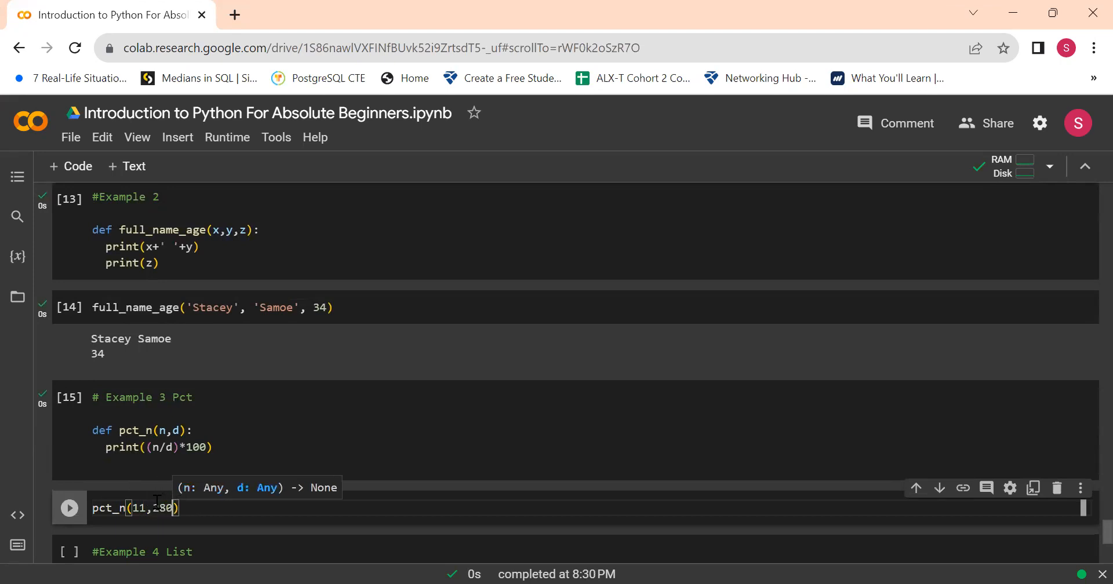
{"action": "type", "text": "2"}
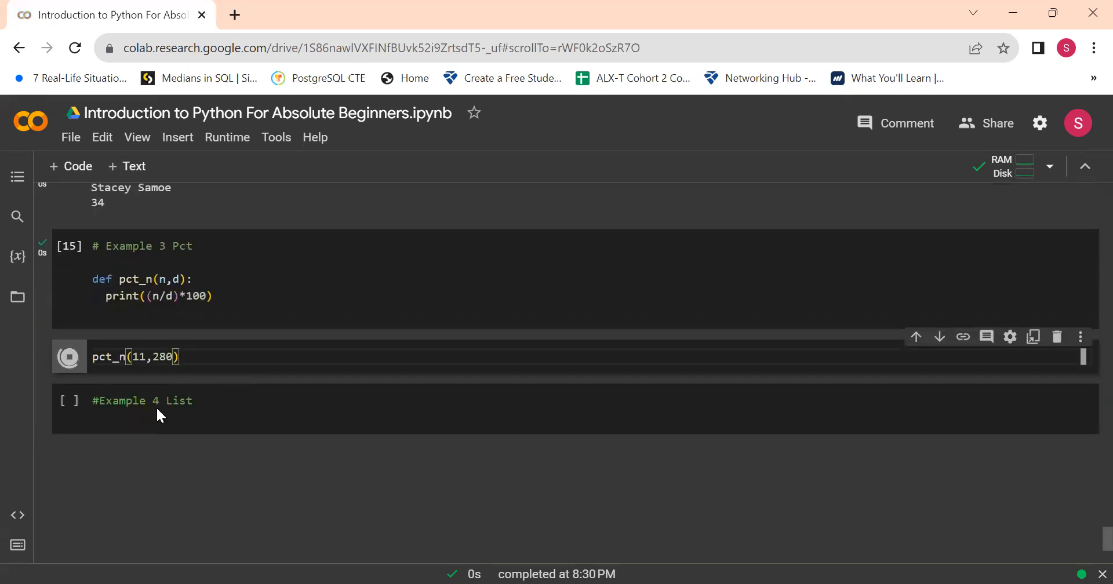
{"action": "left_click", "coordinate": [69, 356]}
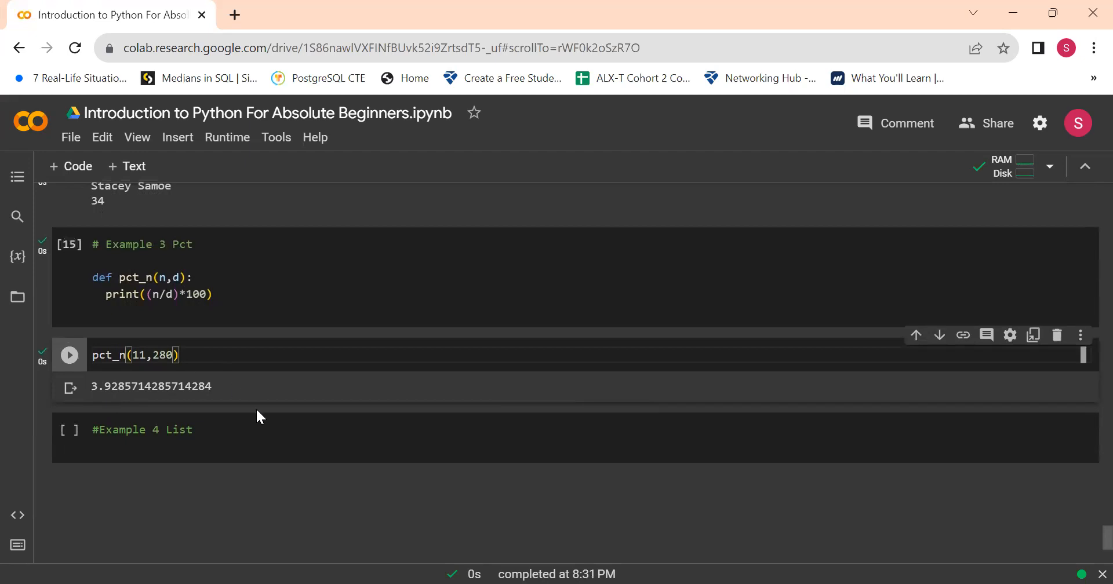
{"action": "mouse_move", "coordinate": [538, 405]}
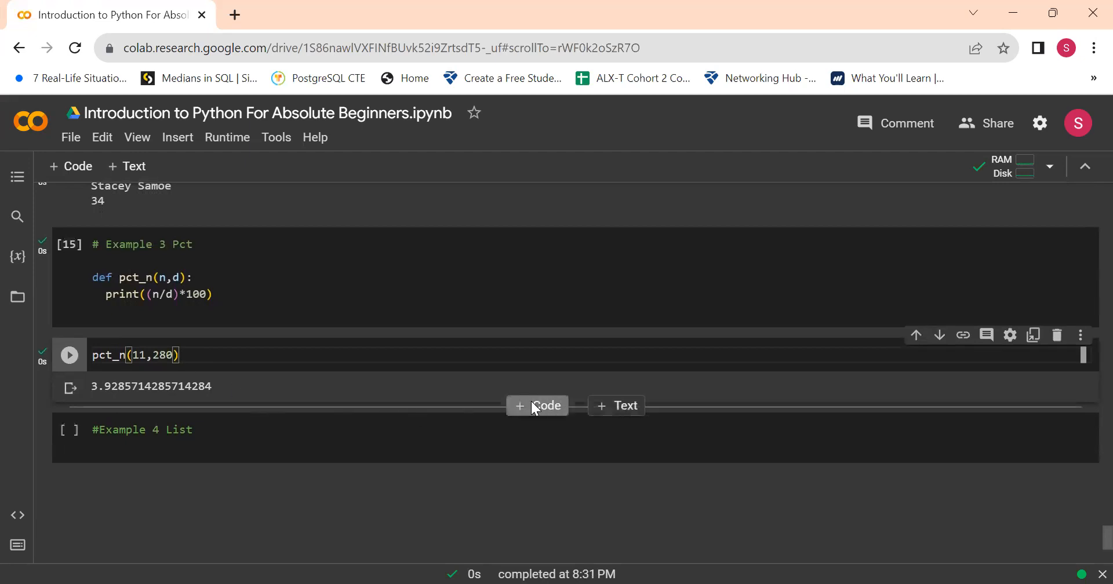
Add a cell running pct_n(50, 280), which outputs 17.857142857142858
{"action": "left_click", "coordinate": [537, 405]}
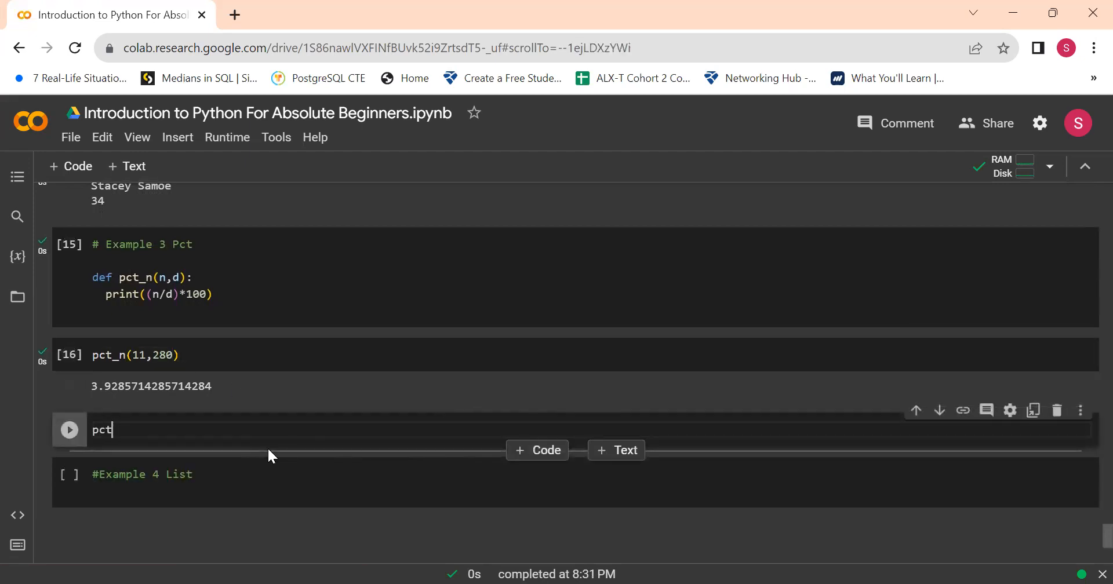
{"action": "type", "text": "_"}
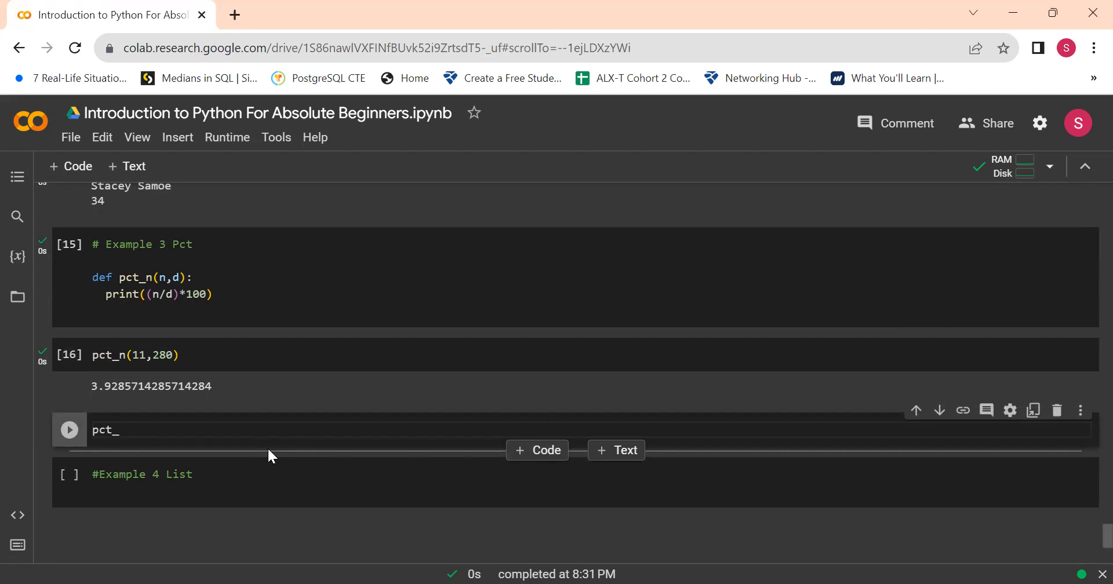
{"action": "type", "text": "n()"}
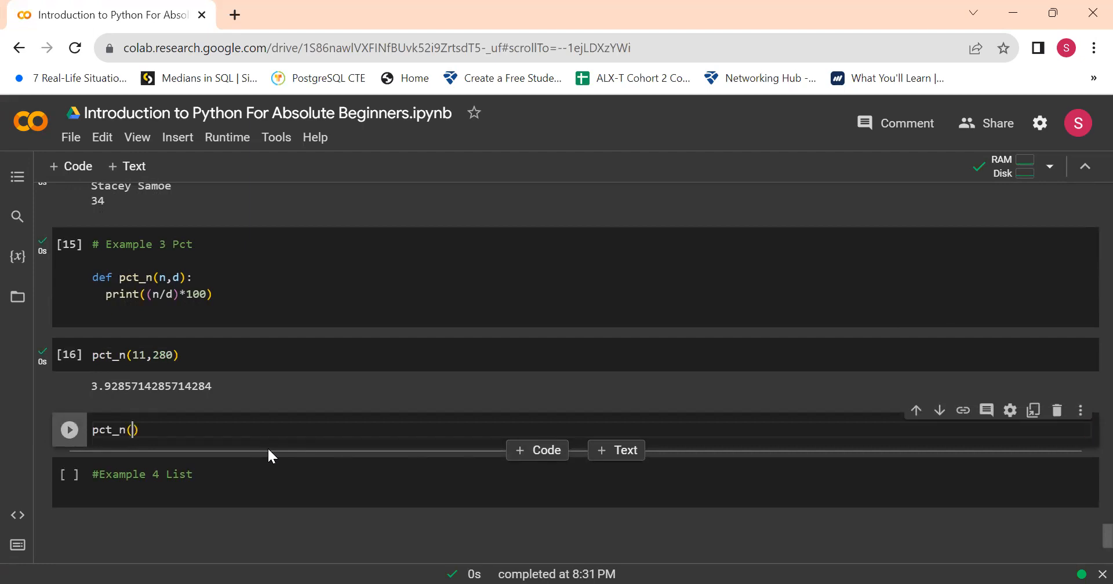
{"action": "type", "text": "50"}
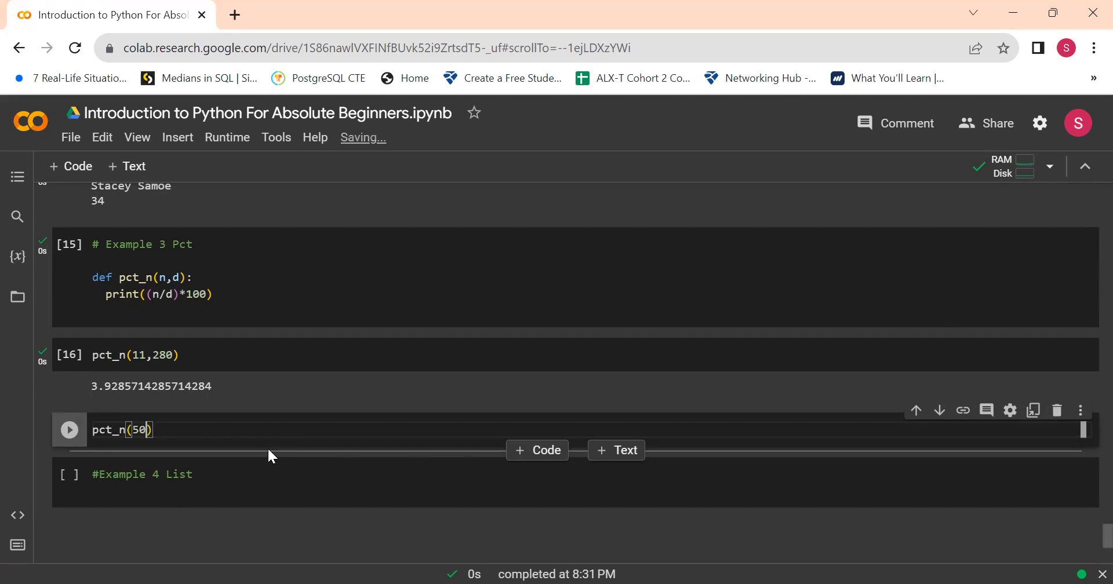
{"action": "type", "text": ","}
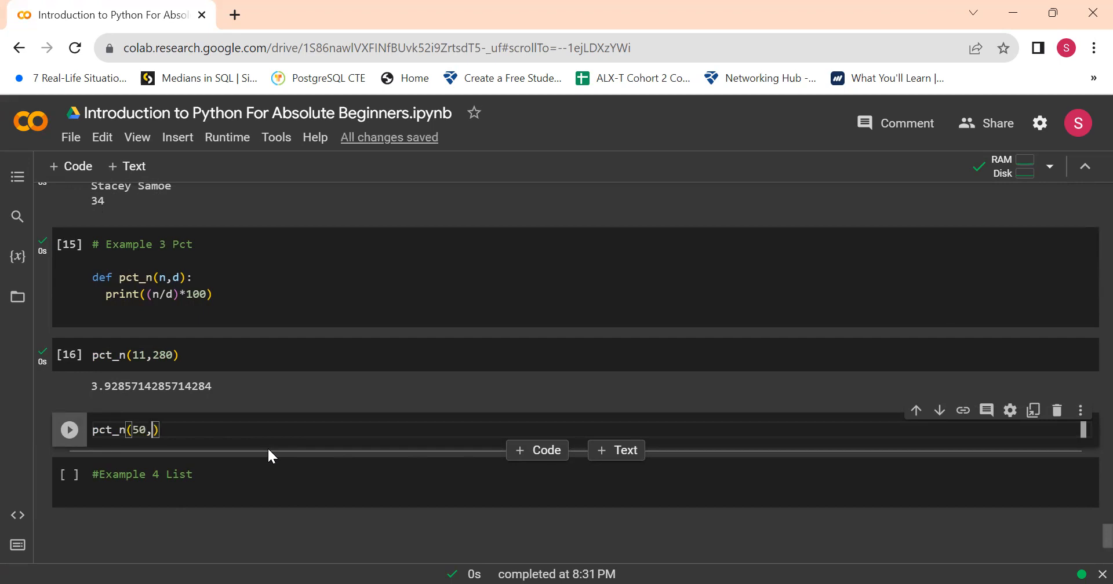
{"action": "type", "text": "2"}
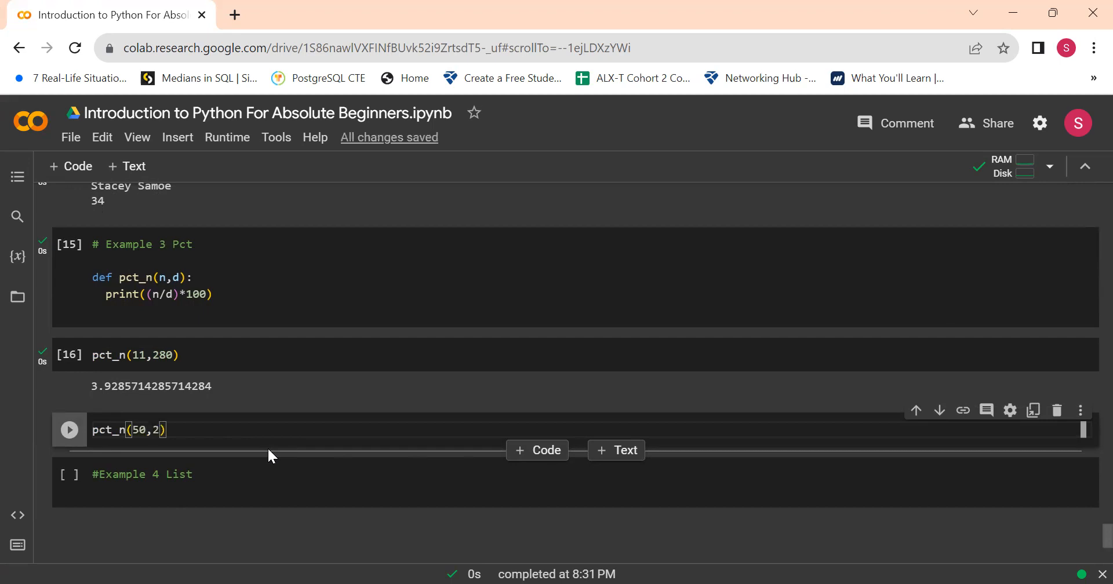
{"action": "type", "text": "80"}
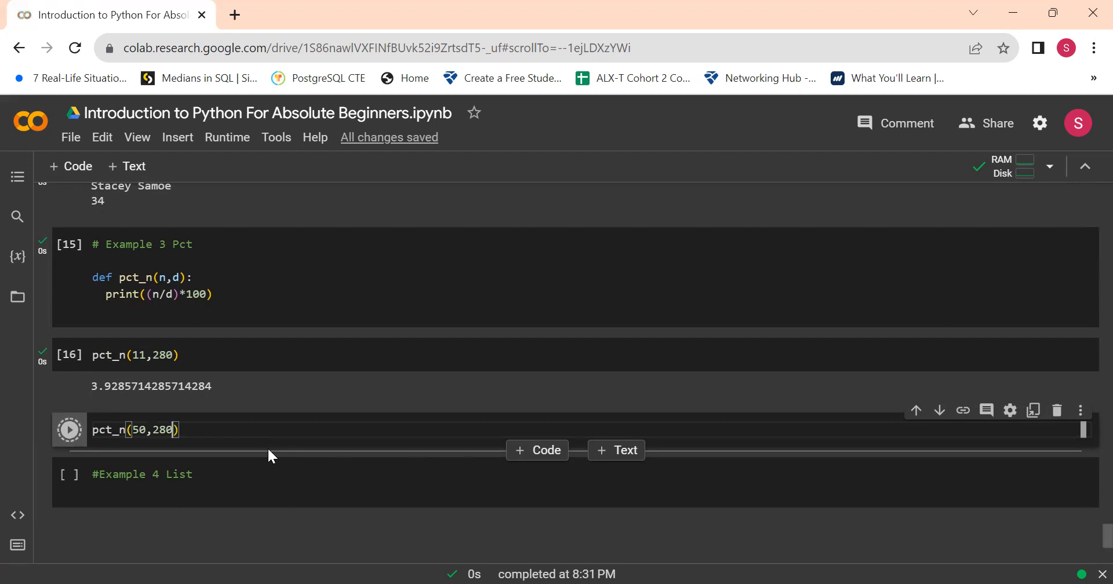
{"action": "left_click", "coordinate": [69, 429]}
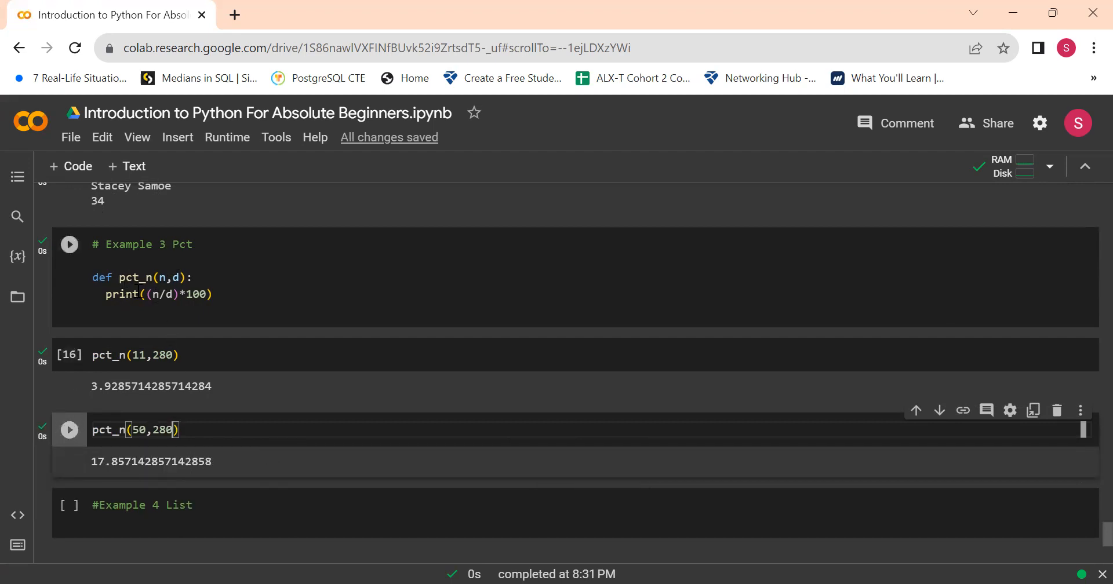
{"action": "mouse_move", "coordinate": [186, 356]}
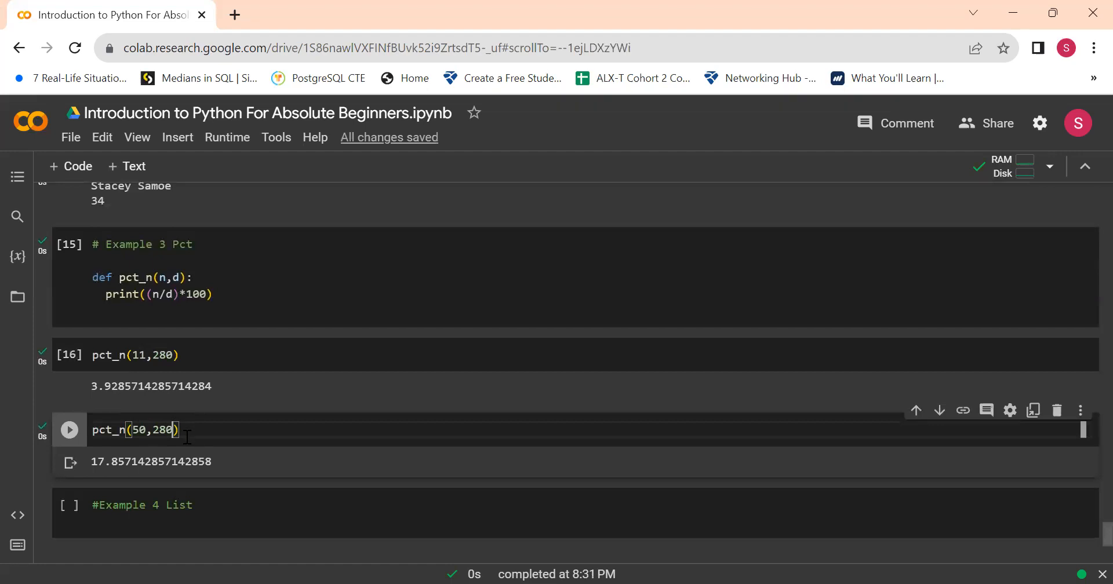
{"action": "mouse_move", "coordinate": [227, 383]}
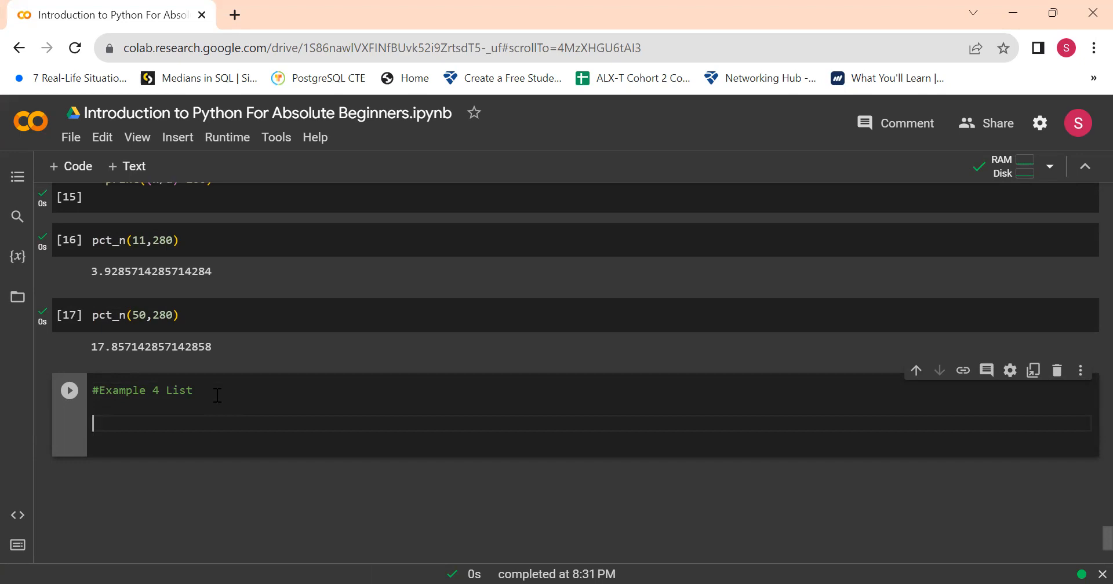
Write the def gy(list): header and initialize total = 0
{"action": "type", "text": "def"}
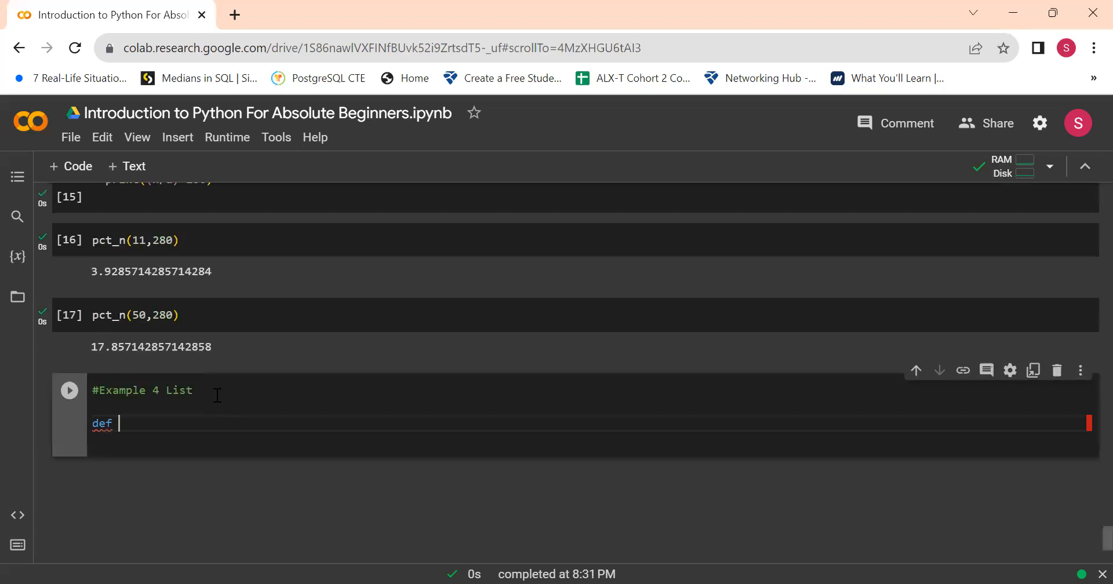
{"action": "type", "text": "df"}
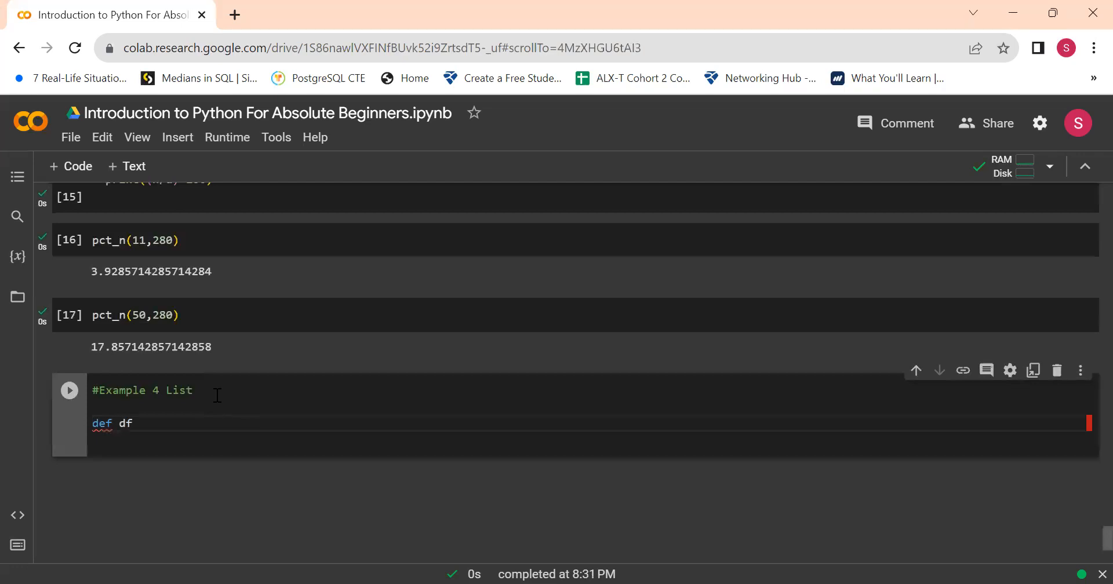
{"action": "key", "text": "Backspace"}
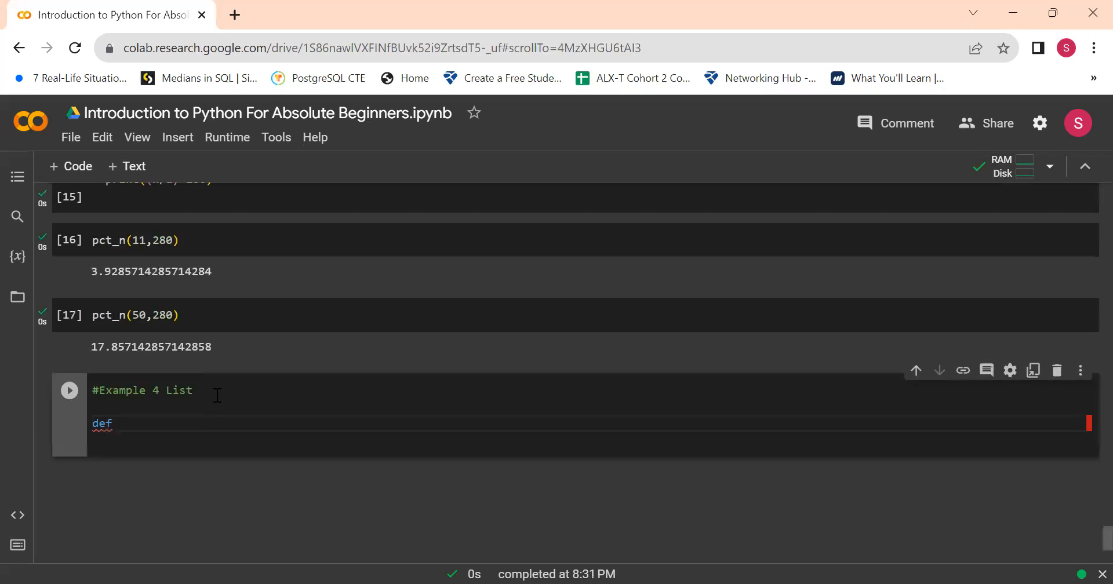
{"action": "type", "text": "gy"}
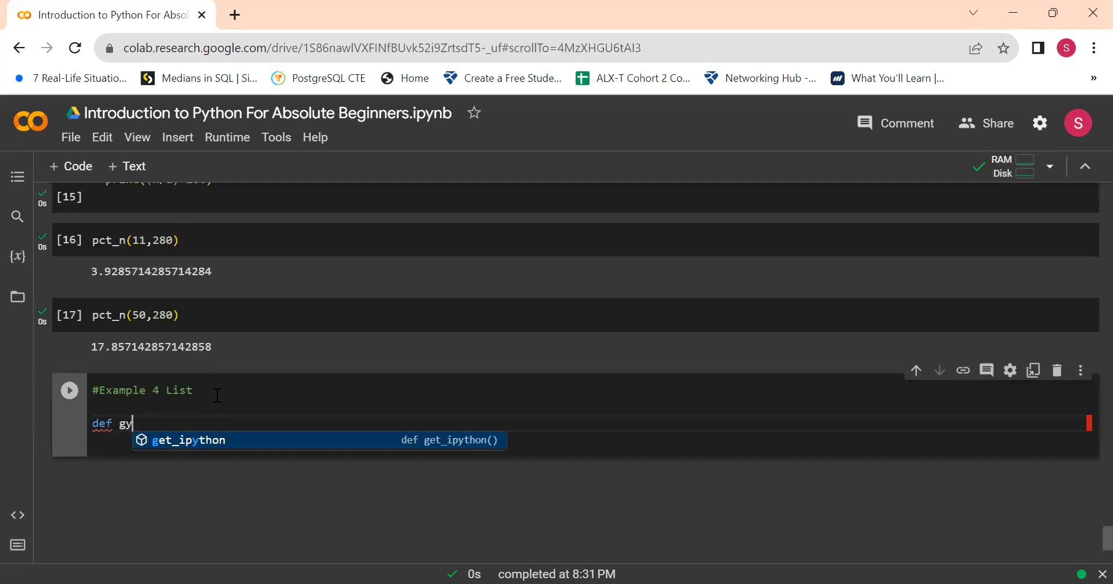
{"action": "type", "text": "()"}
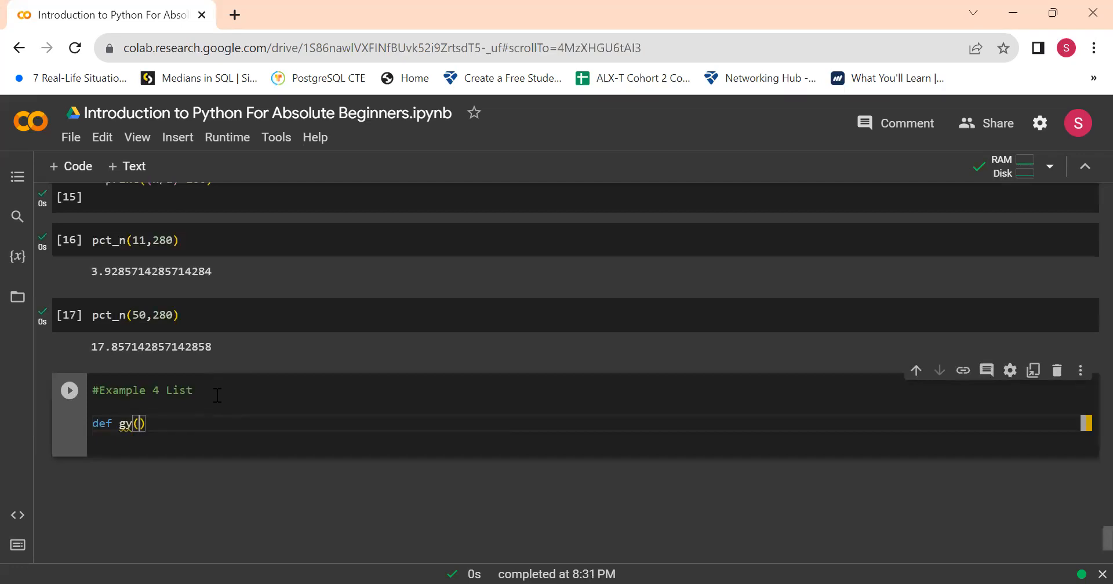
{"action": "type", "text": "list"}
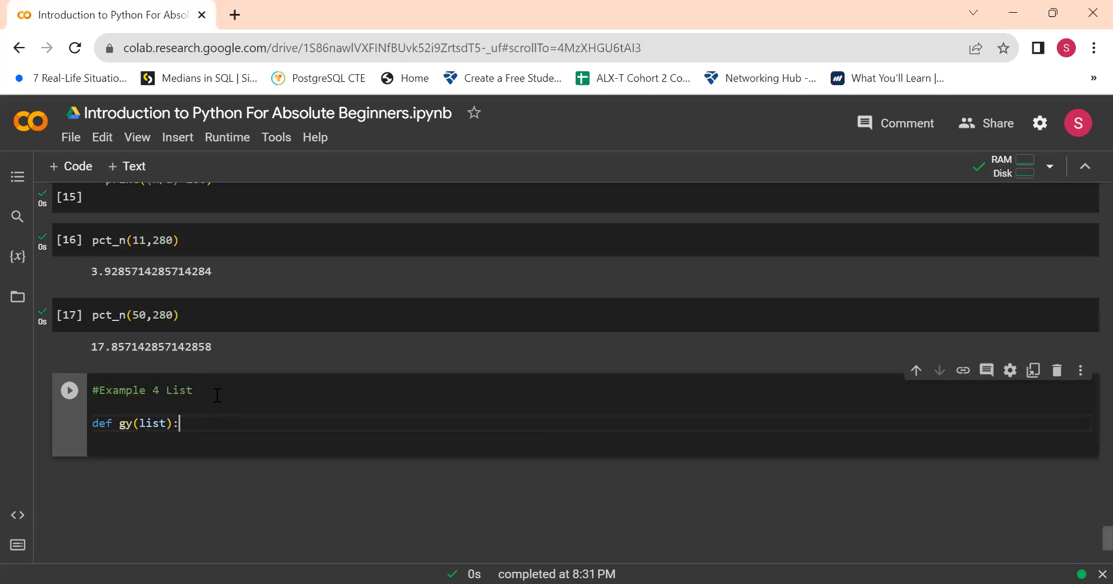
{"action": "key", "text": "enter"}
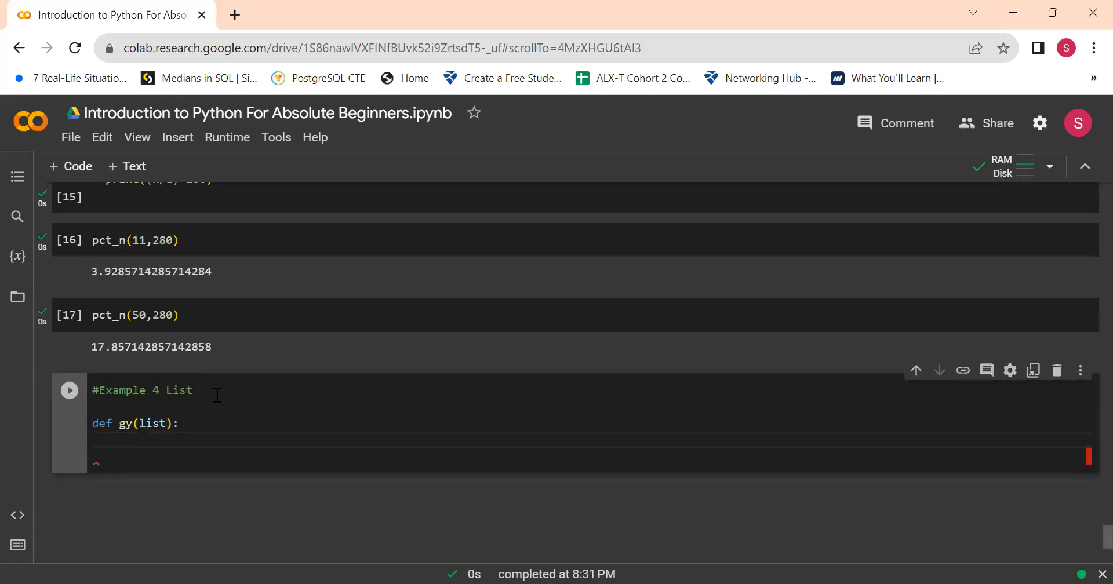
{"action": "type", "text": "toa"}
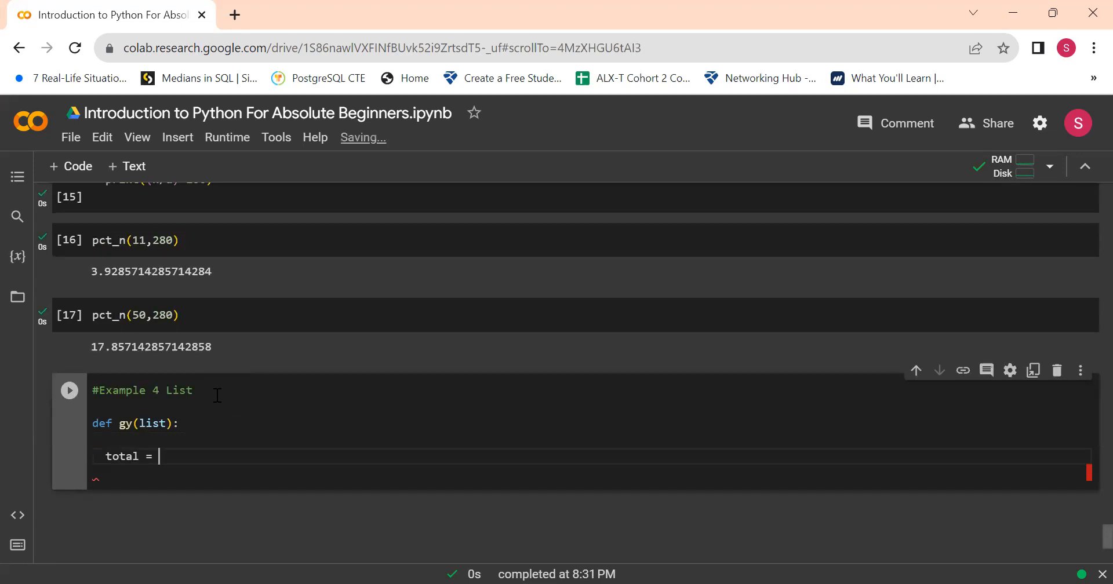
{"action": "type", "text": "0"}
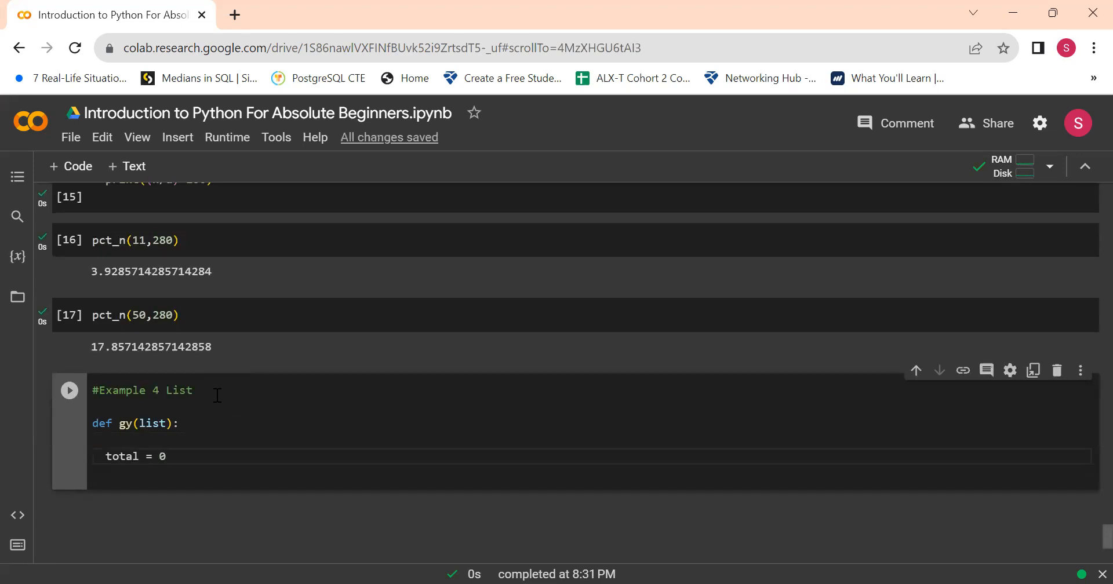
Add a for x in list loop adding x to total, then return total
{"action": "type", "text": "for"}
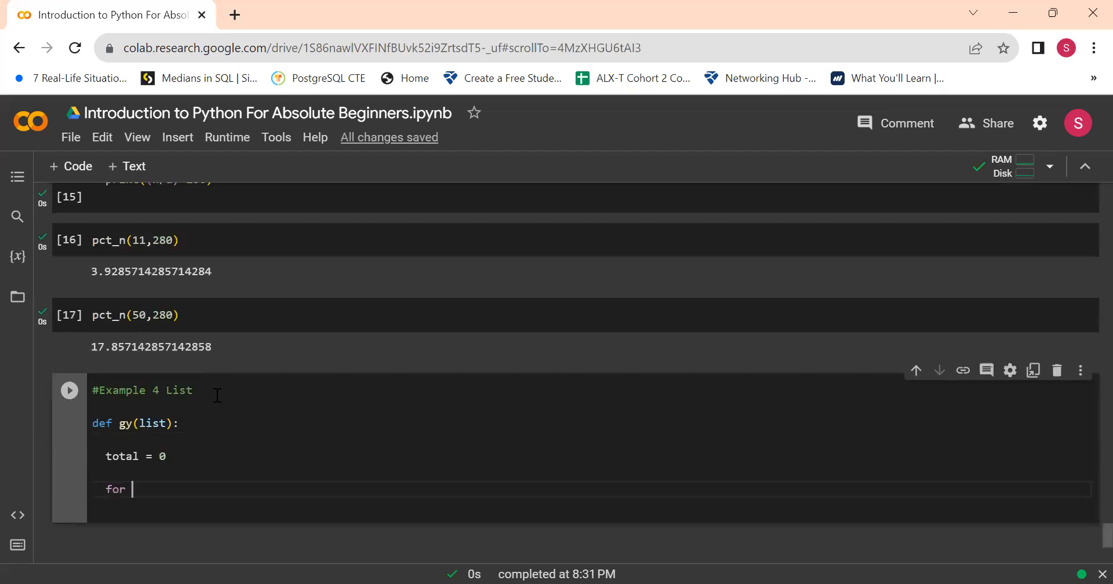
{"action": "type", "text": "x in"}
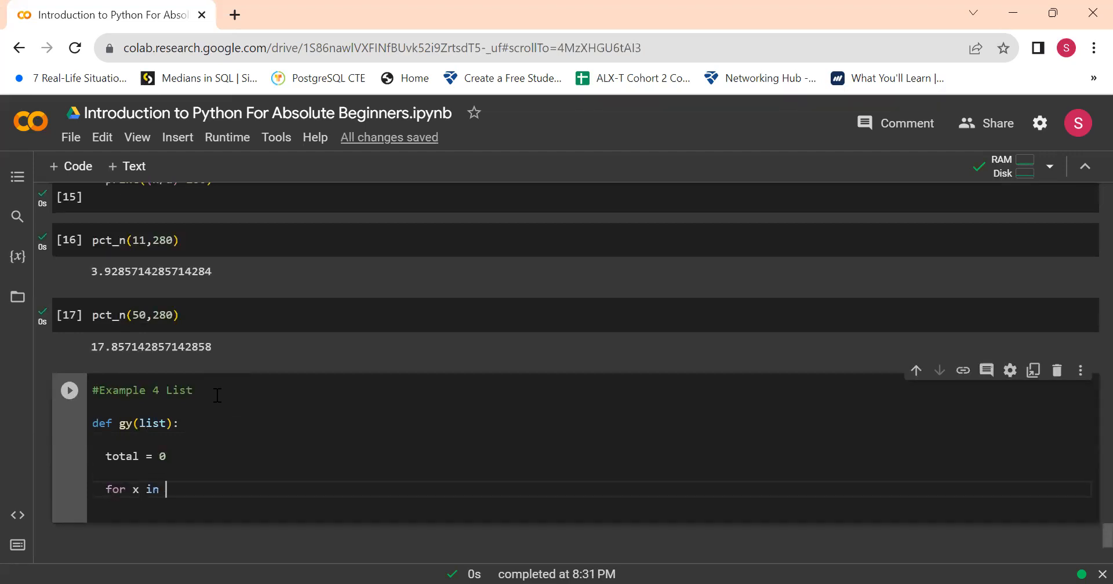
{"action": "type", "text": "list:"}
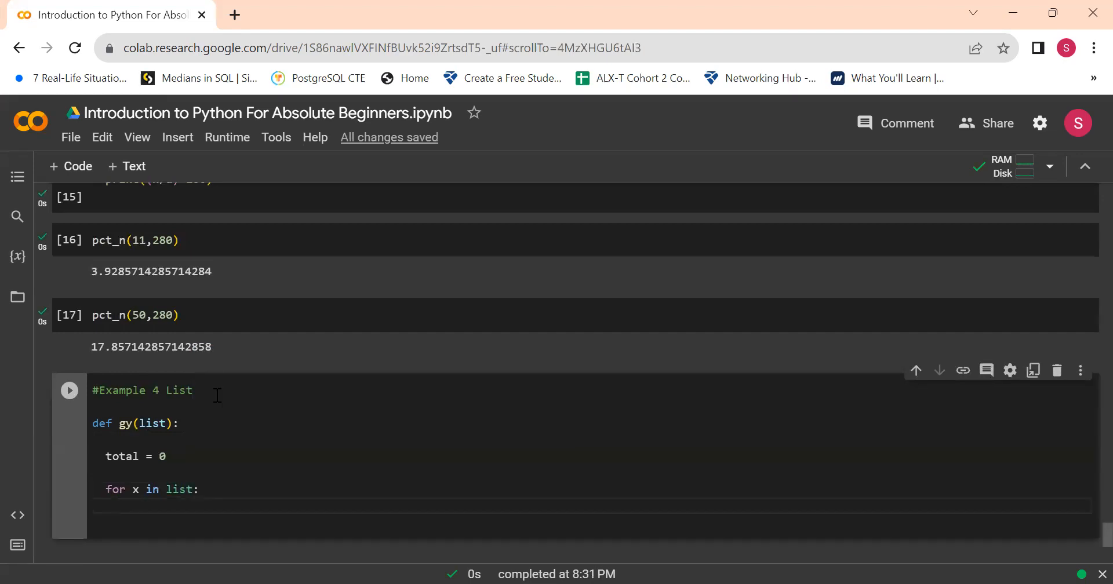
{"action": "type", "text": "total +="}
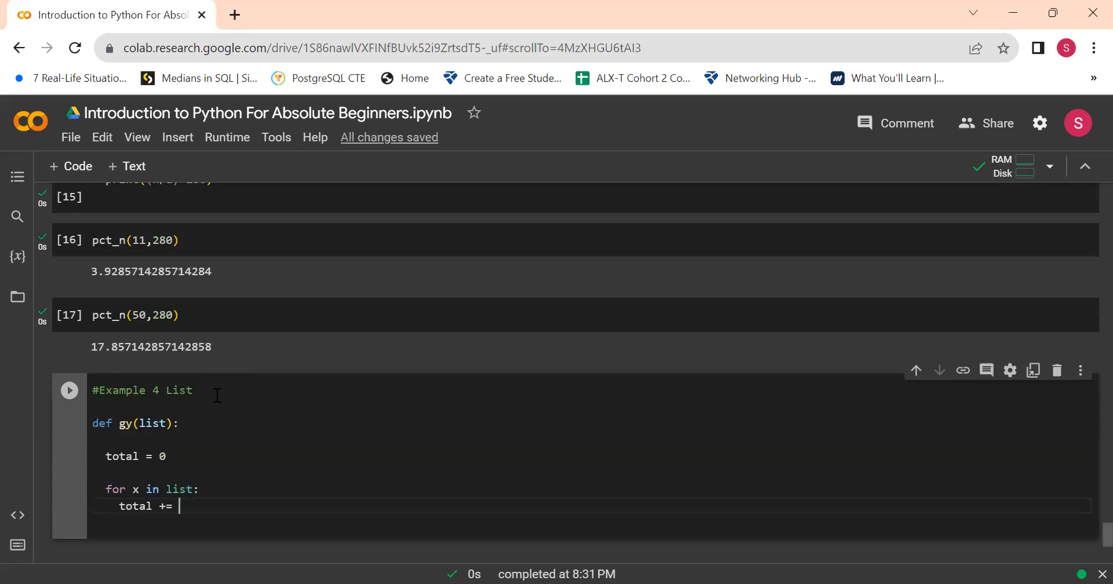
{"action": "type", "text": "x"}
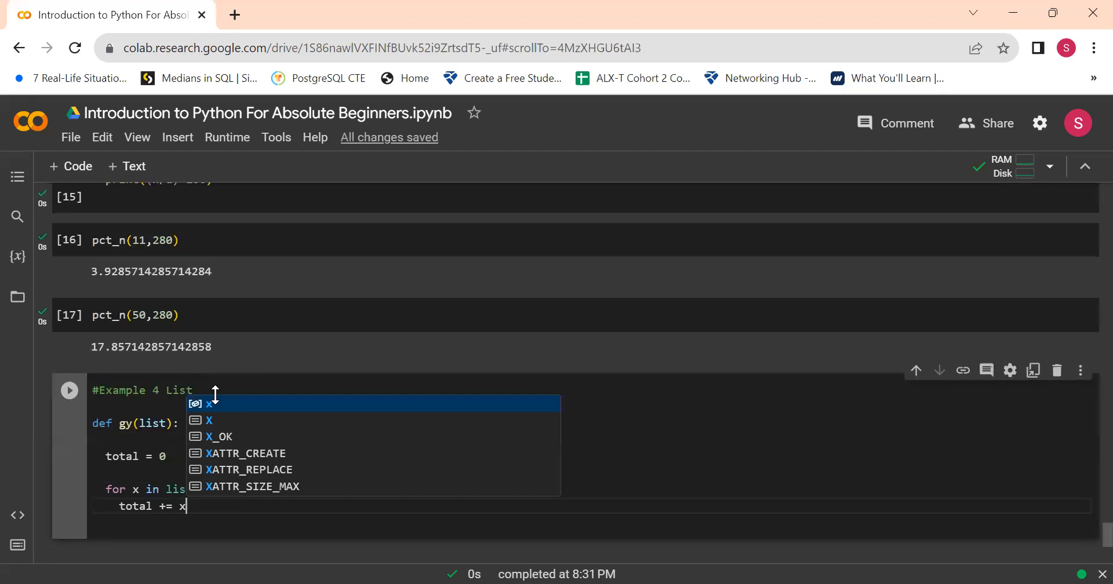
{"action": "key", "text": "Enter"}
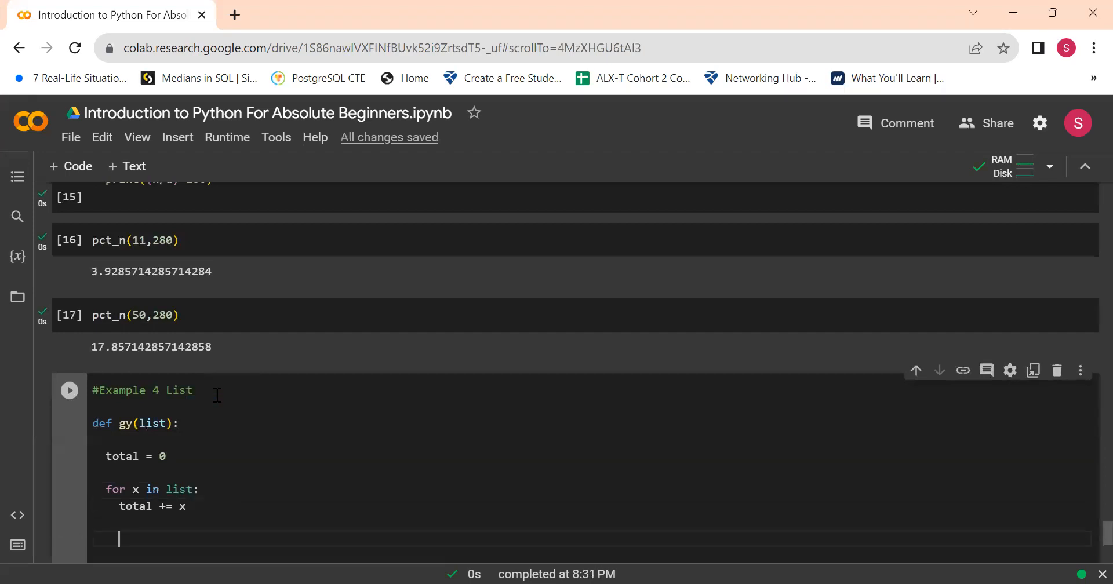
{"action": "type", "text": "retu"}
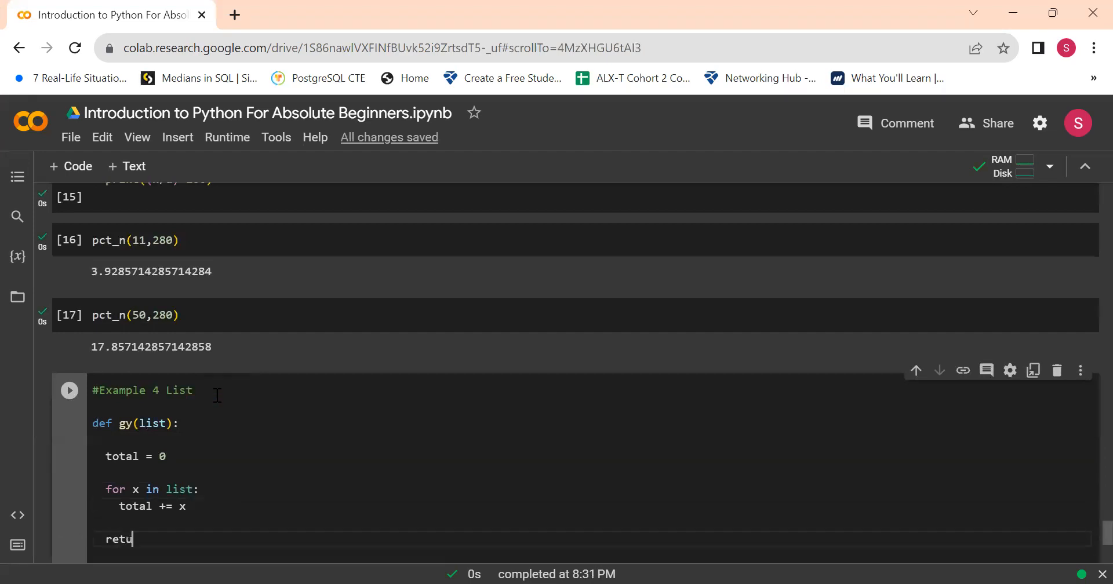
{"action": "type", "text": "rn t"}
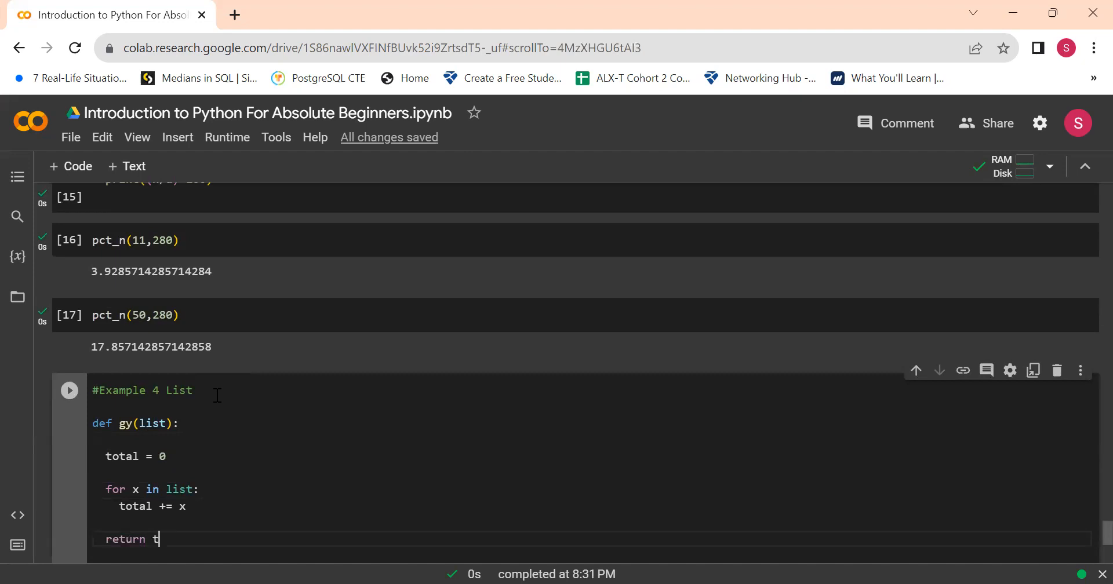
{"action": "type", "text": "otal"}
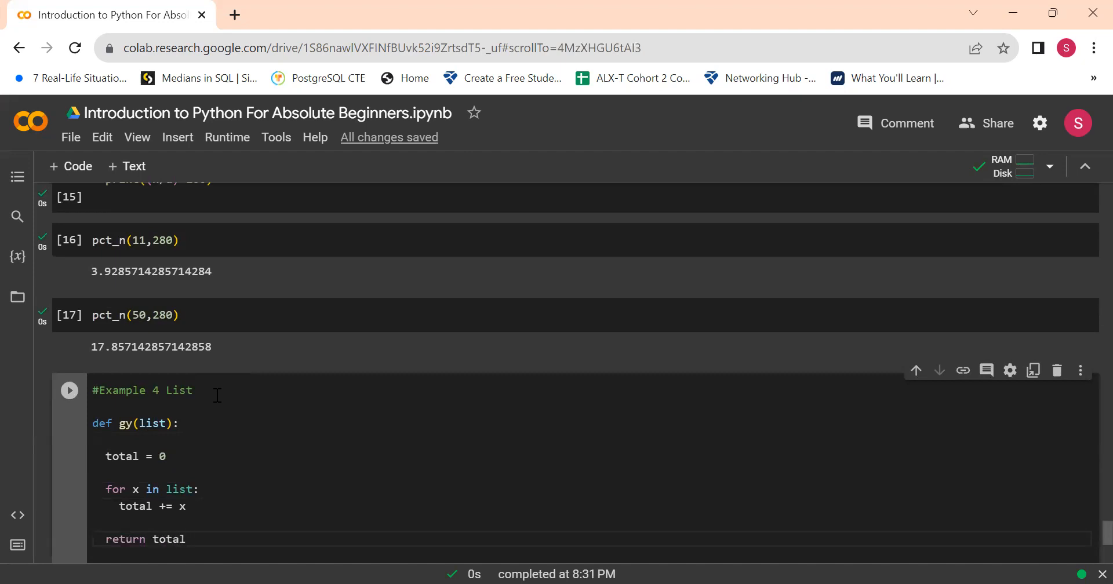
{"action": "scroll", "scroll_direction": "down", "scroll_amount": 3}
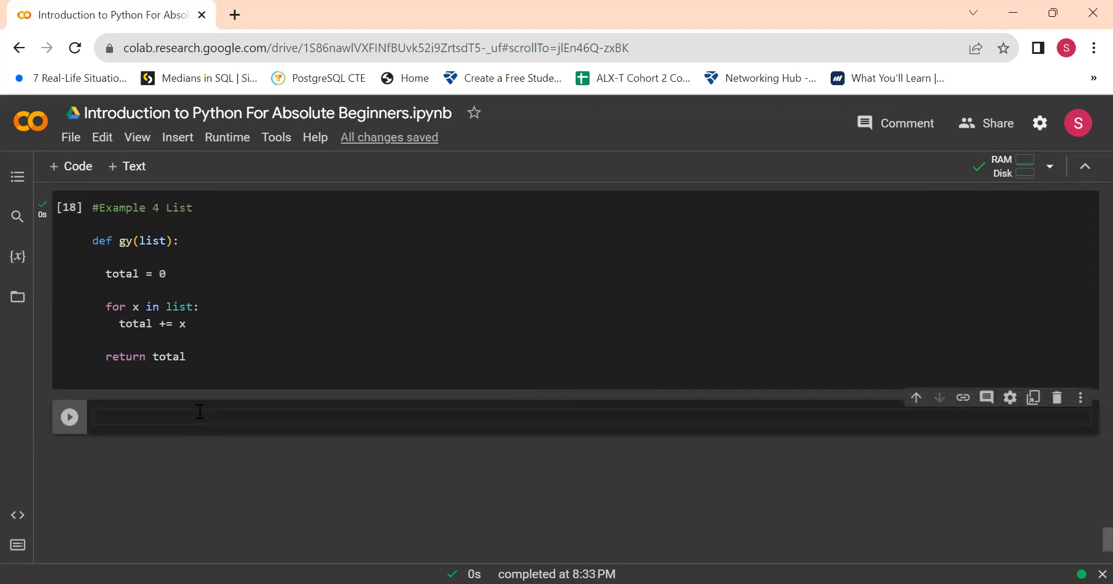
Run gy([2,3,4,5,6,8]) in a new cell, producing 28
{"action": "type", "text": "gy"}
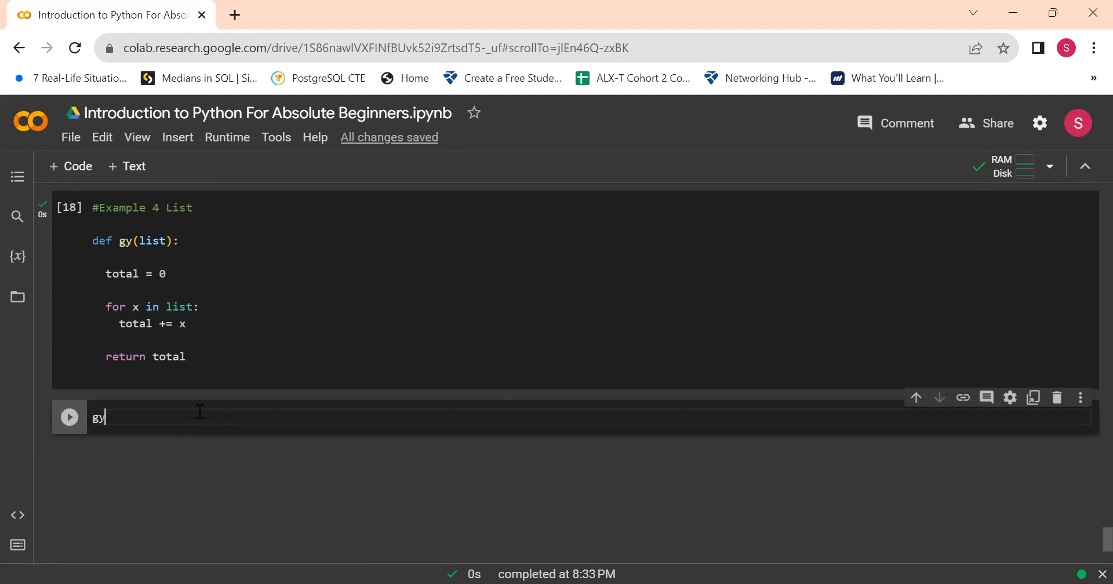
{"action": "type", "text": "()"}
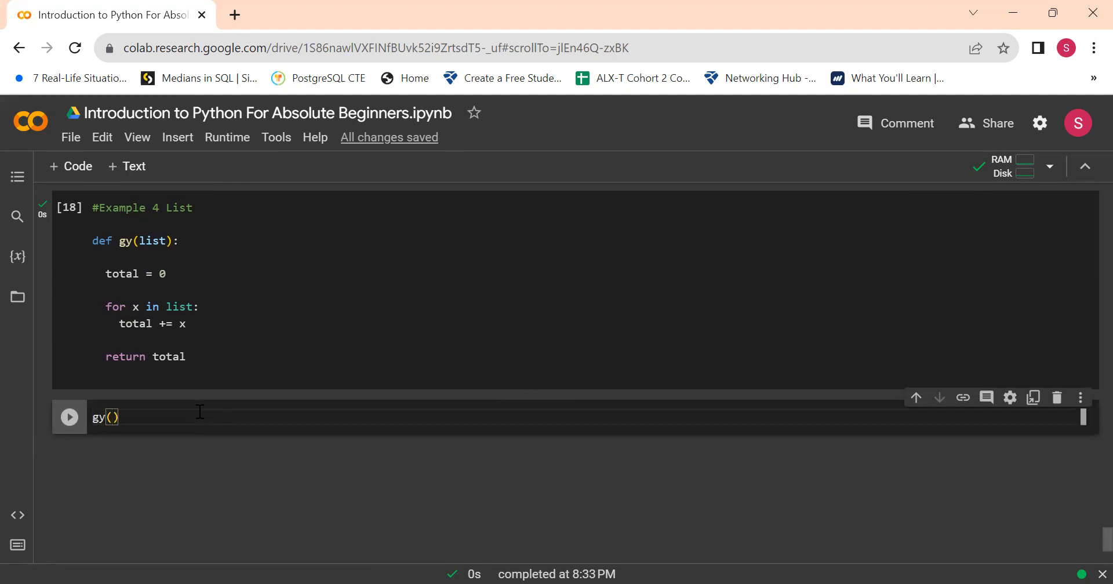
{"action": "type", "text": "[]"}
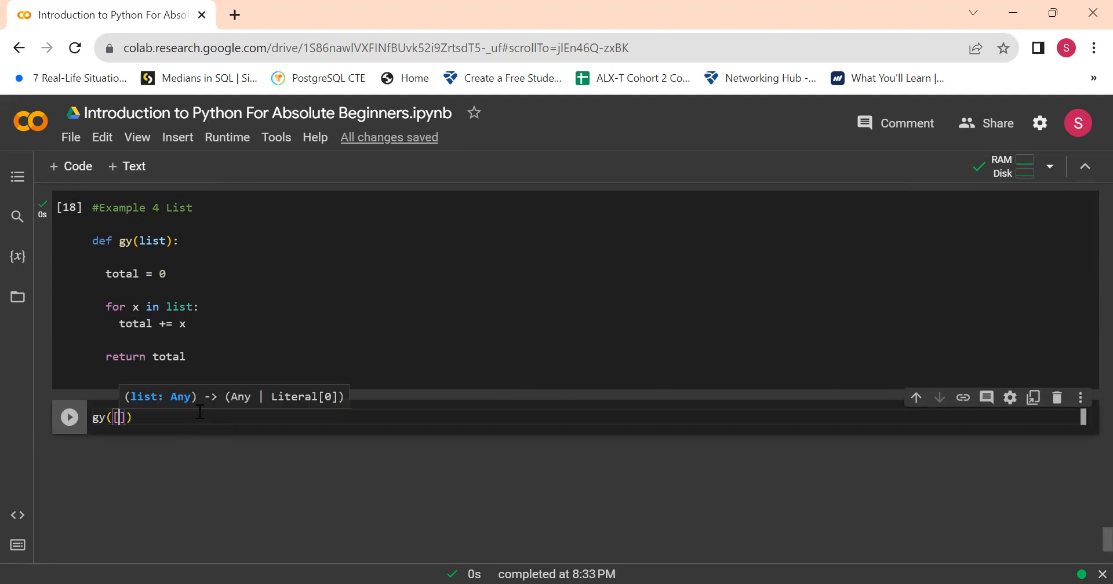
{"action": "type", "text": "2,3,4,5,"}
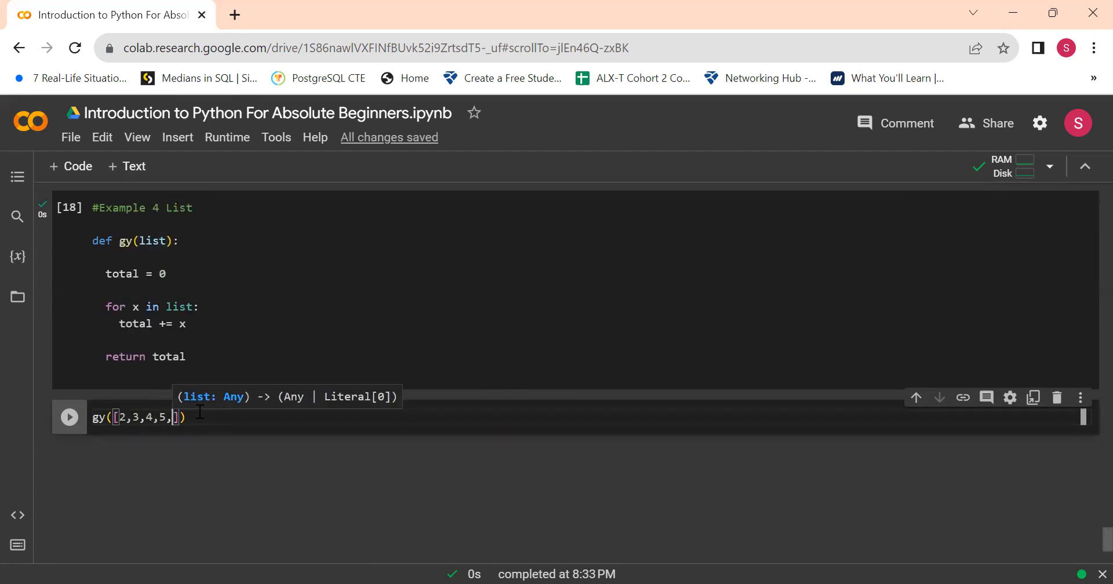
{"action": "type", "text": "6,8"}
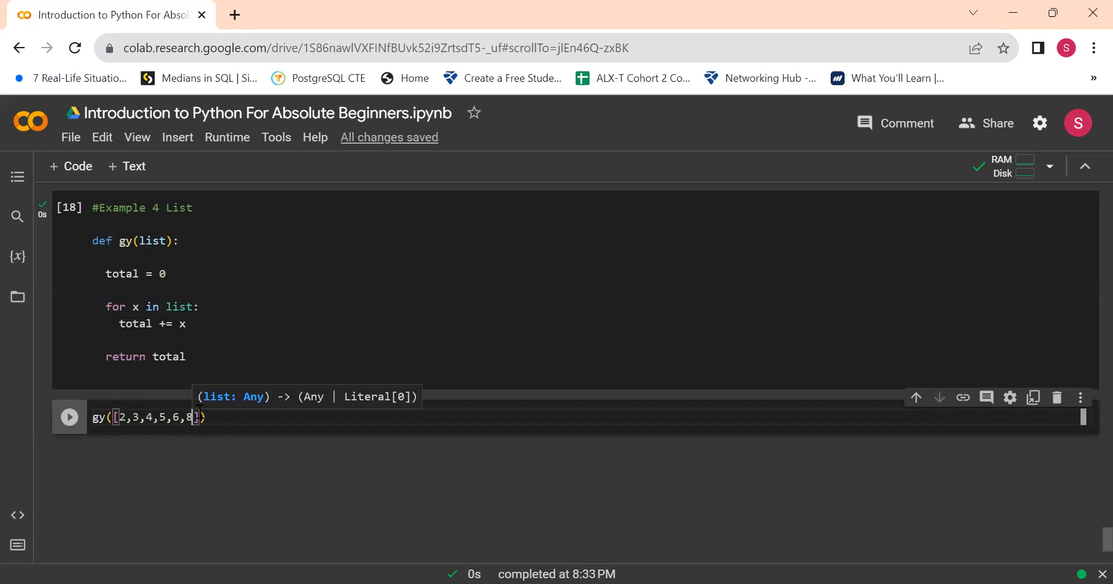
{"action": "left_click", "coordinate": [69, 417]}
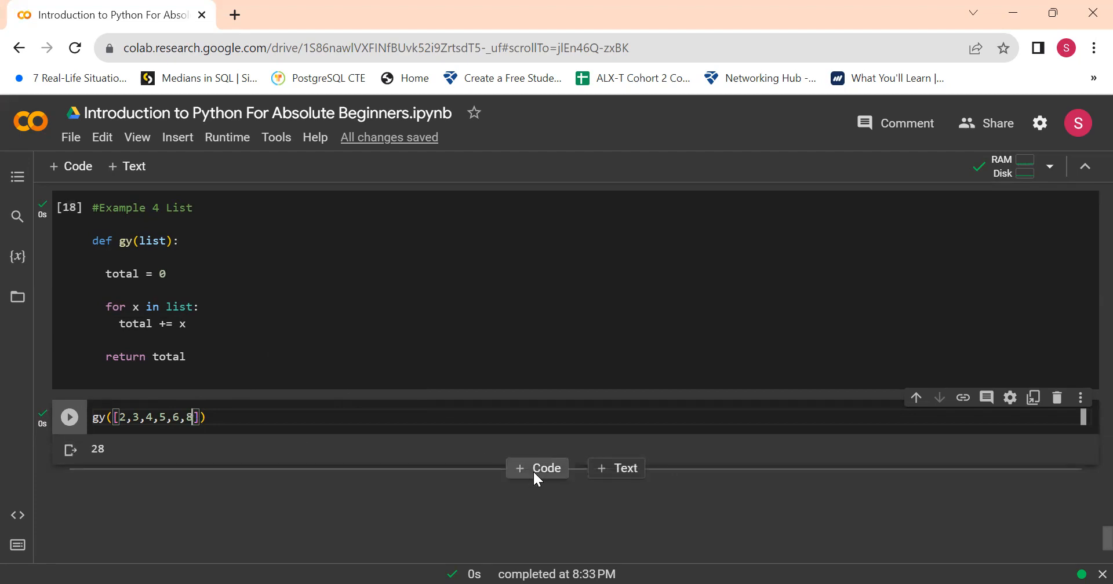
Add a new code cell calling gy([200,400]) and run it, returning 600
{"action": "left_click", "coordinate": [538, 468]}
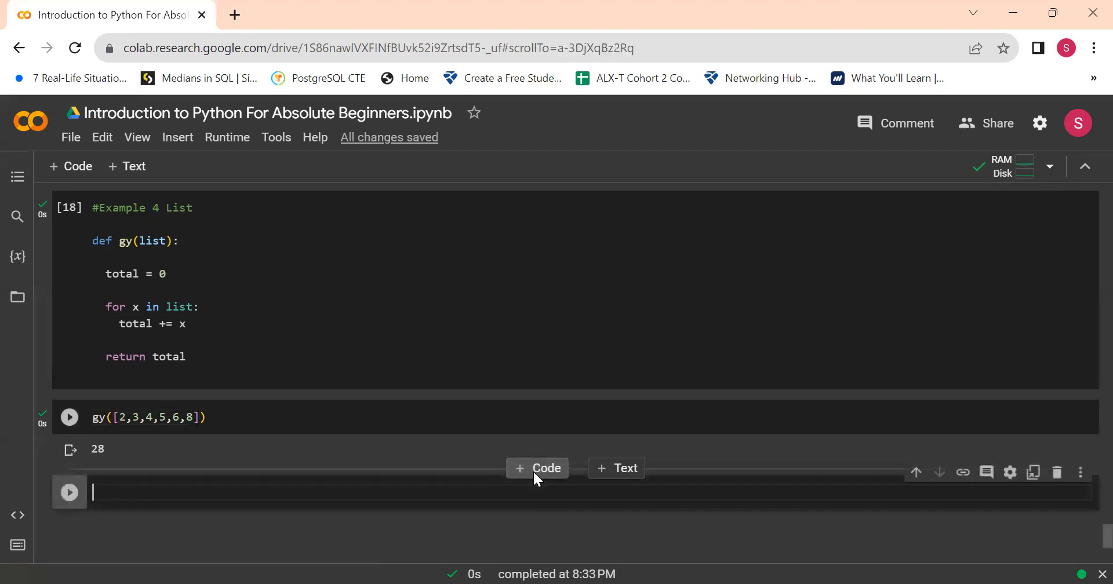
{"action": "type", "text": "gy()"}
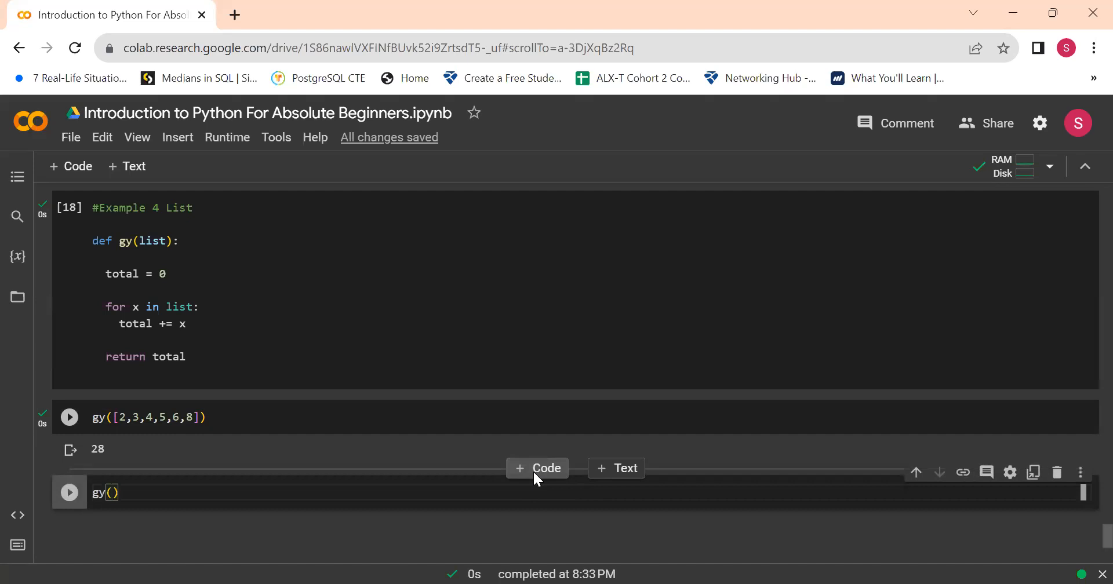
{"action": "type", "text": "["}
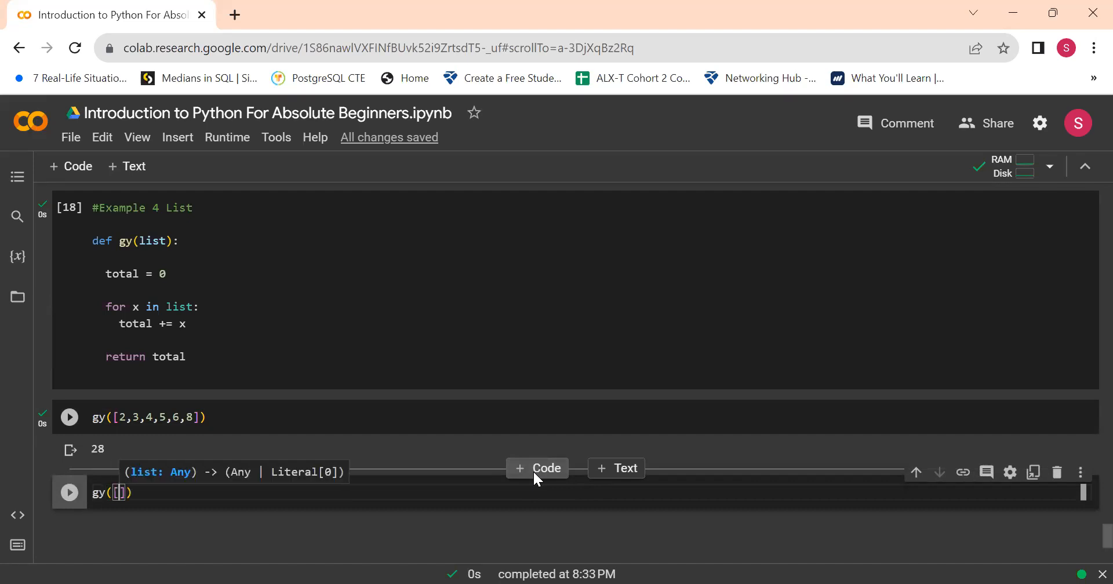
{"action": "type", "text": "200,"}
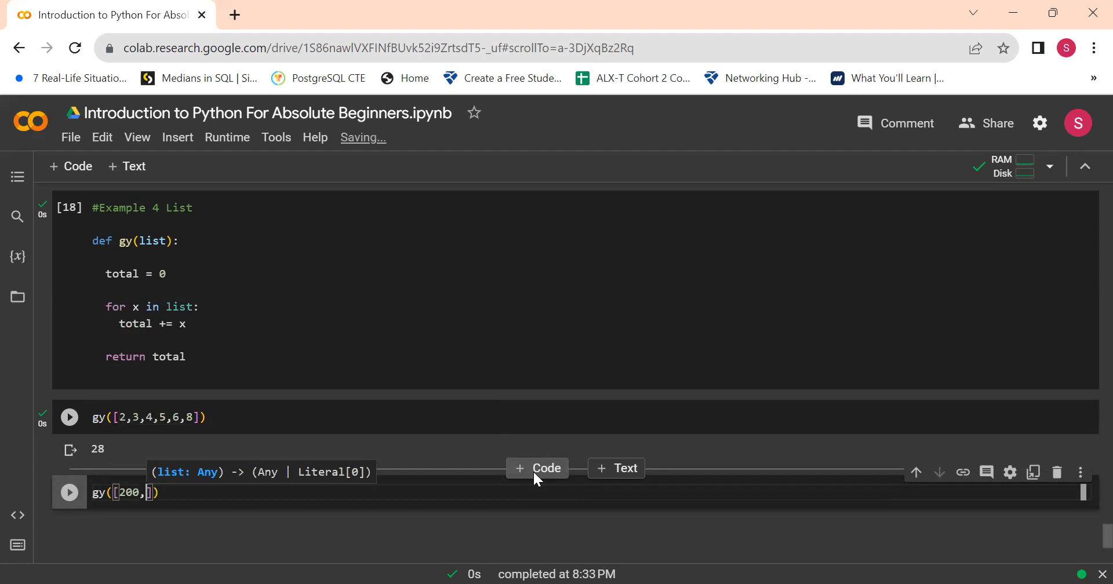
{"action": "type", "text": "400"}
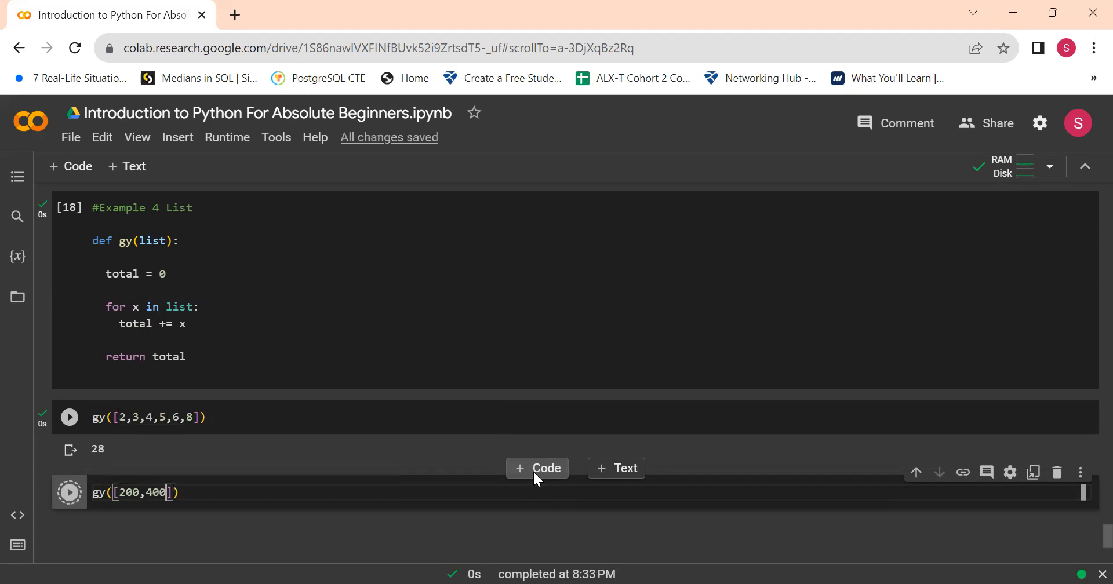
{"action": "left_click", "coordinate": [69, 492]}
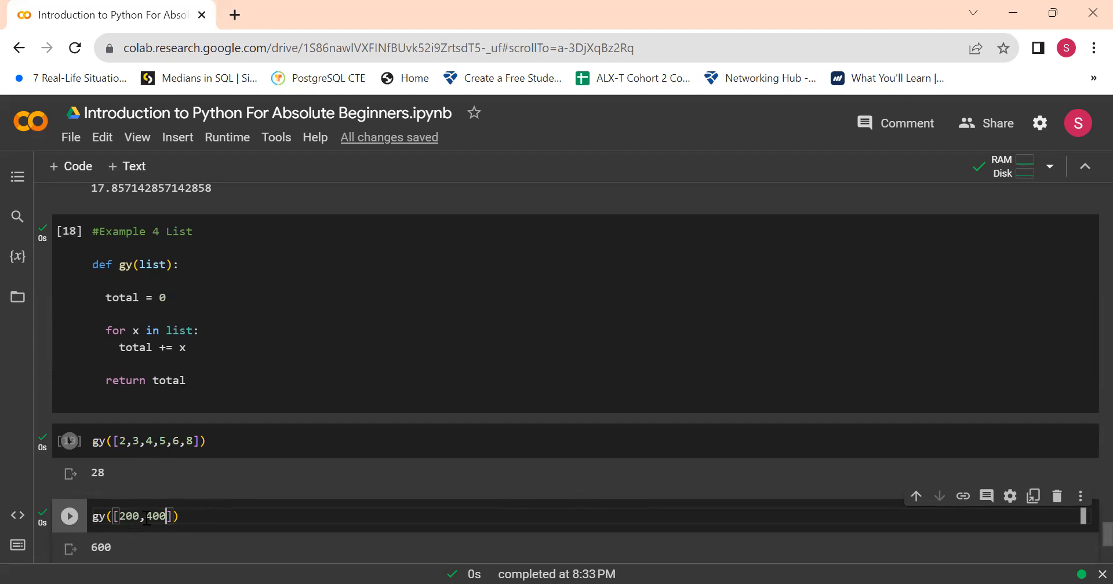
{"action": "left_click", "coordinate": [69, 441]}
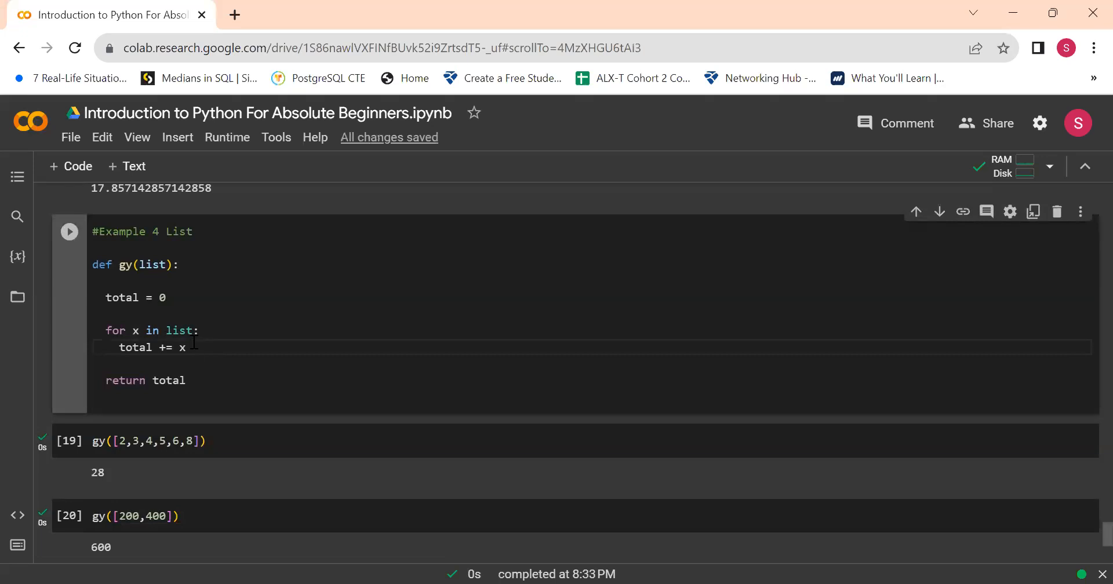
Append the comment '#similar to total = total + x' to the total += x line
{"action": "type", "text": "#"}
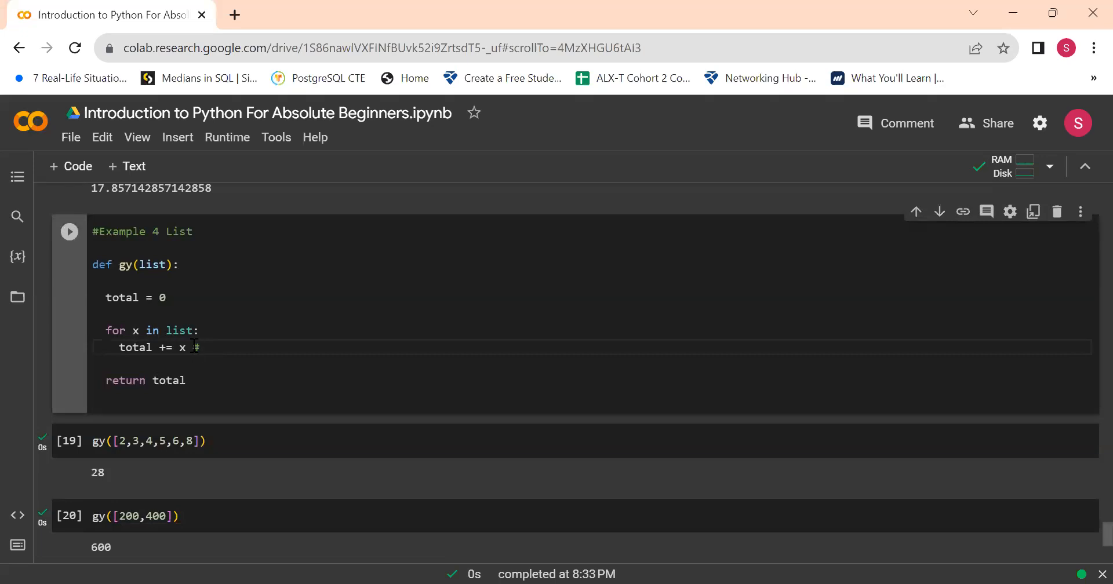
{"action": "type", "text": "sil"}
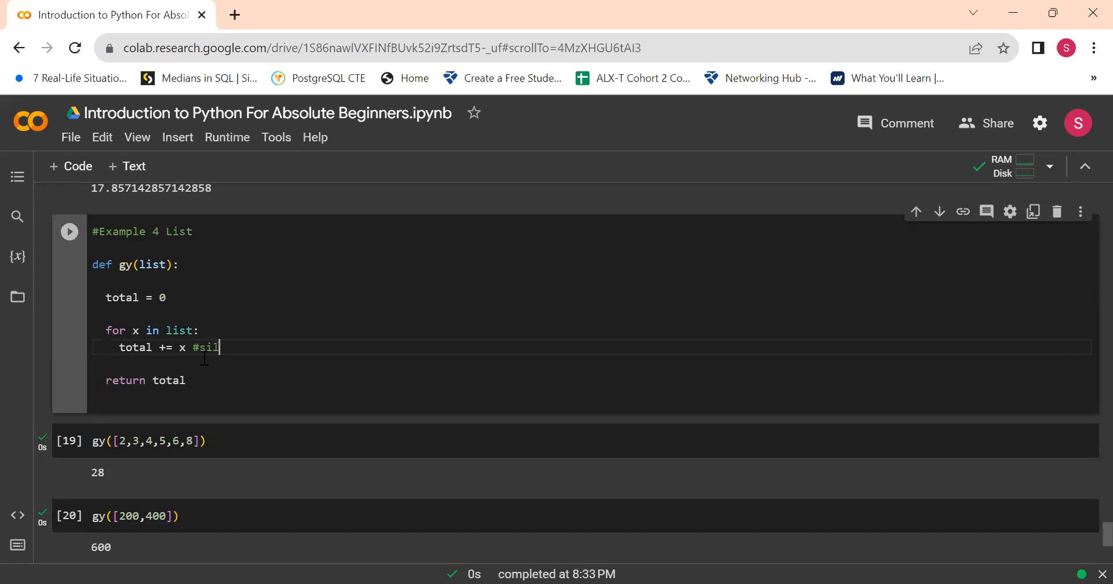
{"action": "type", "text": "ilar"}
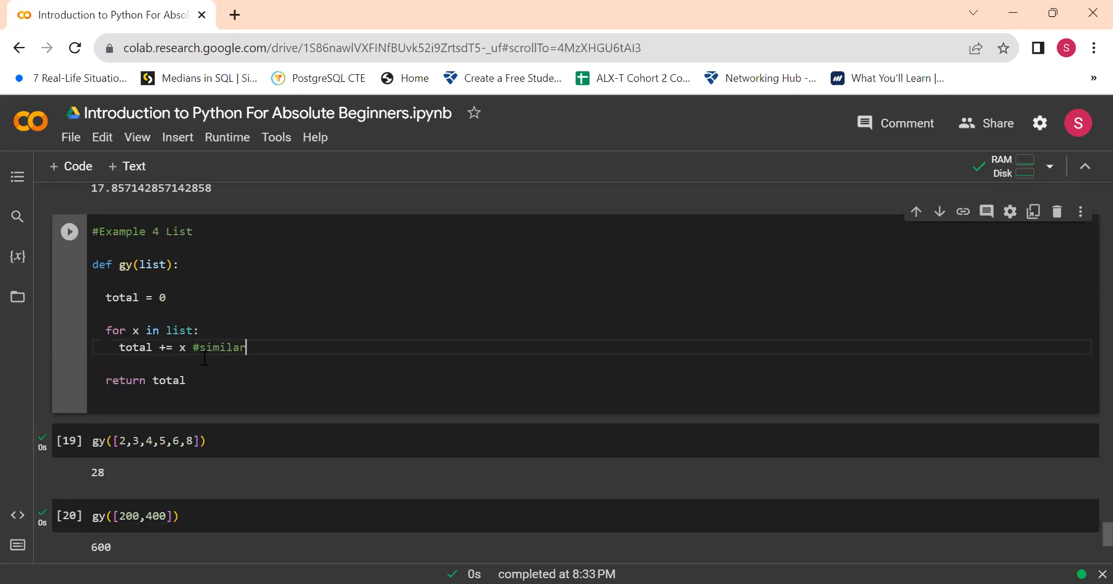
{"action": "type", "text": "to to"}
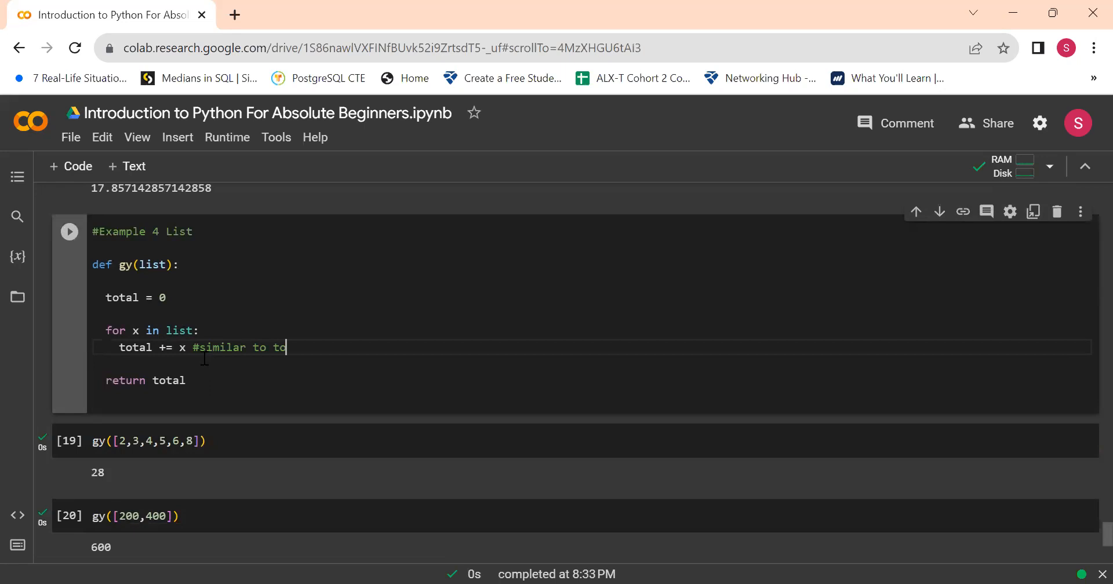
{"action": "type", "text": "tal"}
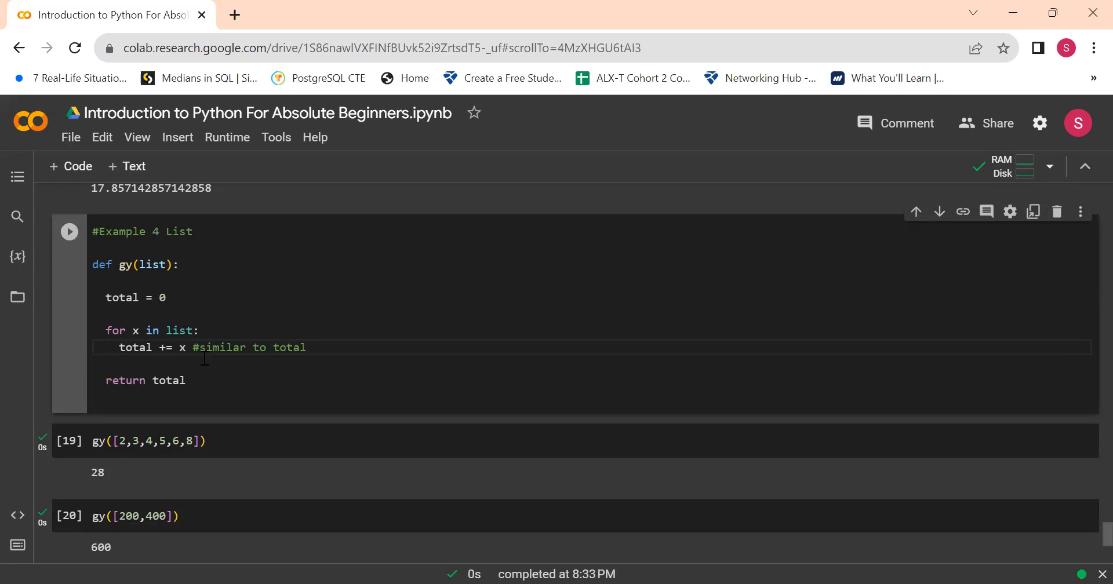
{"action": "left_click", "coordinate": [313, 347]}
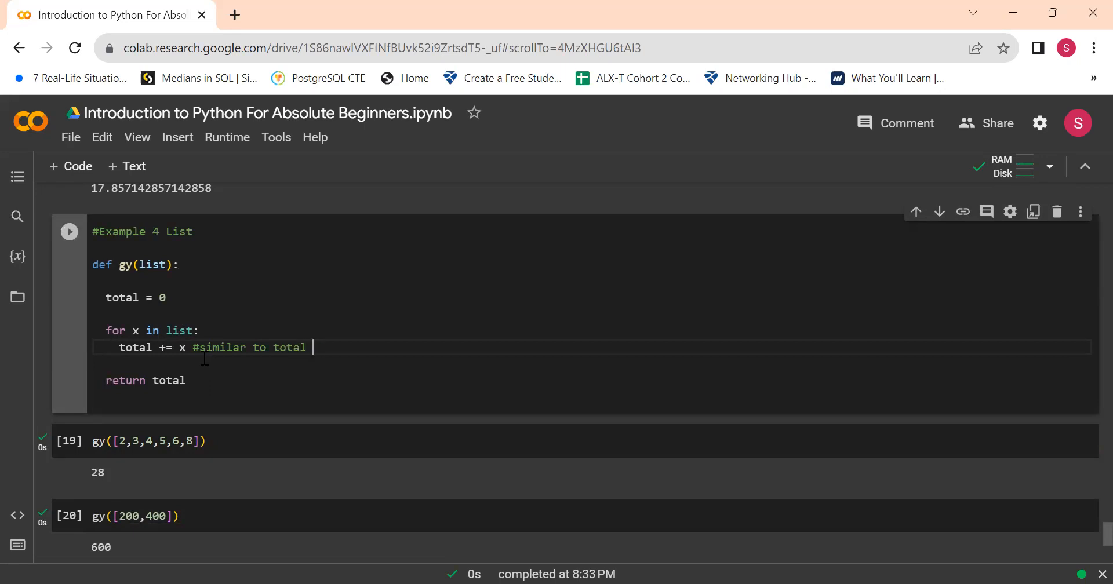
{"action": "type", "text": "= tot"}
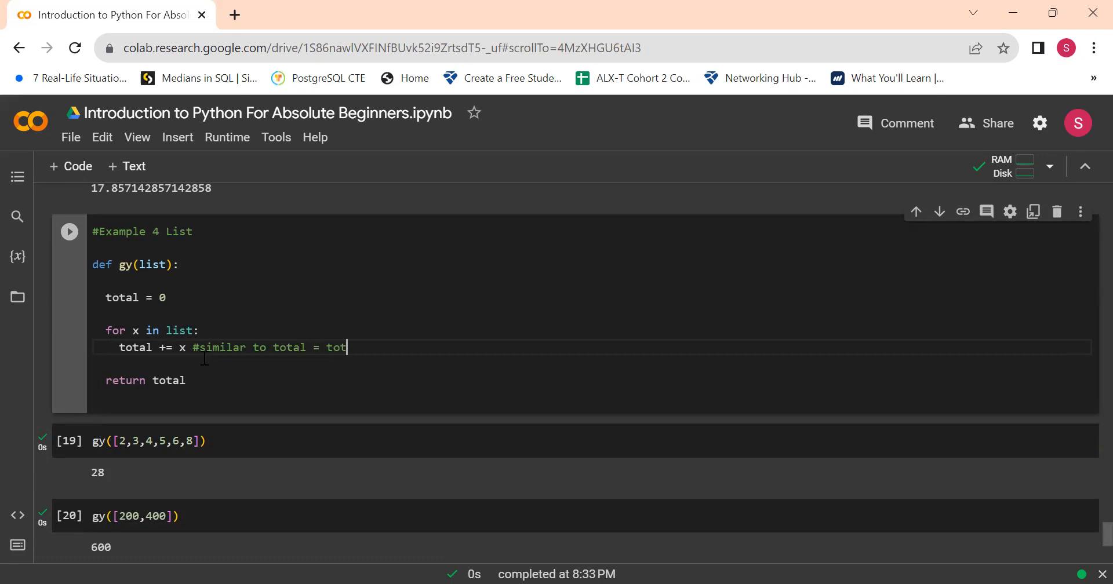
{"action": "type", "text": "al"}
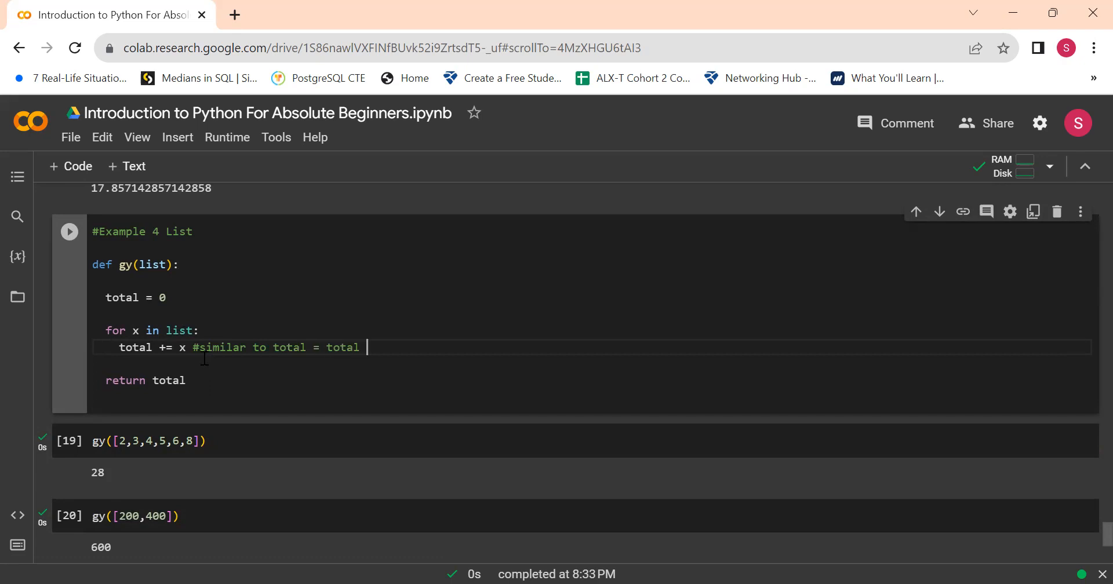
{"action": "type", "text": "+ x"}
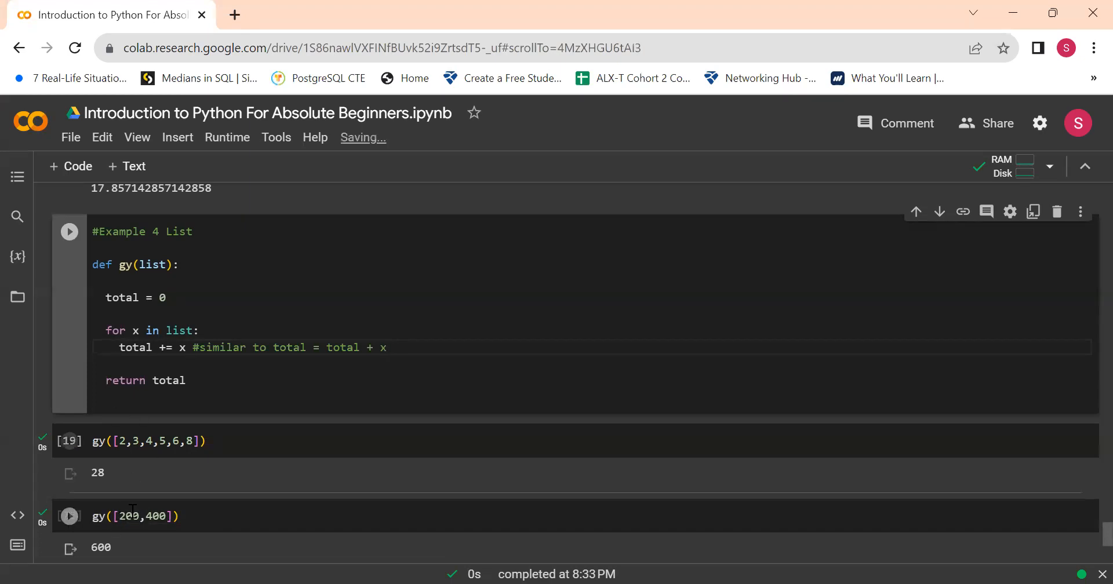
{"action": "left_click", "coordinate": [69, 516]}
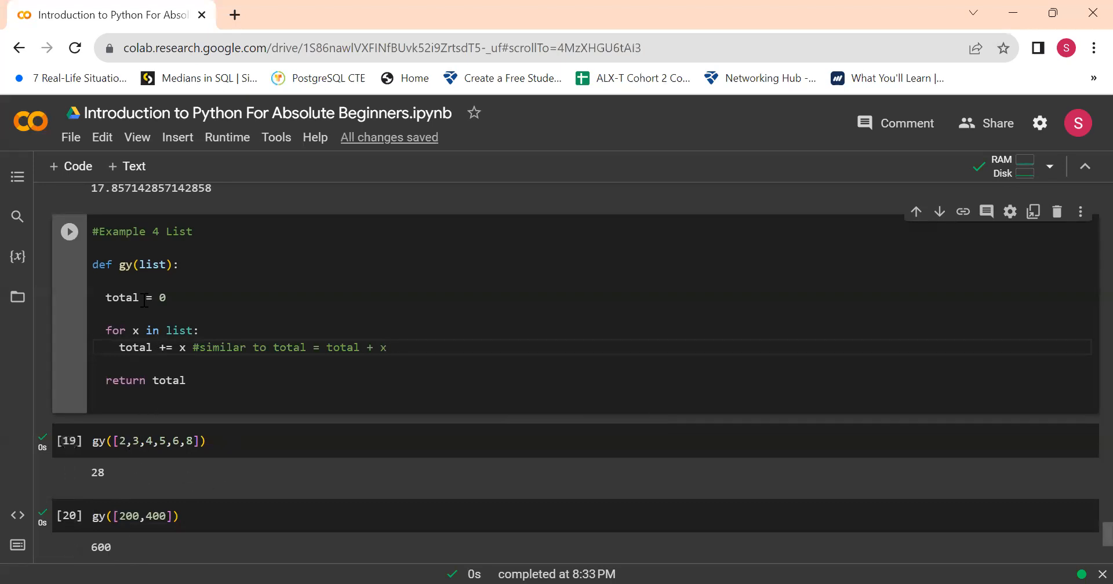
{"action": "mouse_move", "coordinate": [136, 369]}
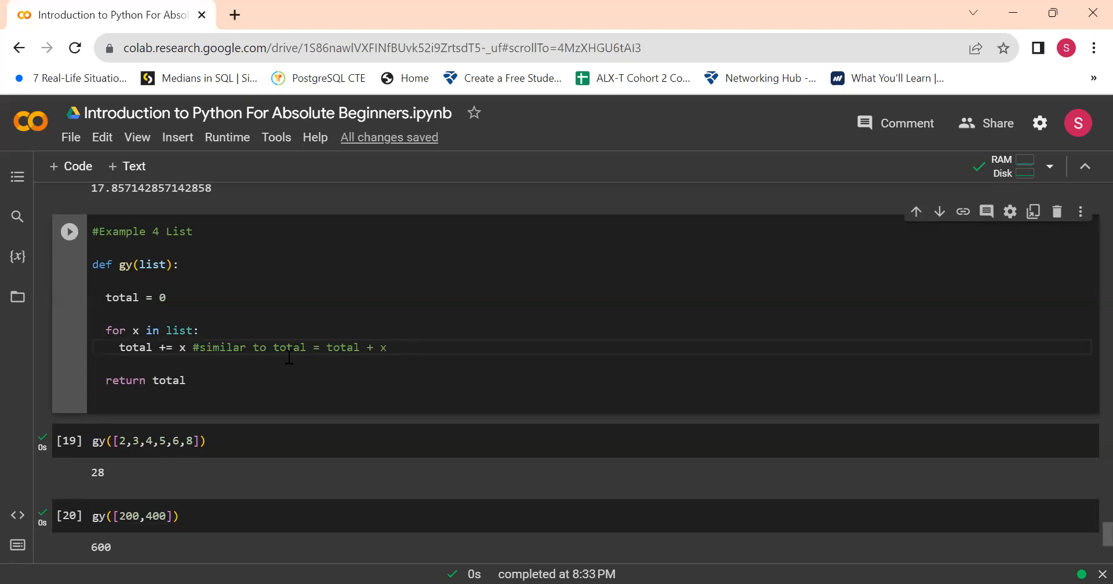
{"action": "mouse_move", "coordinate": [354, 344]}
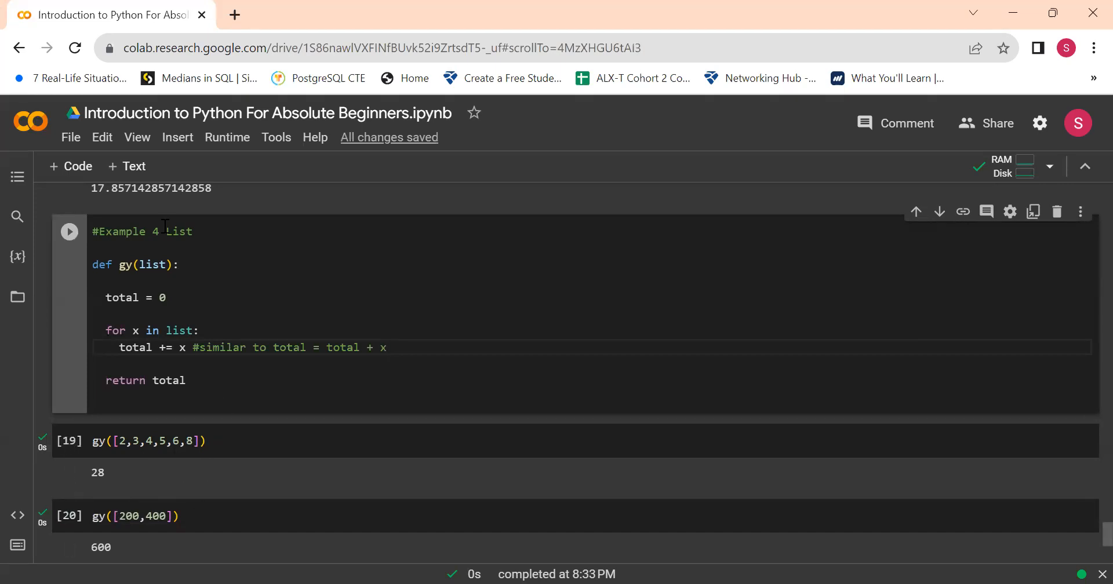
{"action": "mouse_move", "coordinate": [146, 374]}
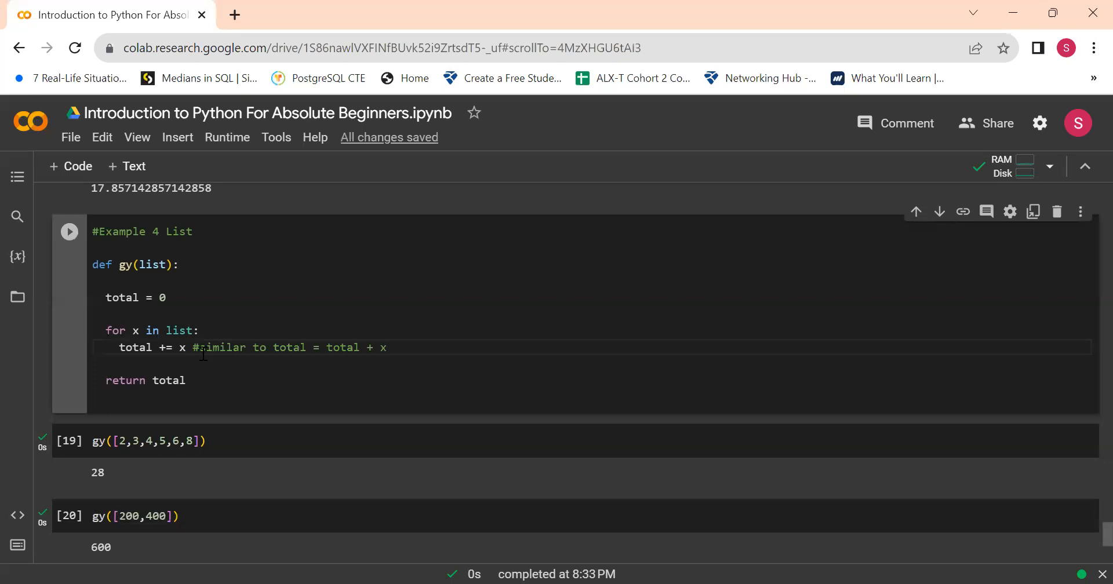
{"action": "mouse_move", "coordinate": [220, 316]}
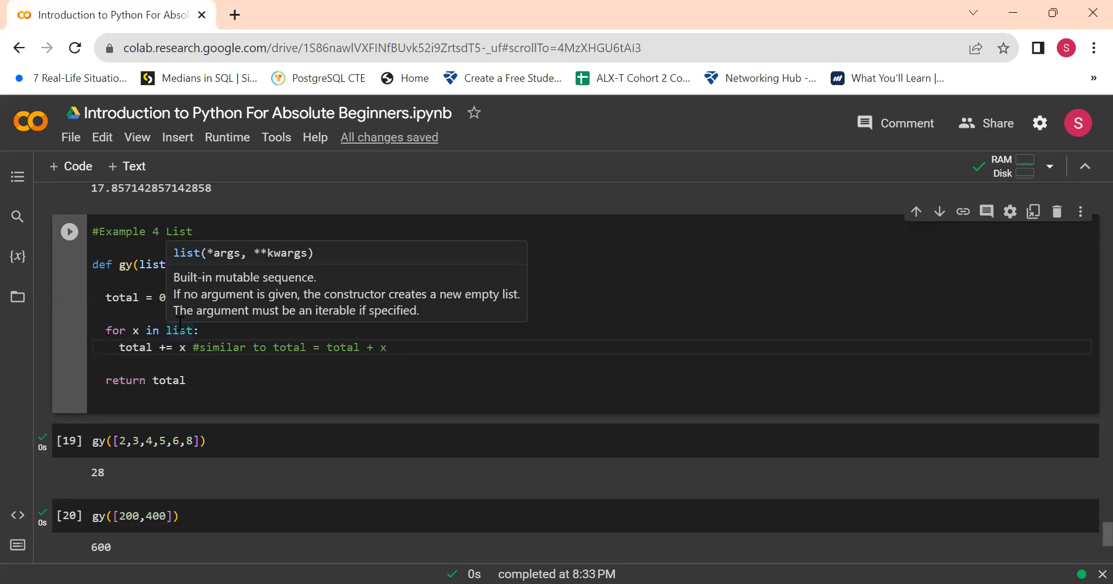
{"action": "left_click", "coordinate": [402, 348]}
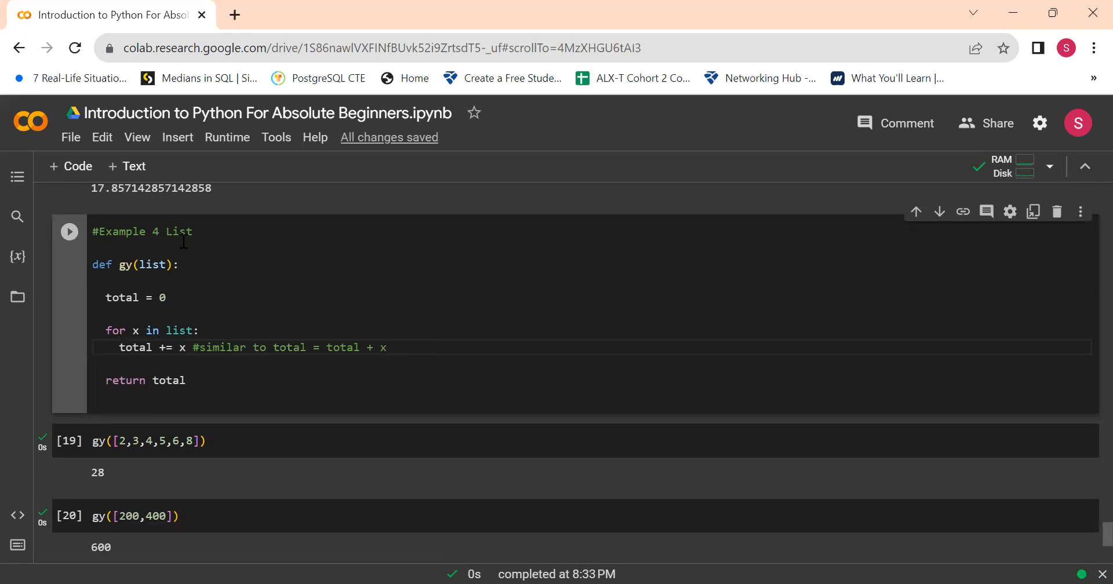
{"action": "mouse_move", "coordinate": [165, 246]}
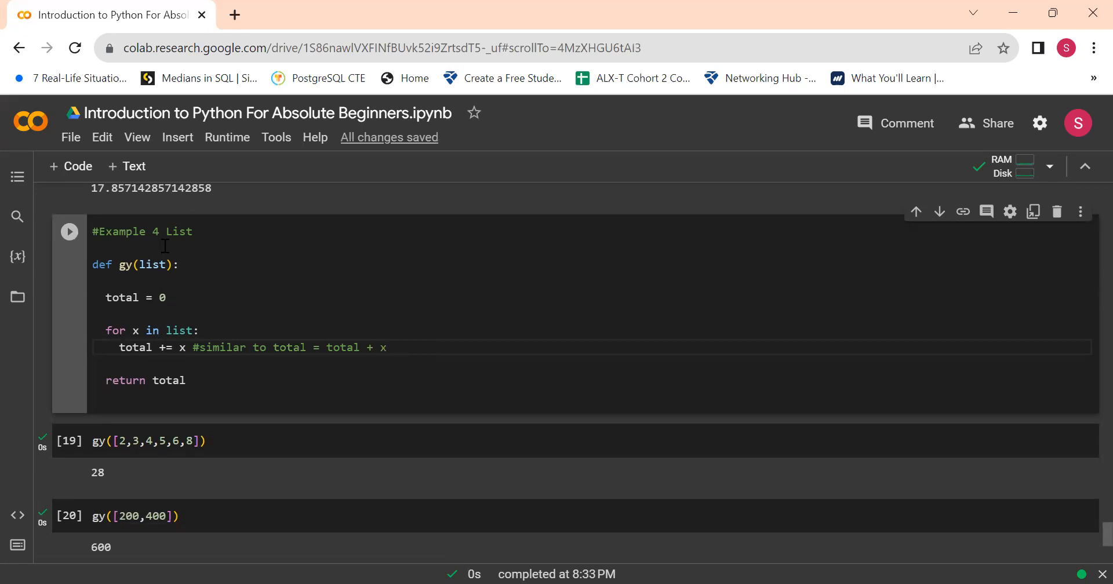
{"action": "mouse_move", "coordinate": [252, 369]}
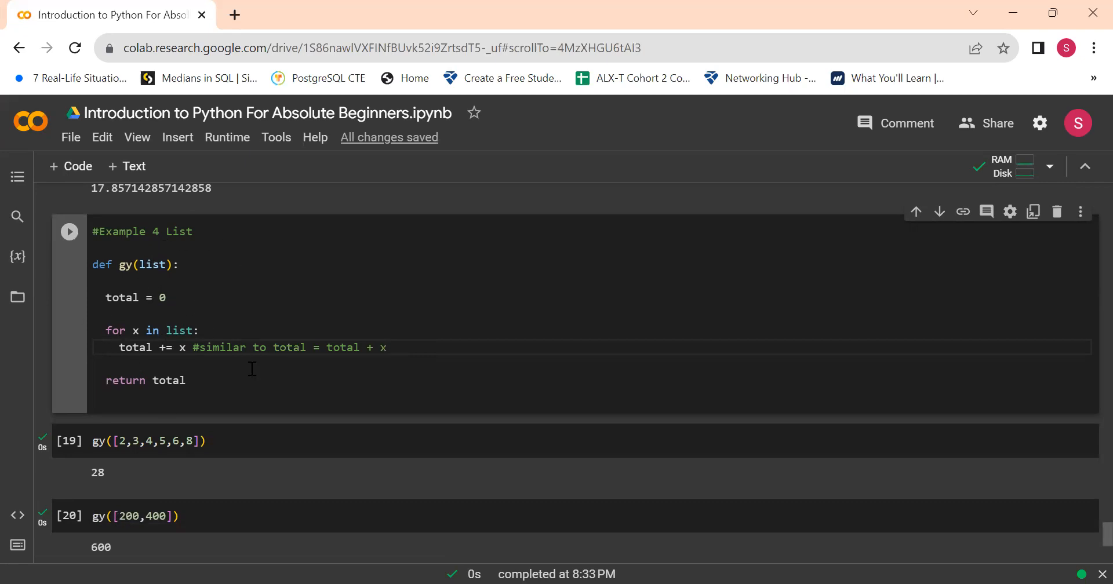
{"action": "mouse_move", "coordinate": [275, 369]}
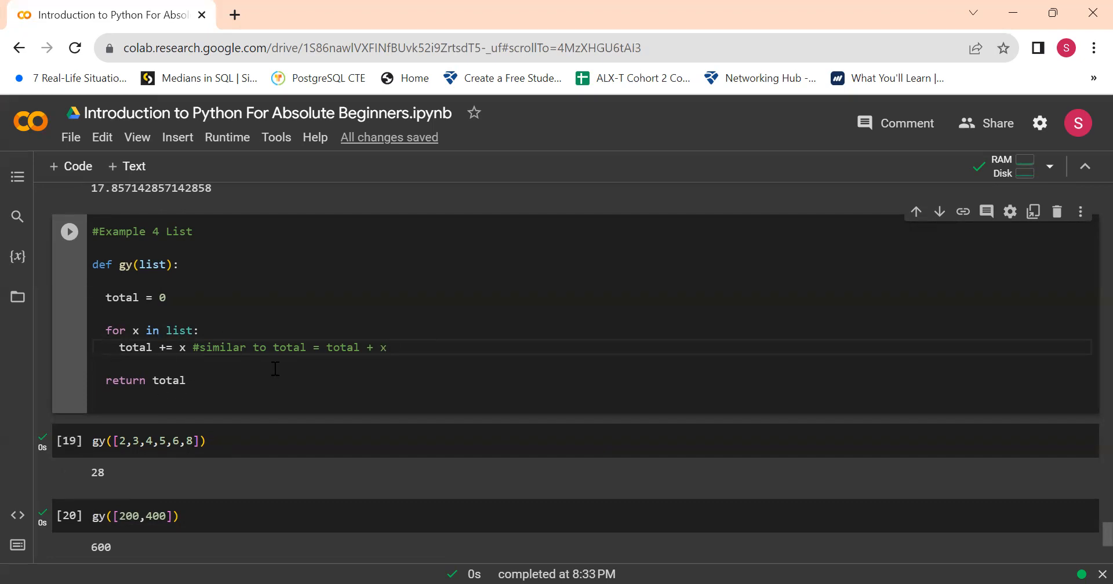
{"action": "mouse_move", "coordinate": [149, 278]}
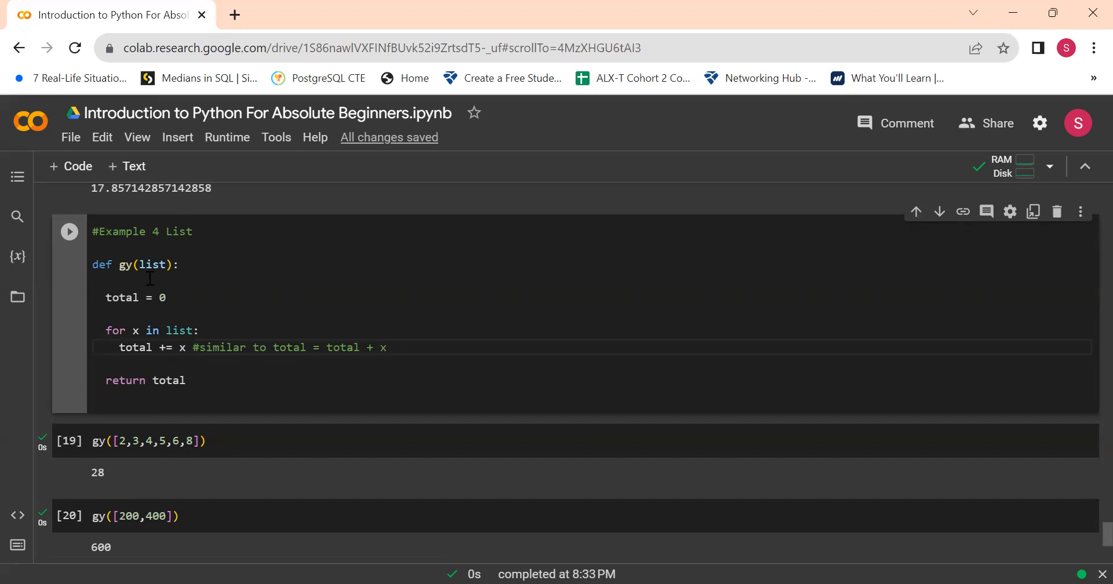